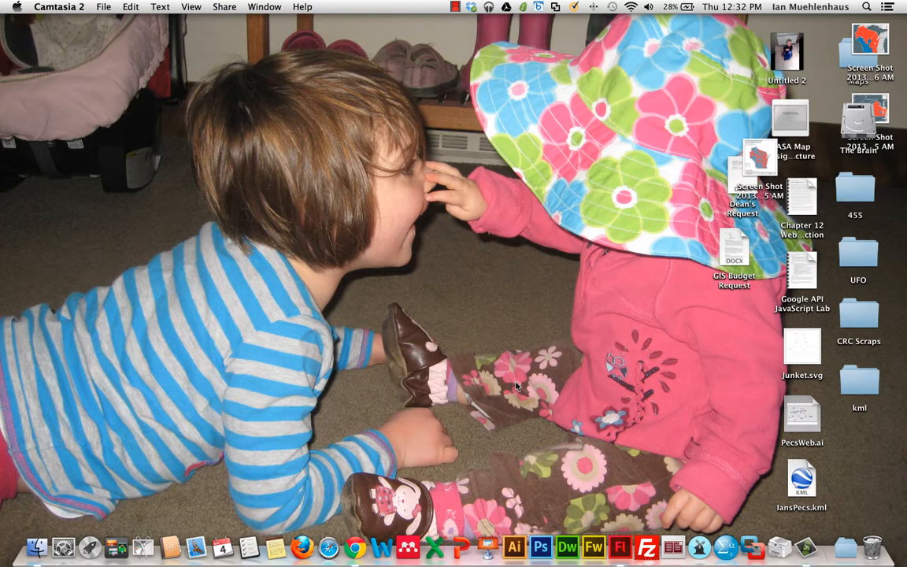
mouse_move(568, 530)
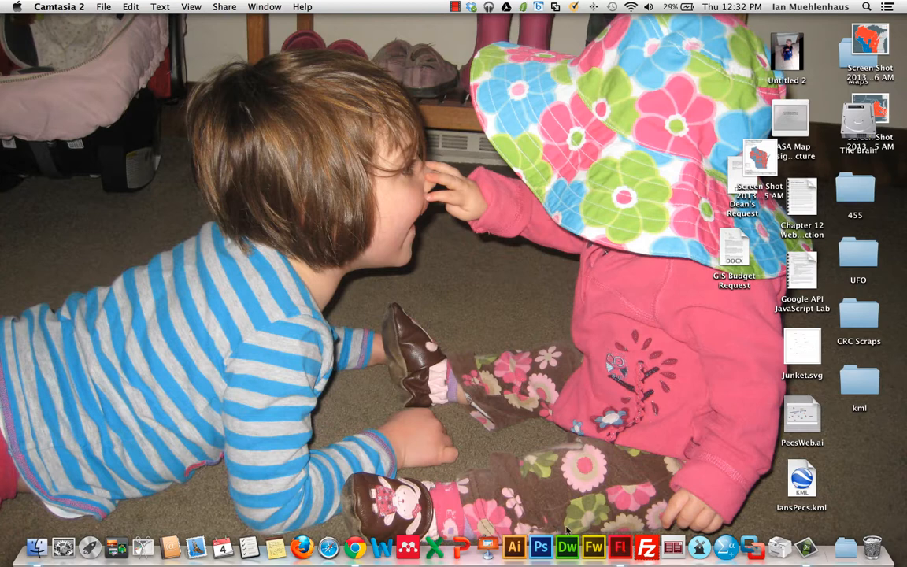
mouse_move(622, 543)
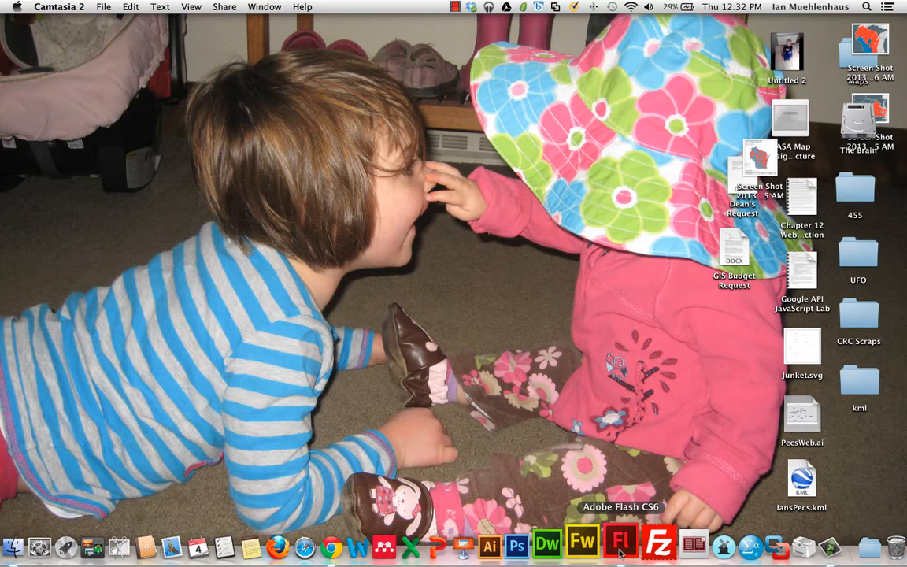
- Launch Flash Professional CS6 from the Dock and wait for the Welcome screen
left_click(621, 542)
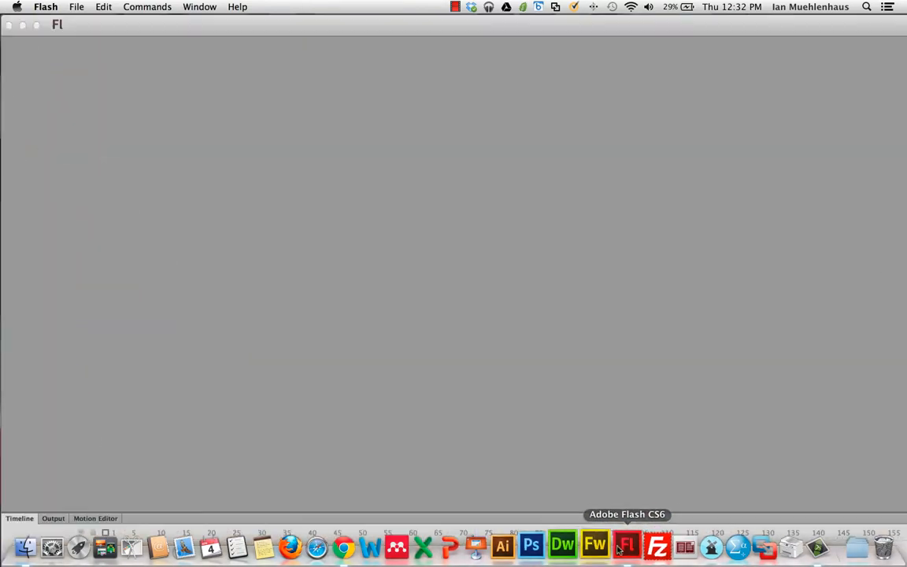
left_click(626, 545)
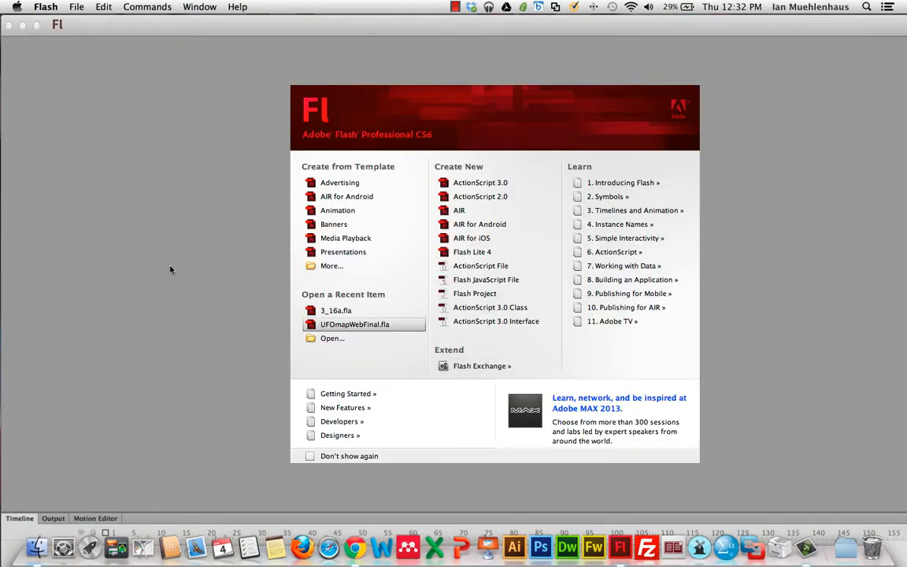
mouse_move(120, 188)
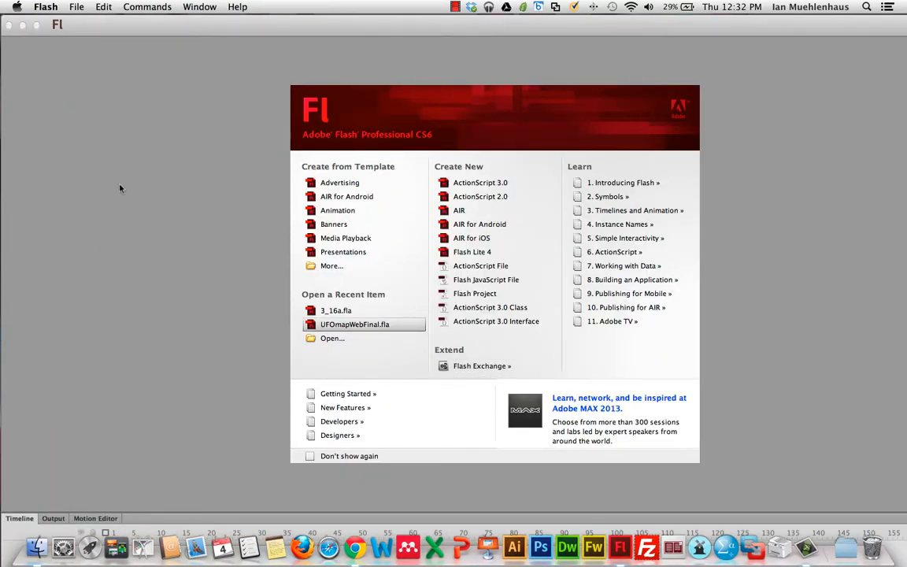
mouse_move(149, 195)
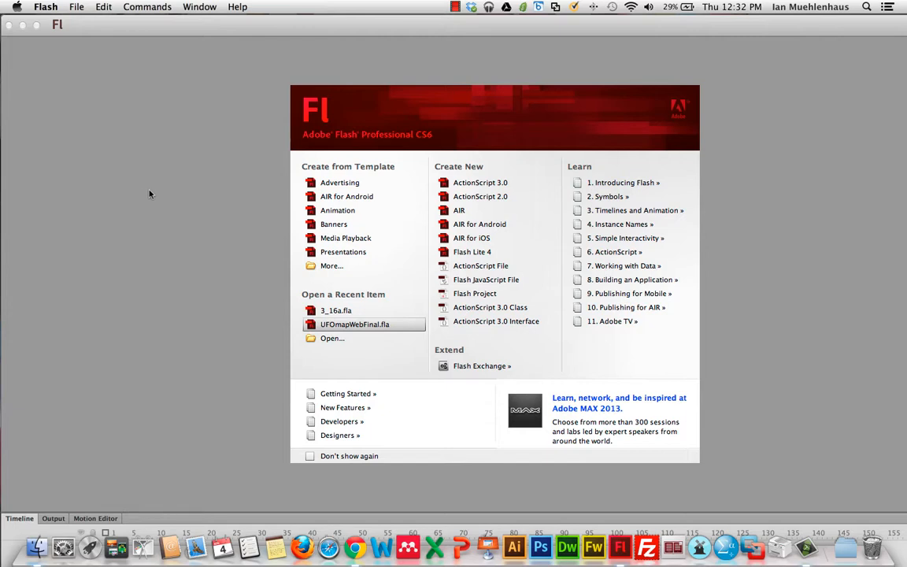
mouse_move(219, 162)
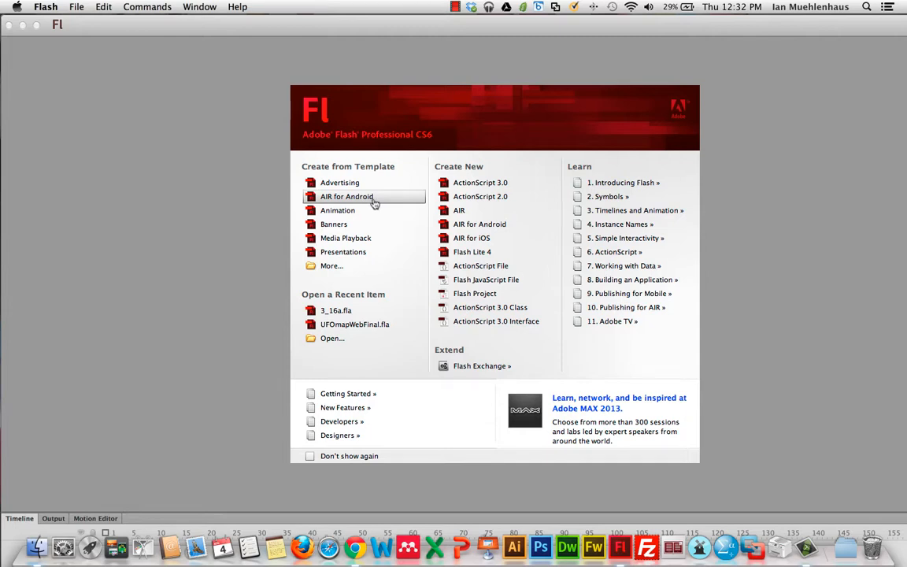
mouse_move(470, 238)
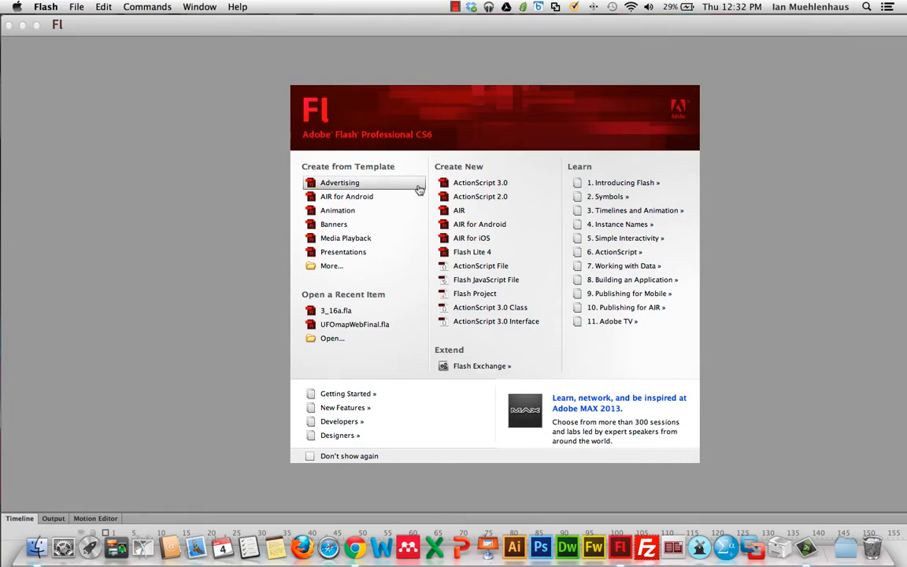
mouse_move(427, 162)
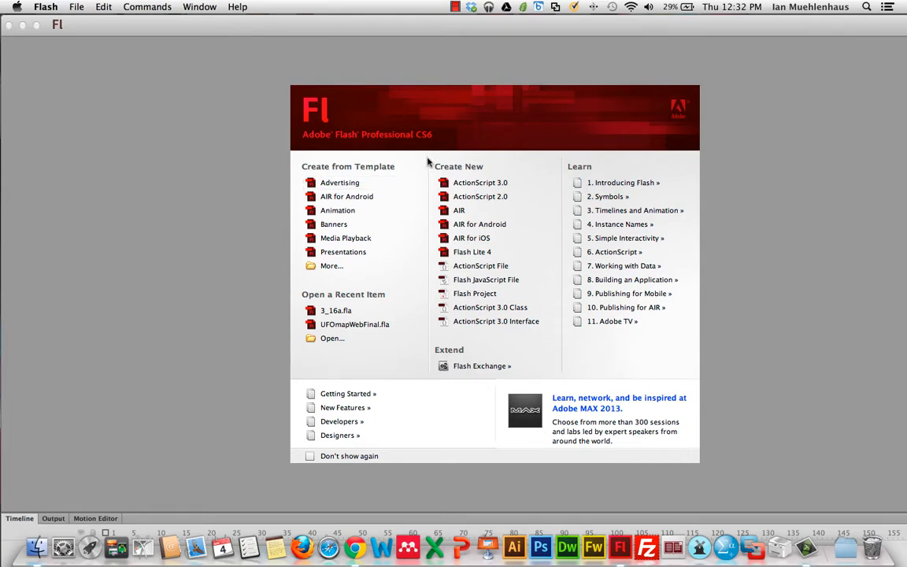
mouse_move(481, 163)
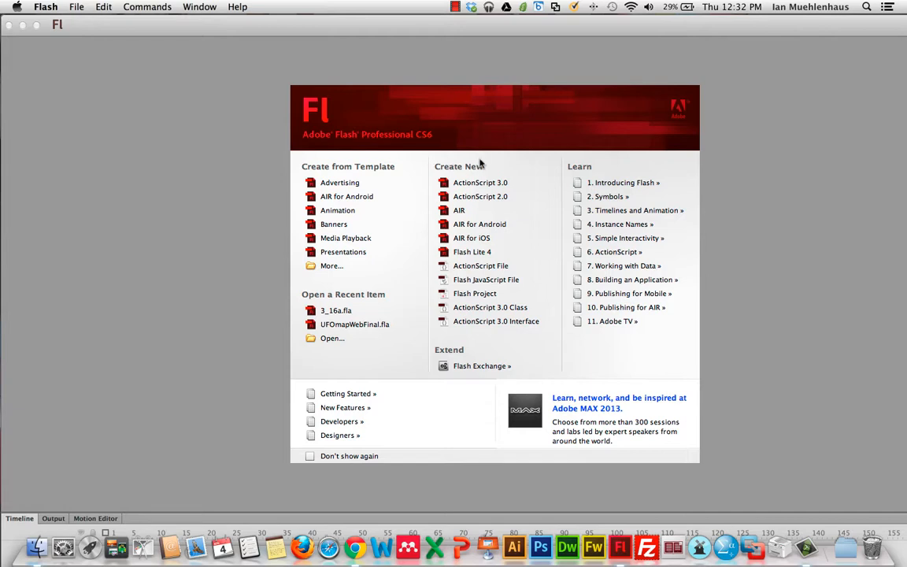
mouse_move(488, 177)
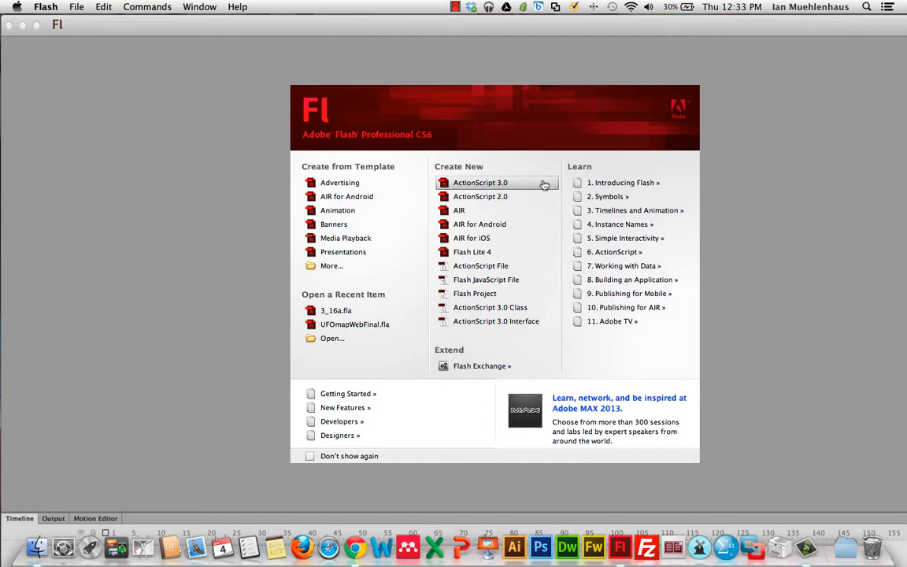
mouse_move(518, 187)
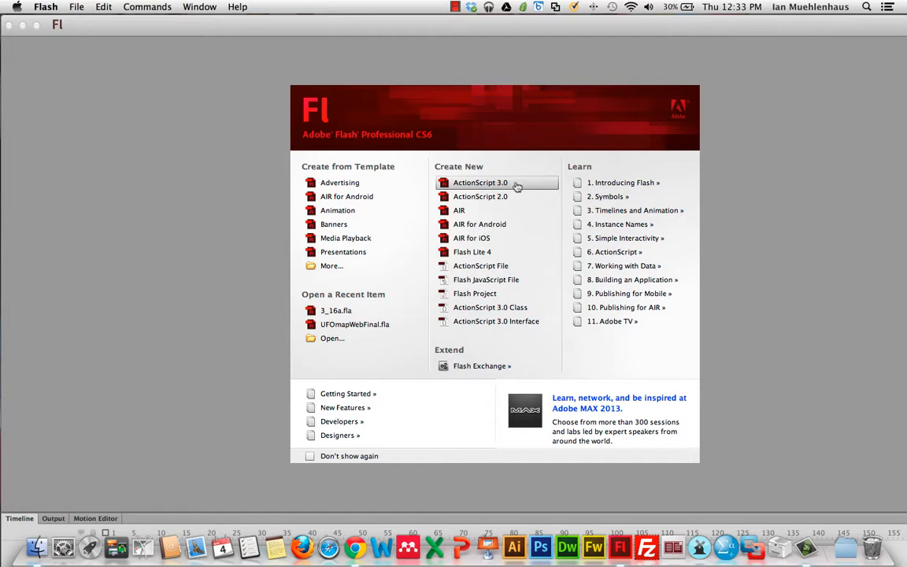
- Create a new ActionScript 3.0 document and maximize its window to full screen
left_click(480, 182)
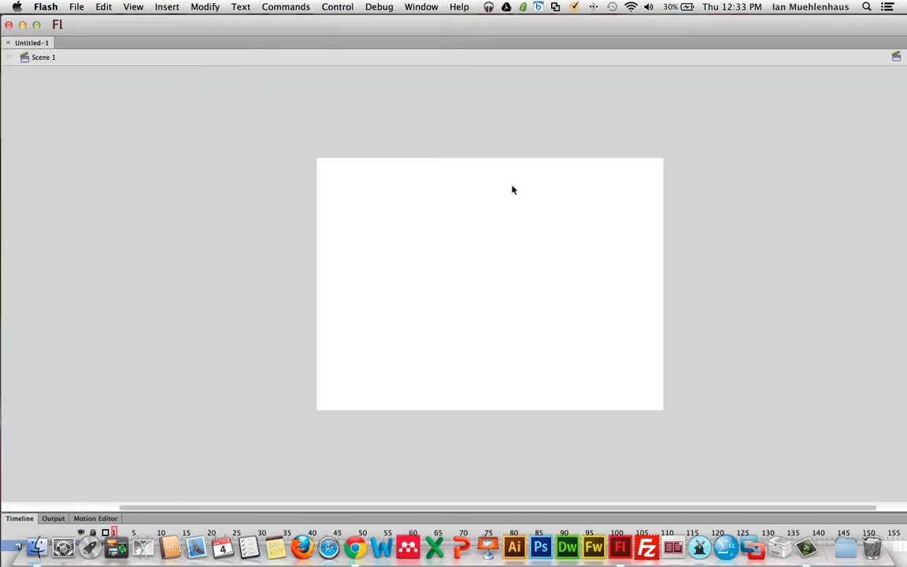
mouse_move(297, 29)
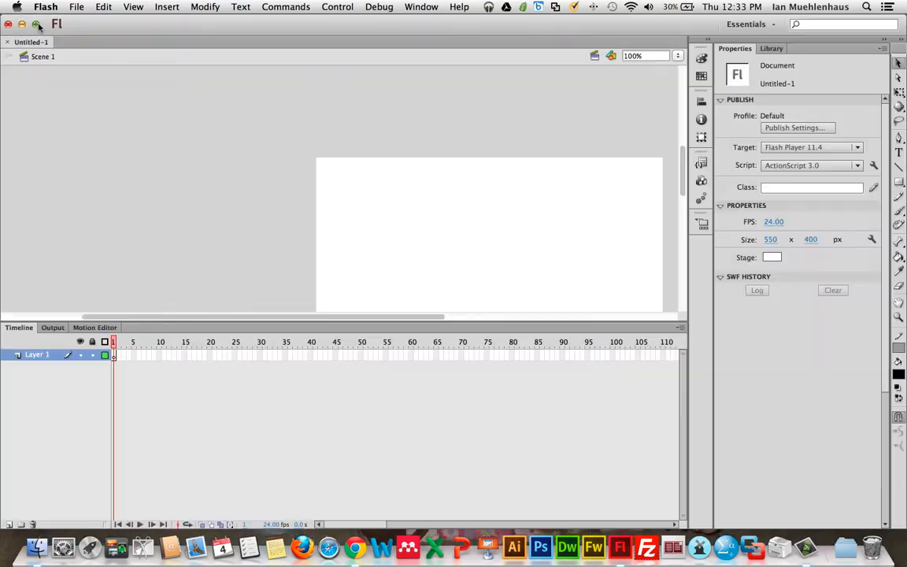
mouse_move(285, 301)
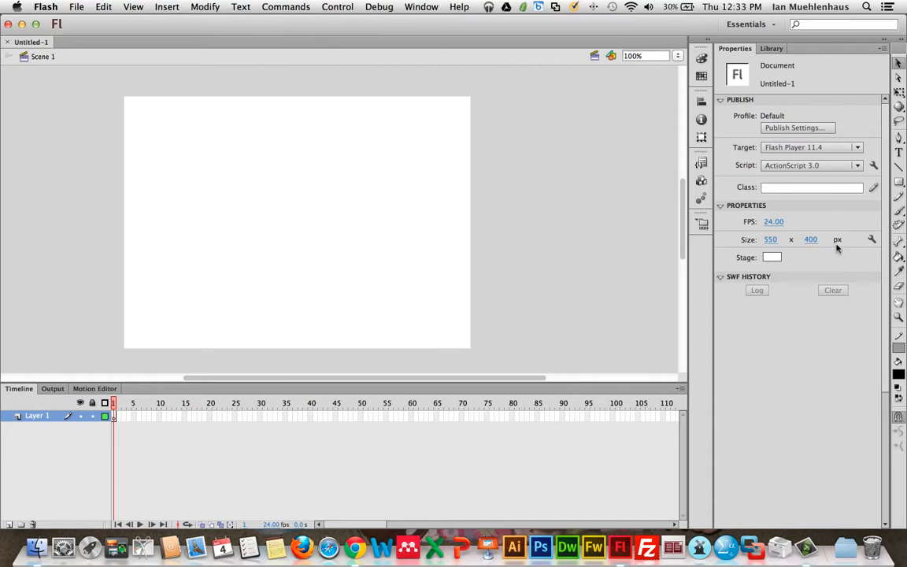
mouse_move(652, 17)
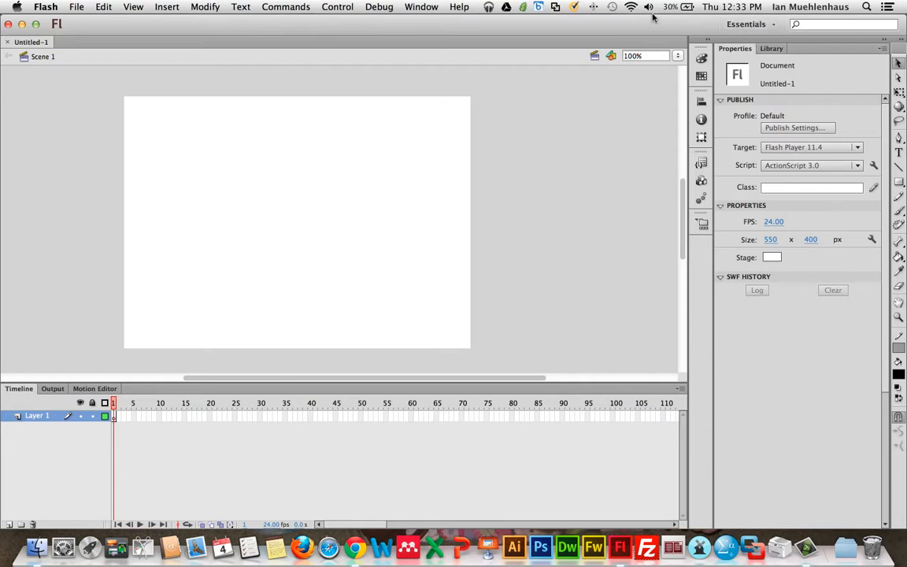
left_click(421, 6)
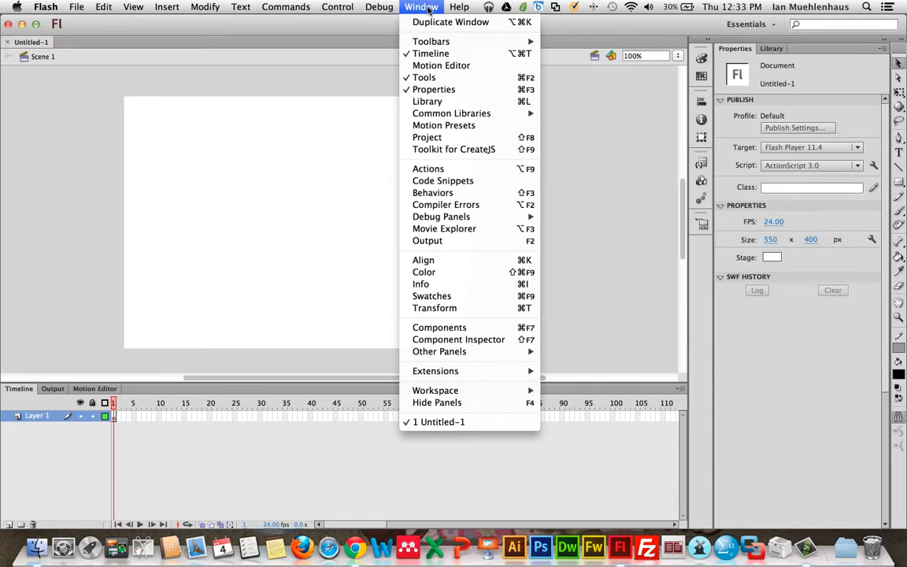
mouse_move(435, 390)
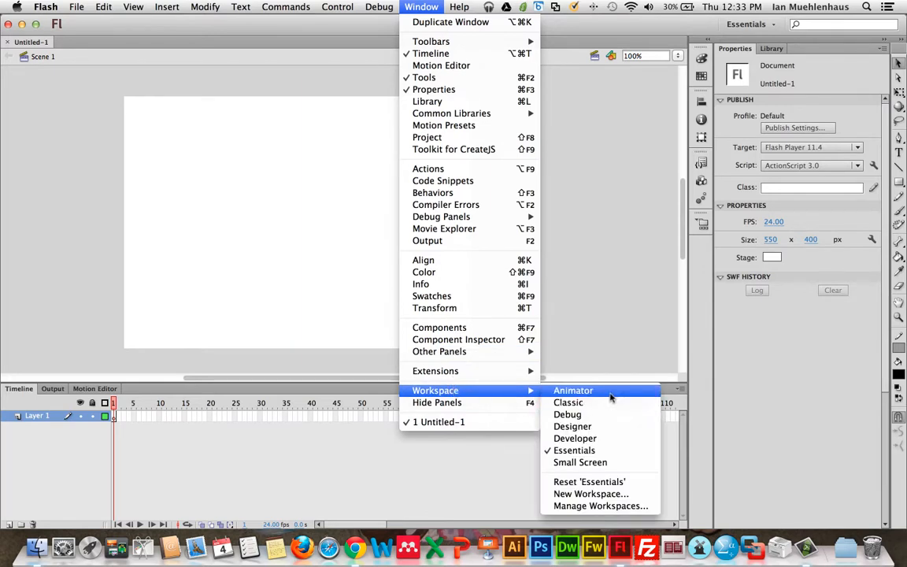
mouse_move(610, 451)
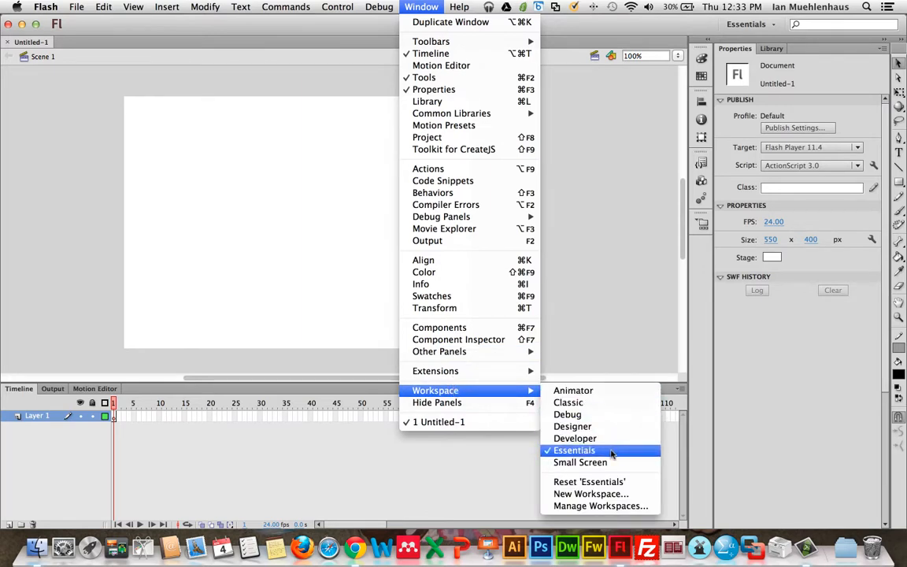
mouse_move(573, 390)
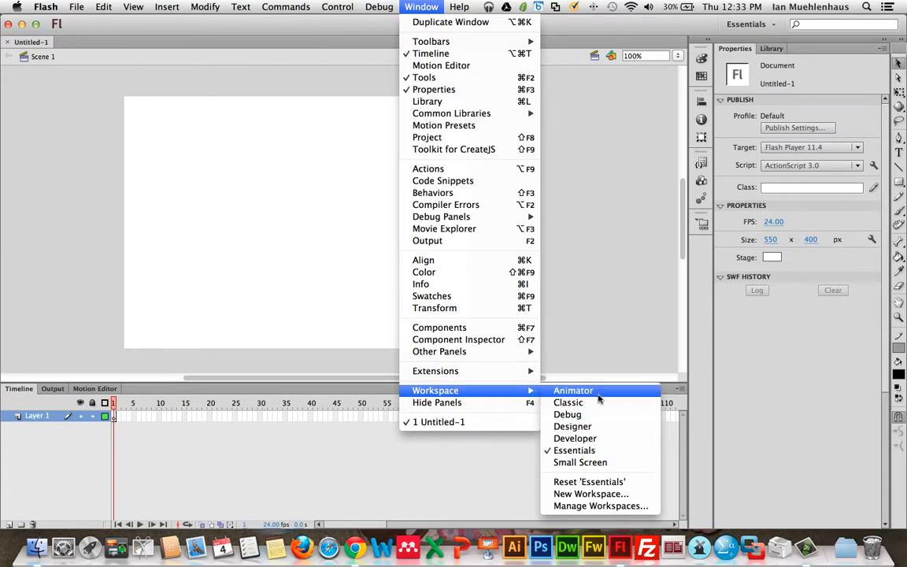
left_click(574, 389)
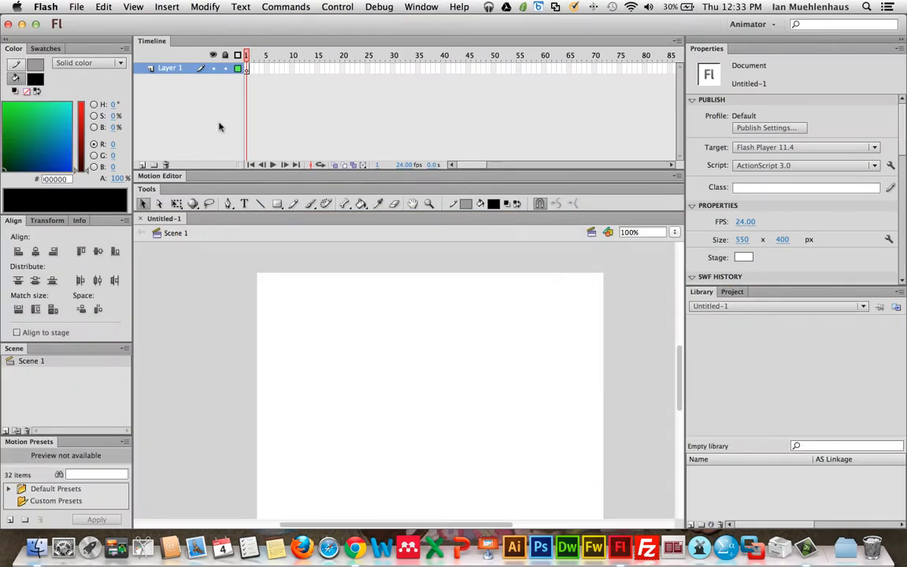
left_click(421, 7)
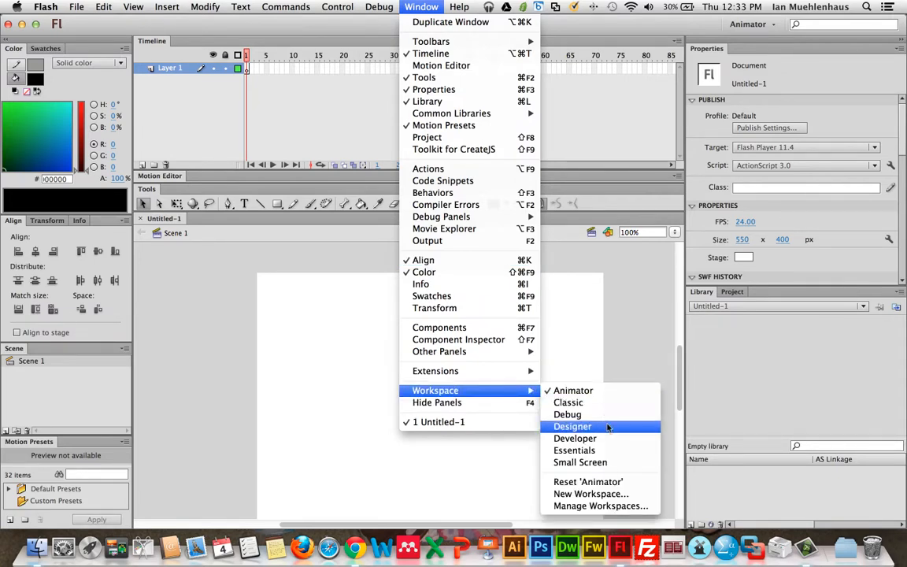
left_click(572, 426)
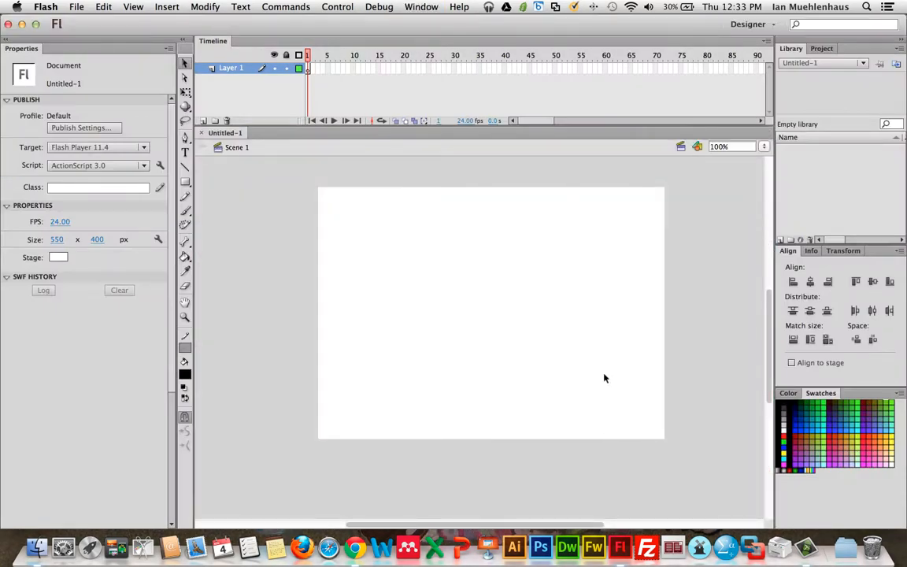
mouse_move(321, 162)
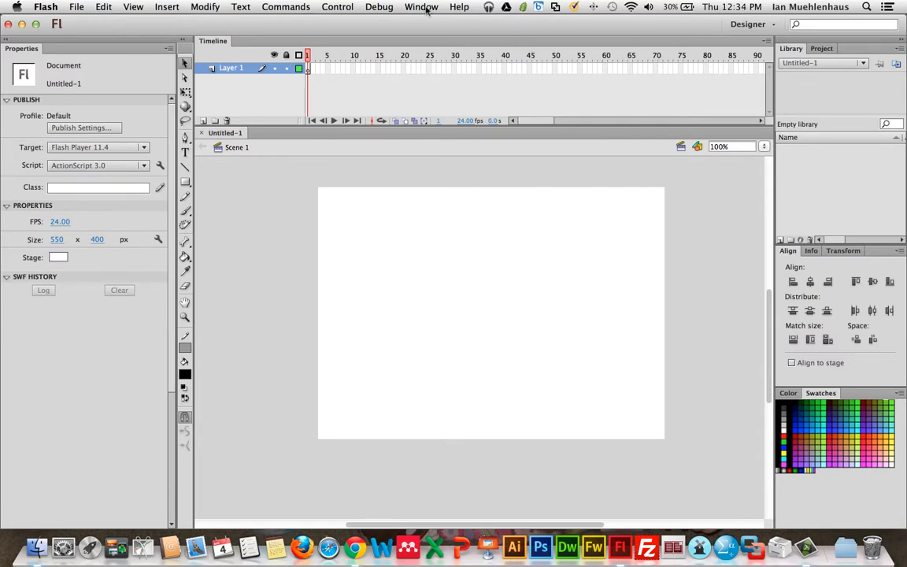
mouse_move(204, 195)
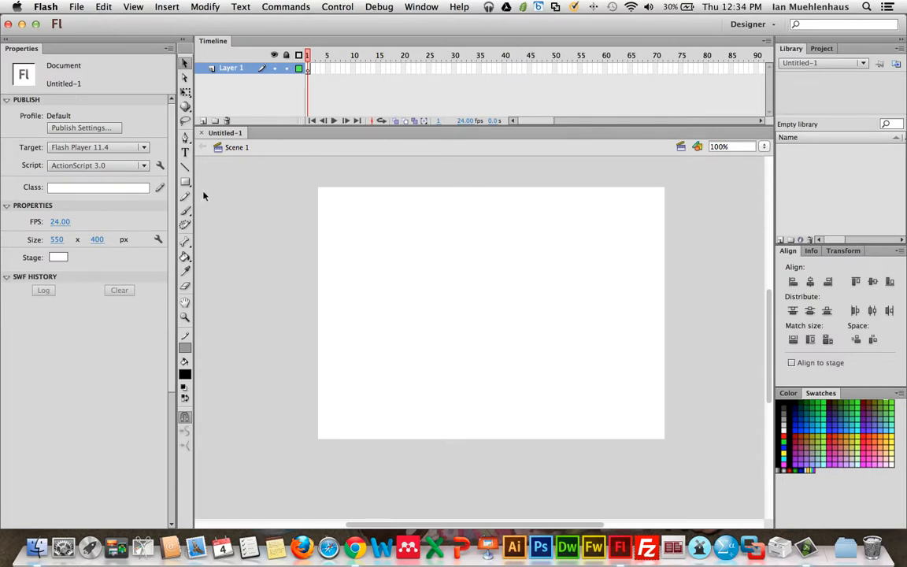
mouse_move(290, 201)
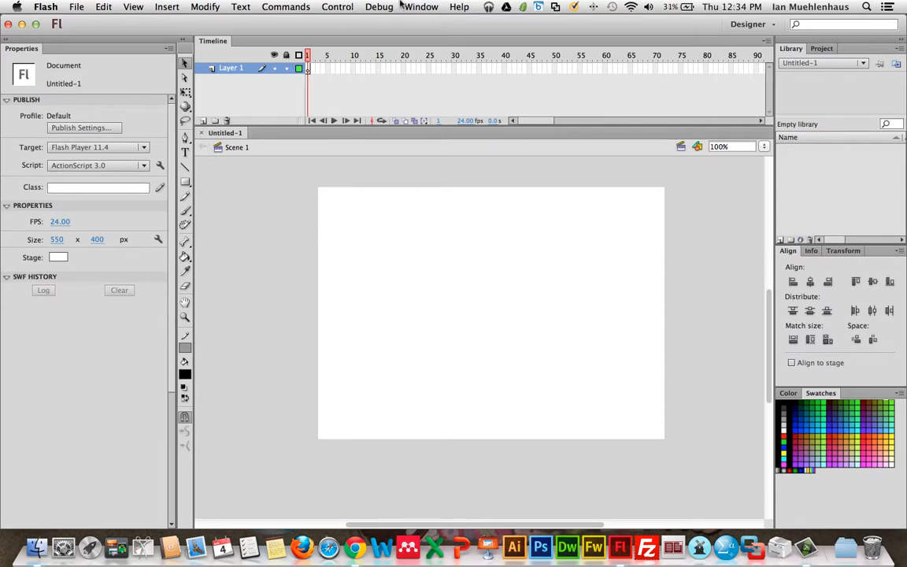
left_click(421, 6)
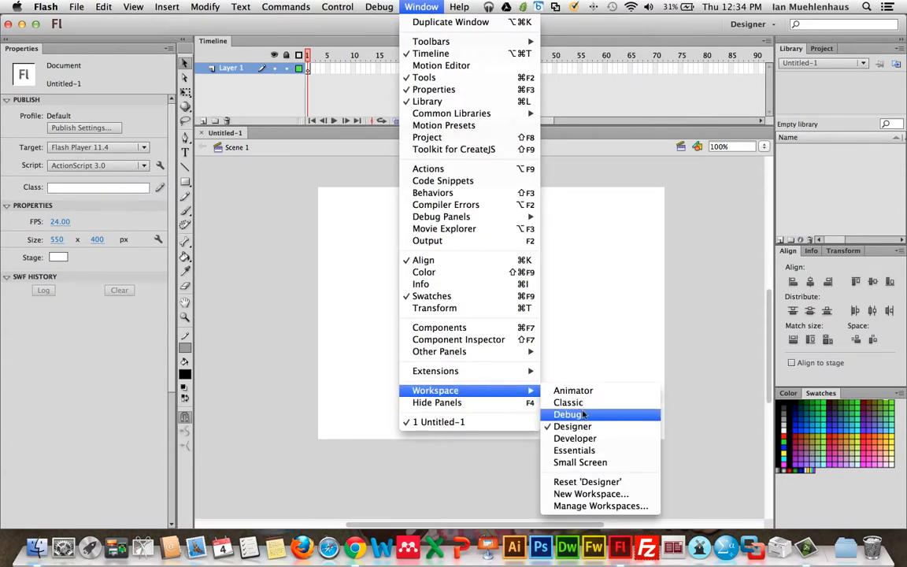
left_click(574, 450)
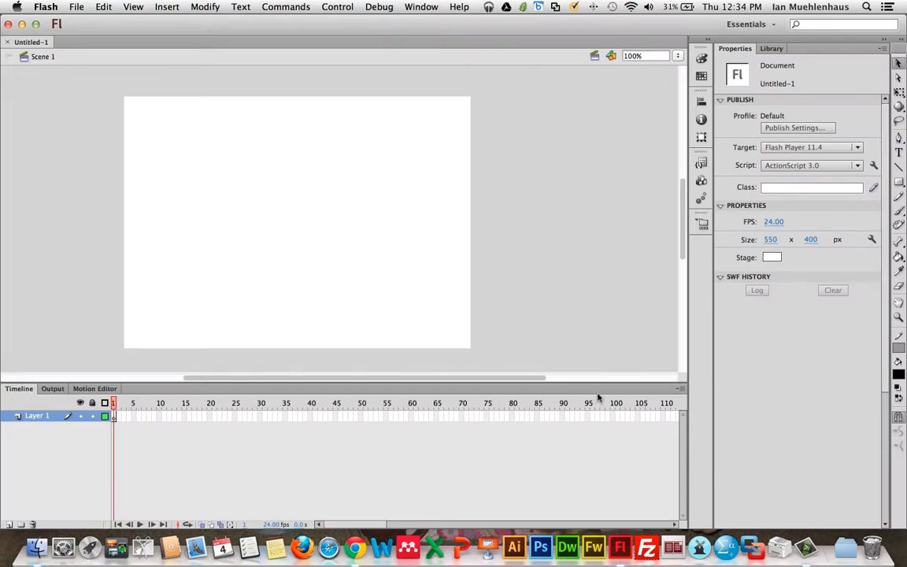
mouse_move(644, 148)
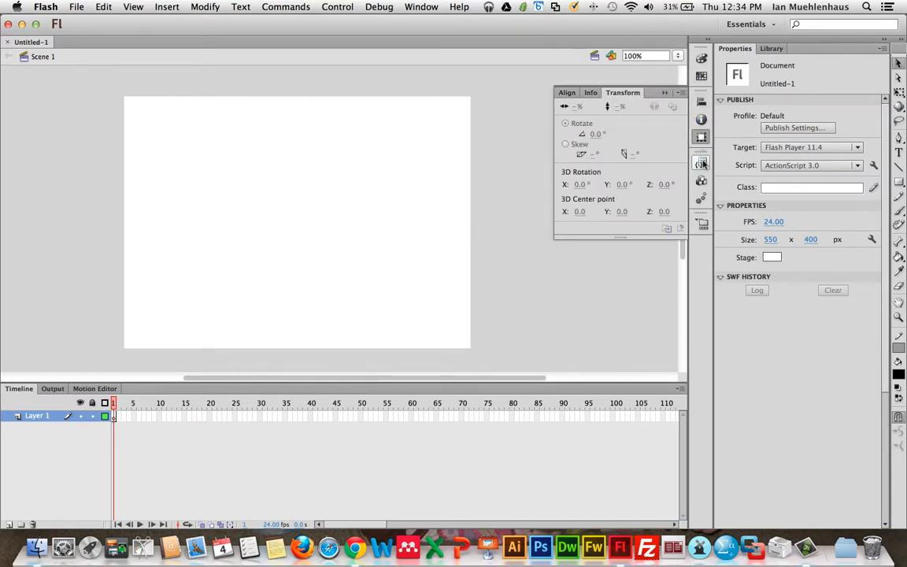
- Close the floating Align/Info/Transform panel group to clear the stage
left_click(701, 222)
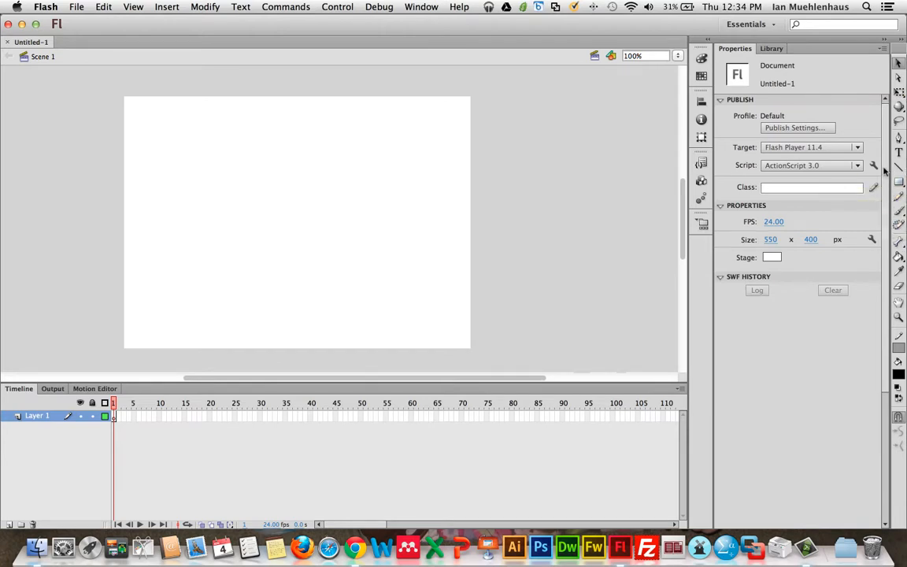
mouse_move(652, 156)
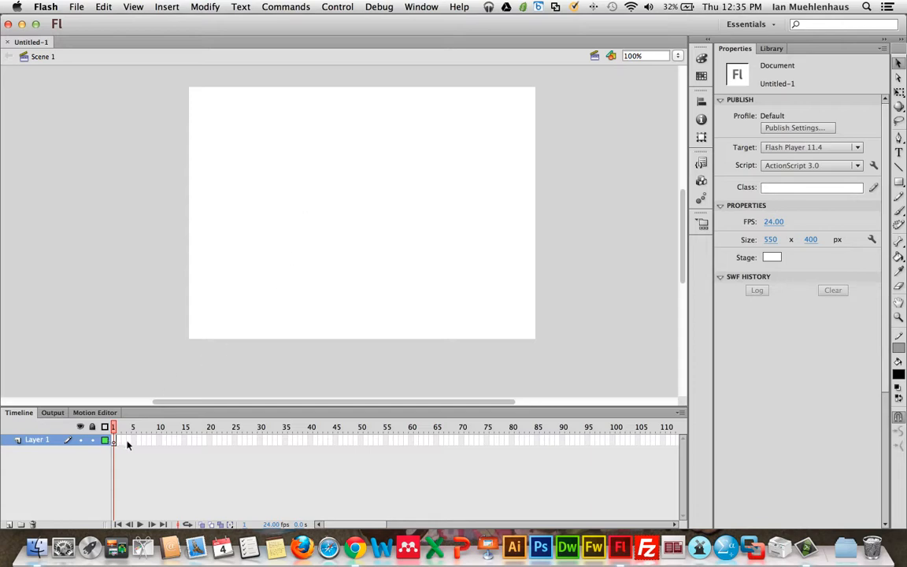
mouse_move(141, 447)
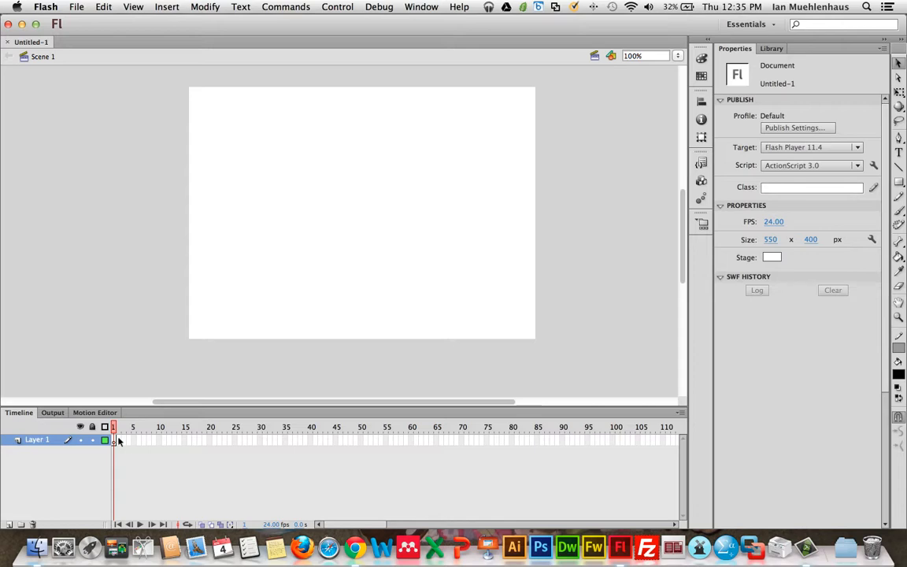
left_click(113, 439)
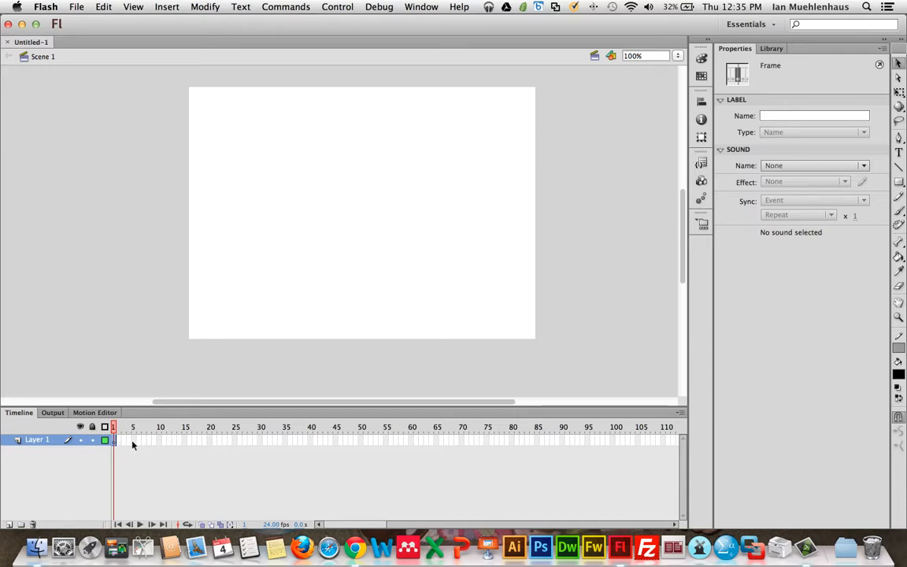
mouse_move(186, 444)
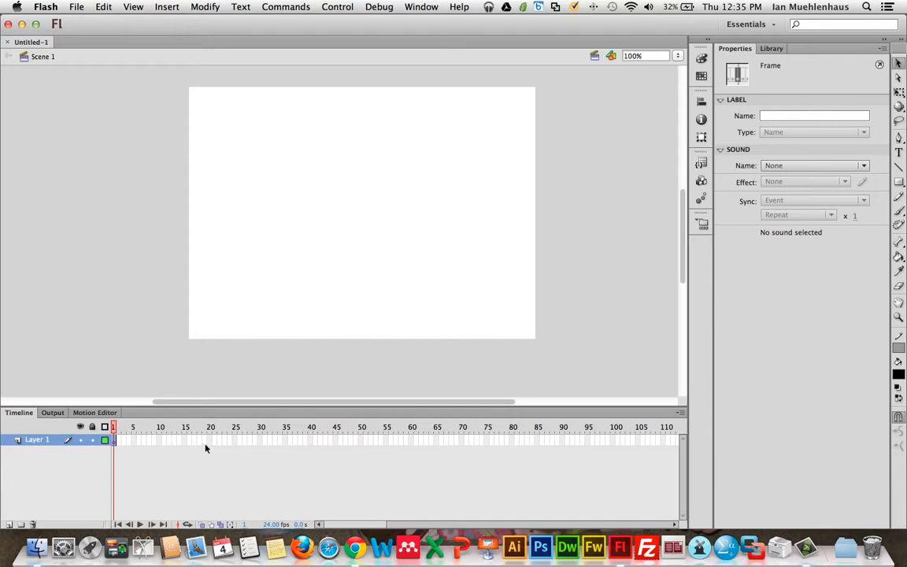
mouse_move(128, 447)
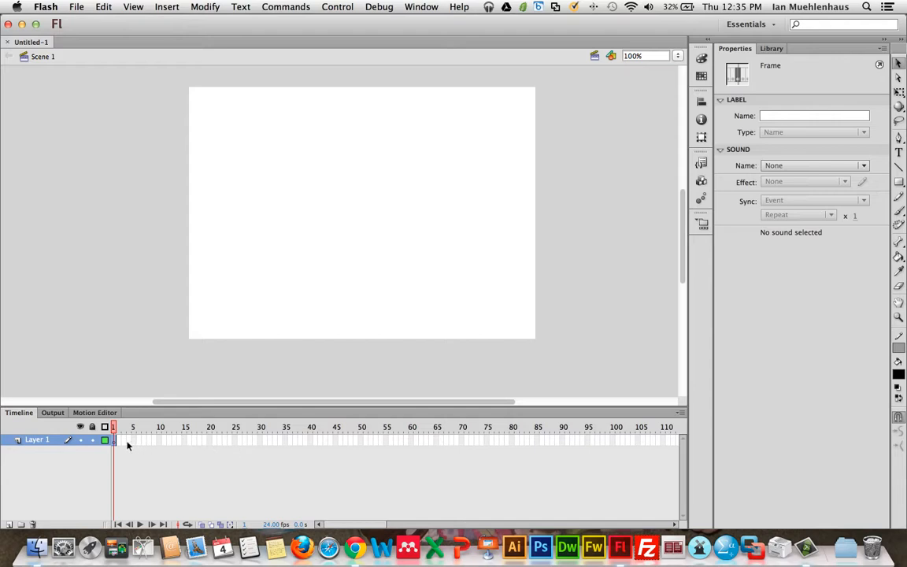
mouse_move(237, 444)
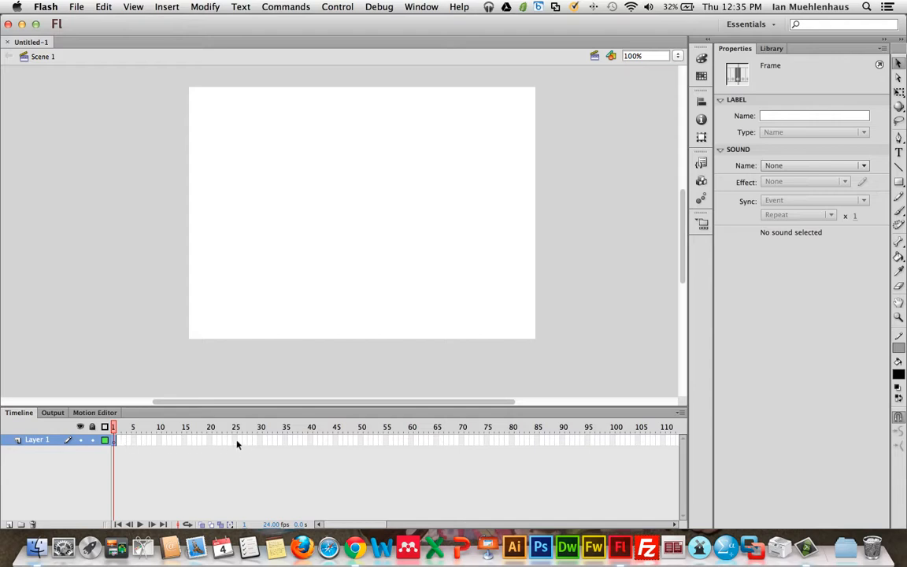
mouse_move(321, 440)
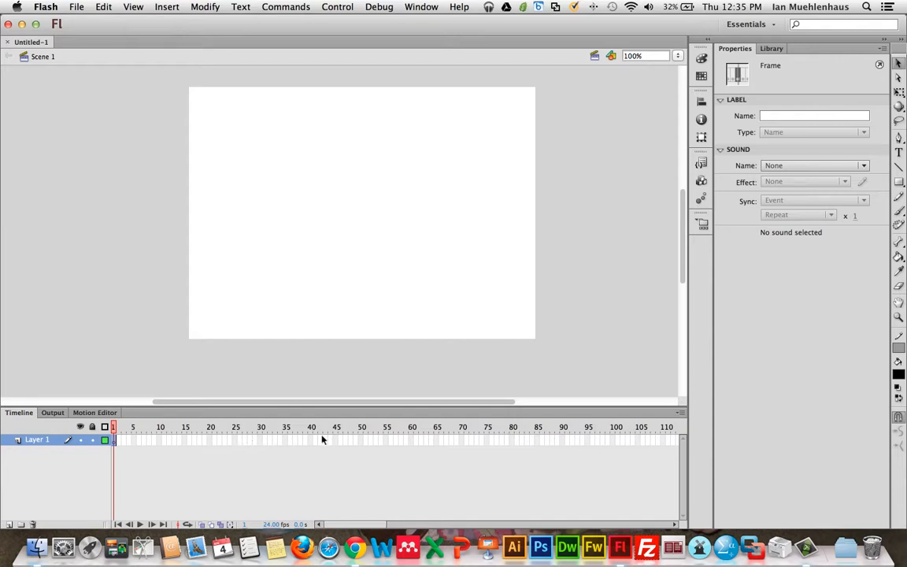
mouse_move(354, 525)
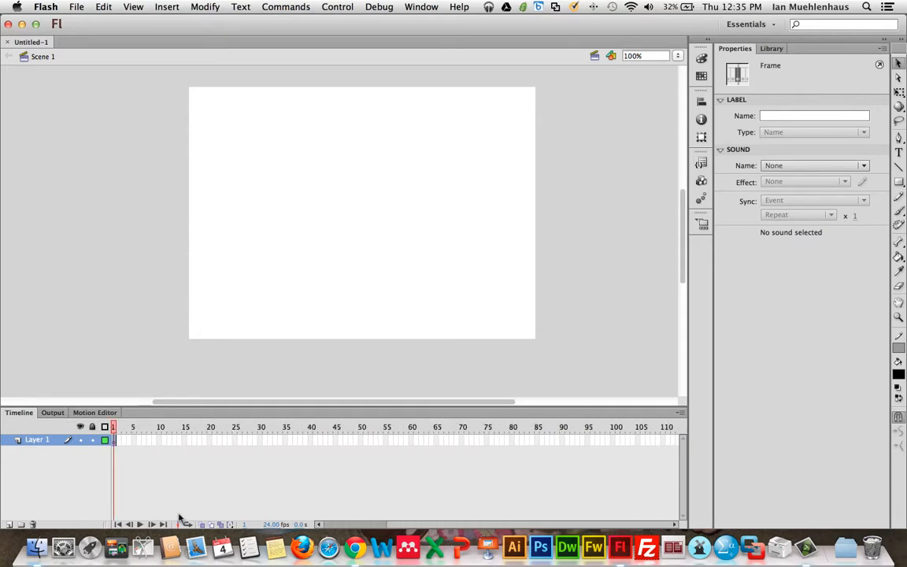
mouse_move(655, 451)
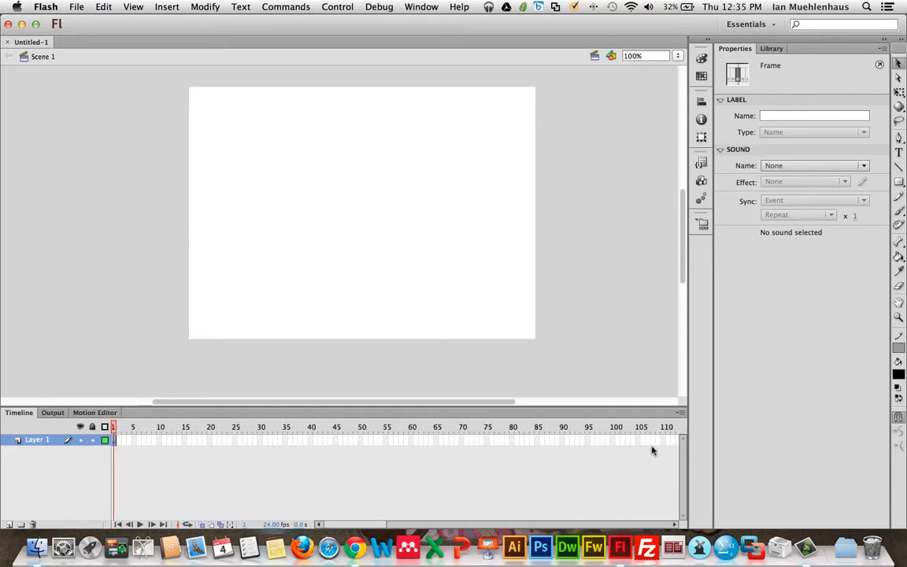
mouse_move(122, 441)
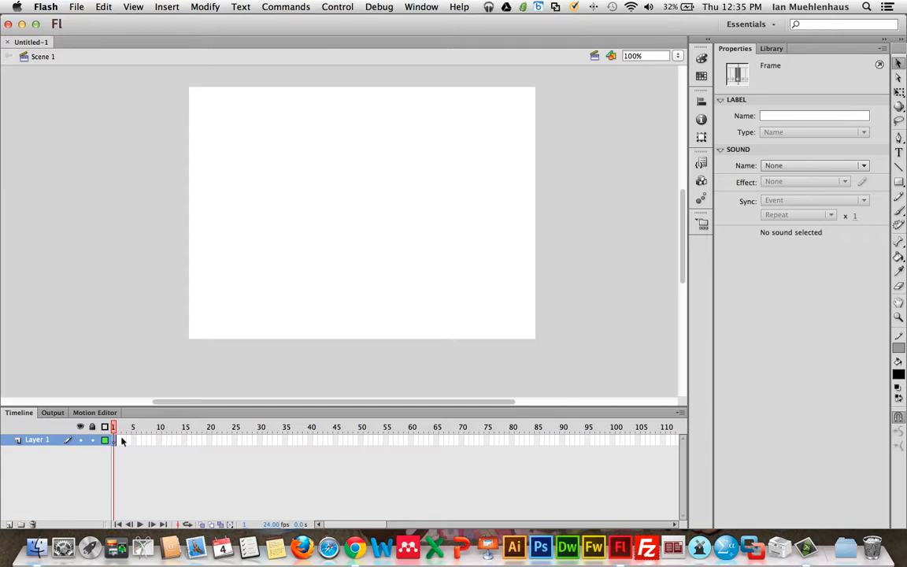
mouse_move(344, 255)
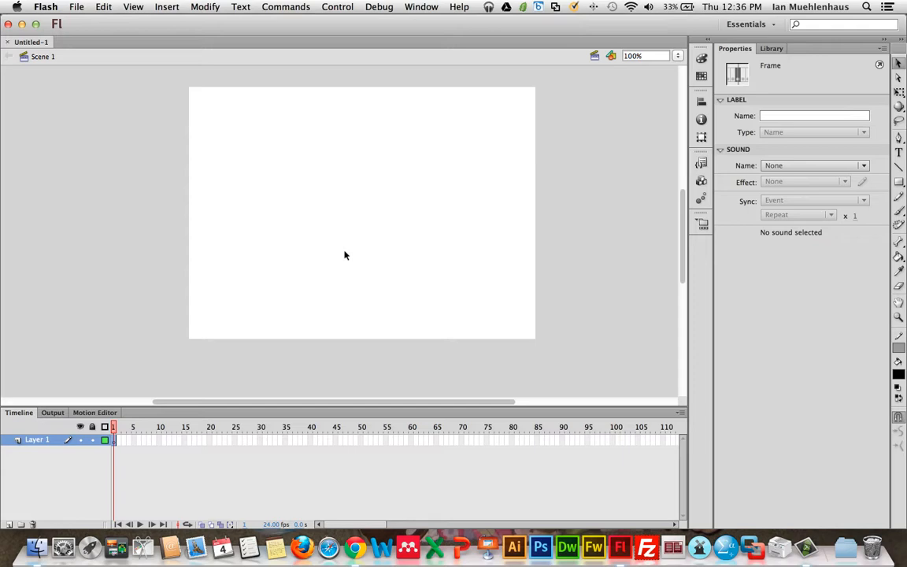
mouse_move(833, 256)
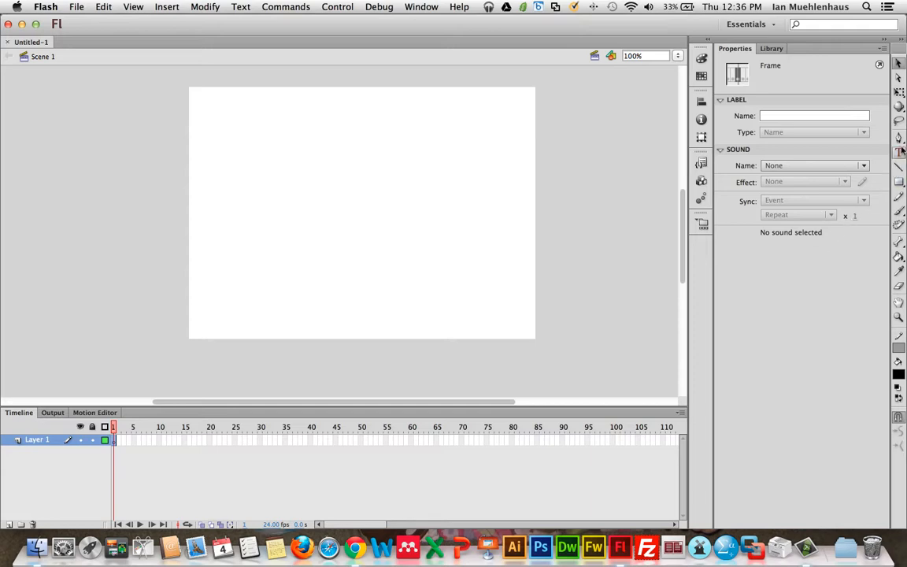
- Select the Text tool, briefly switching to the Rectangle tool and back
left_click(899, 153)
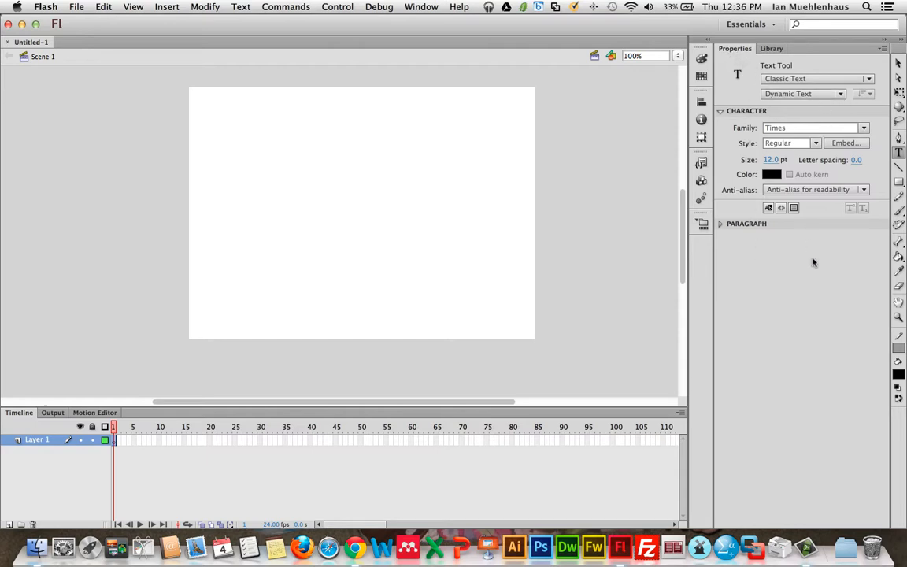
left_click(899, 181)
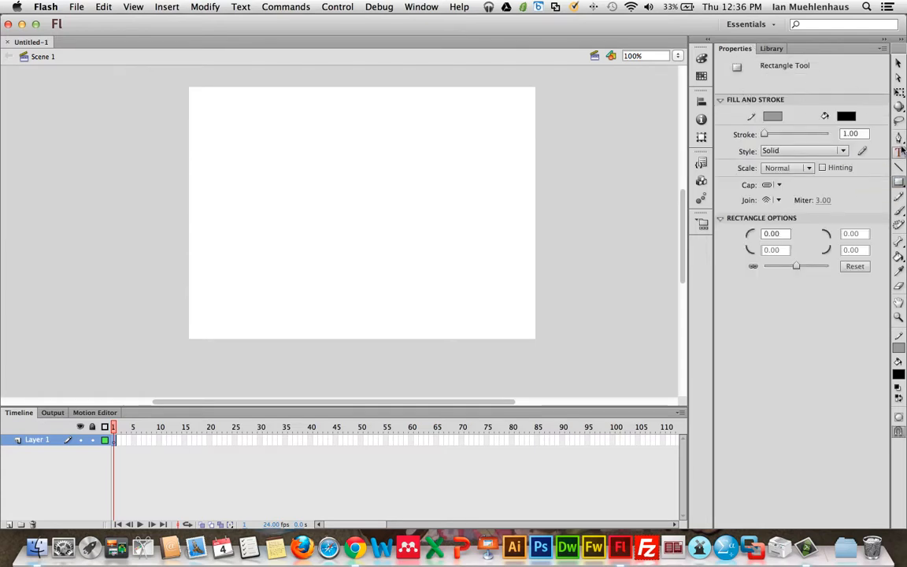
left_click(898, 154)
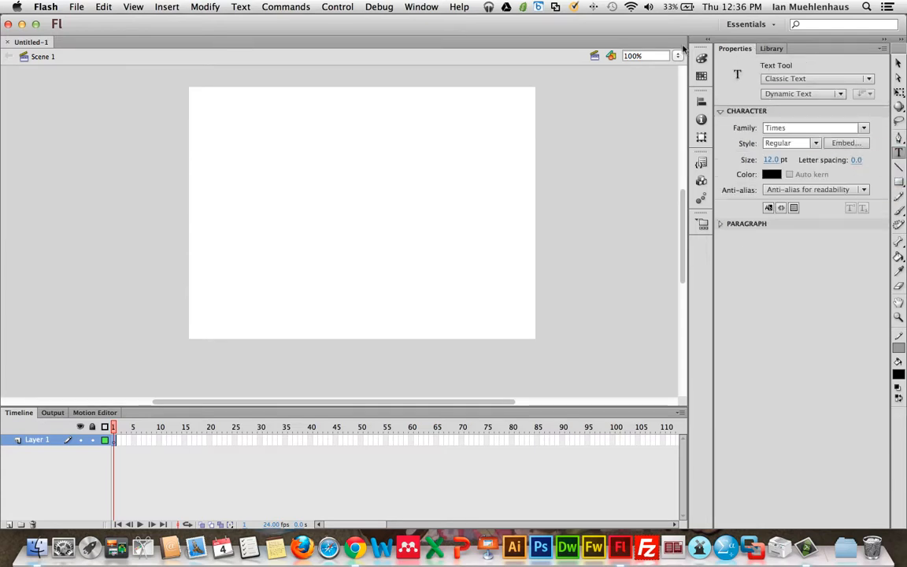
mouse_move(321, 41)
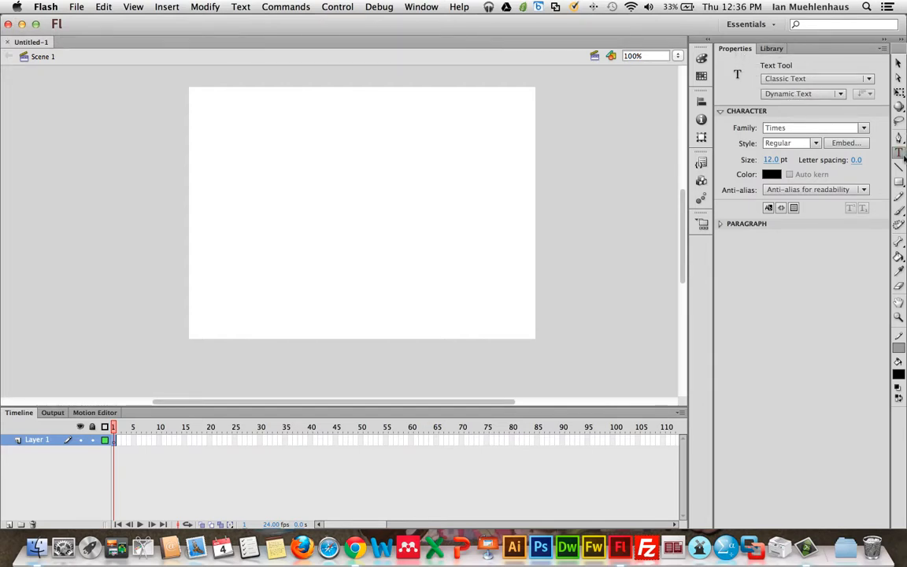
mouse_move(211, 114)
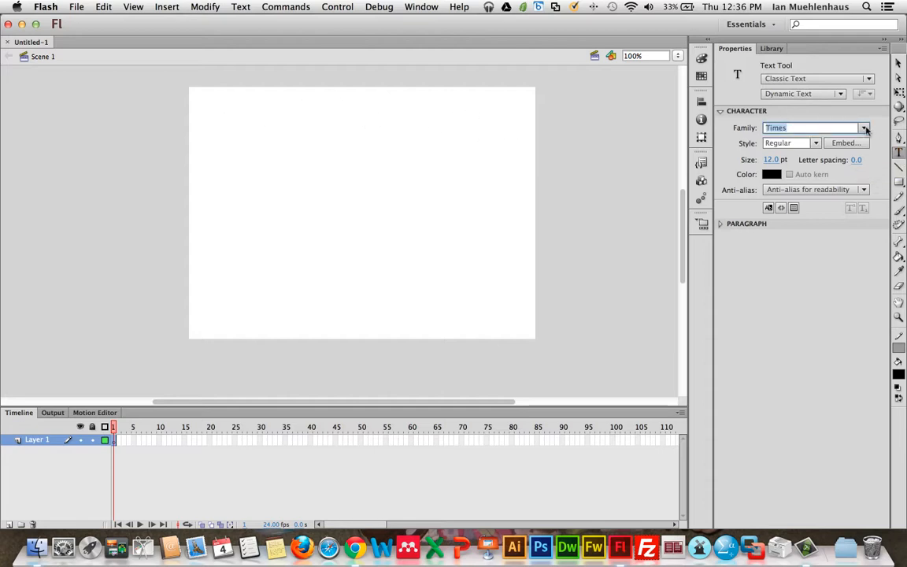
- Enter Corbel as the character font family, with 16 pt size
left_click(864, 127)
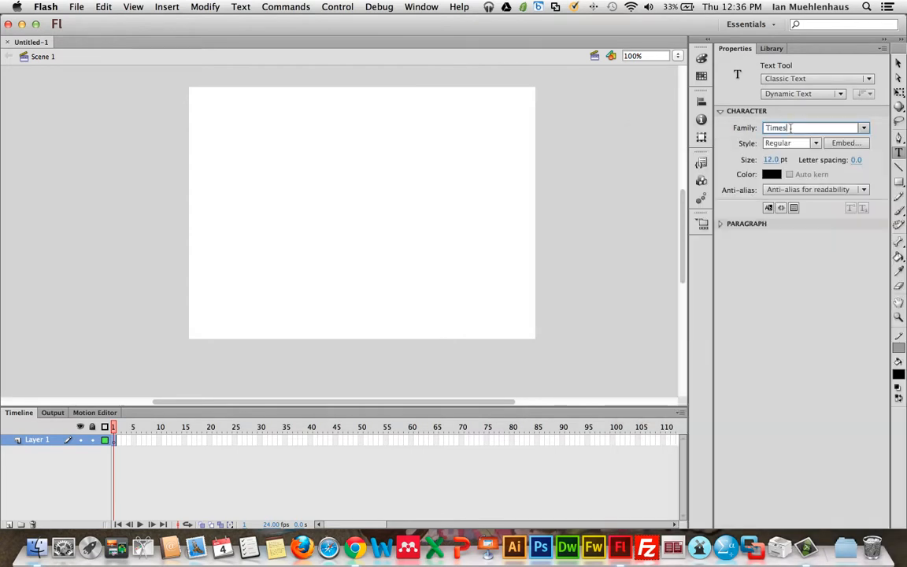
type("Corbel")
left_click(775, 160)
type("16")
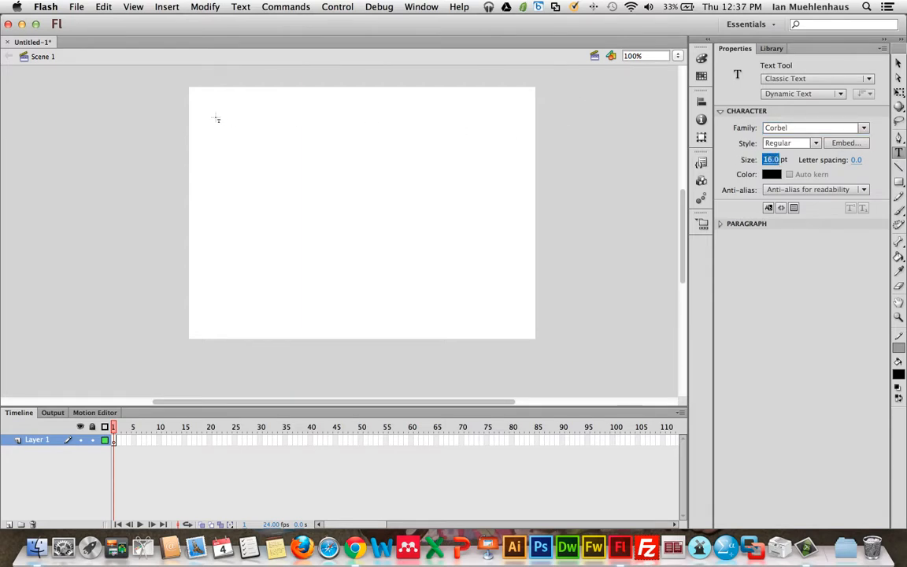
- Type the title 'Our First Test Map' near the top-left and left-align it
left_click_drag(219, 107, 284, 118)
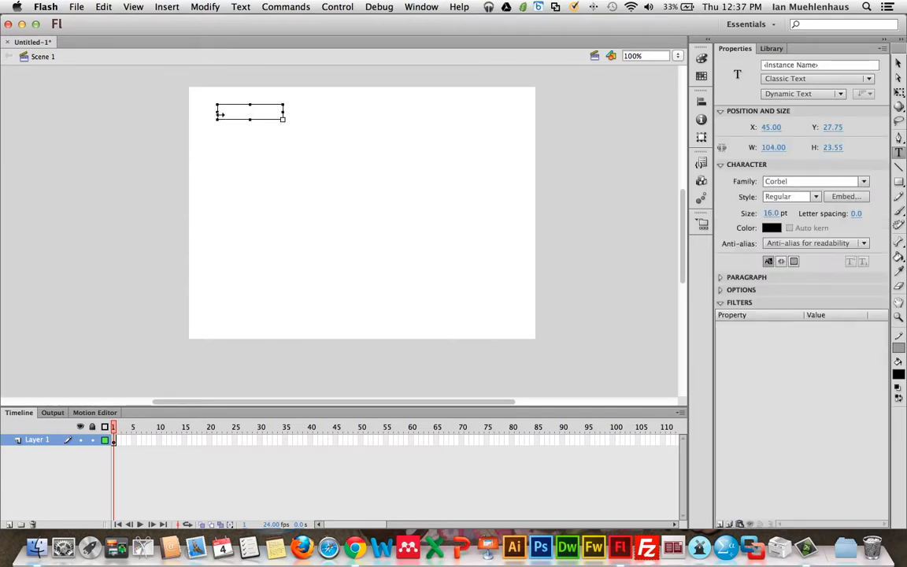
type("Our First Test")
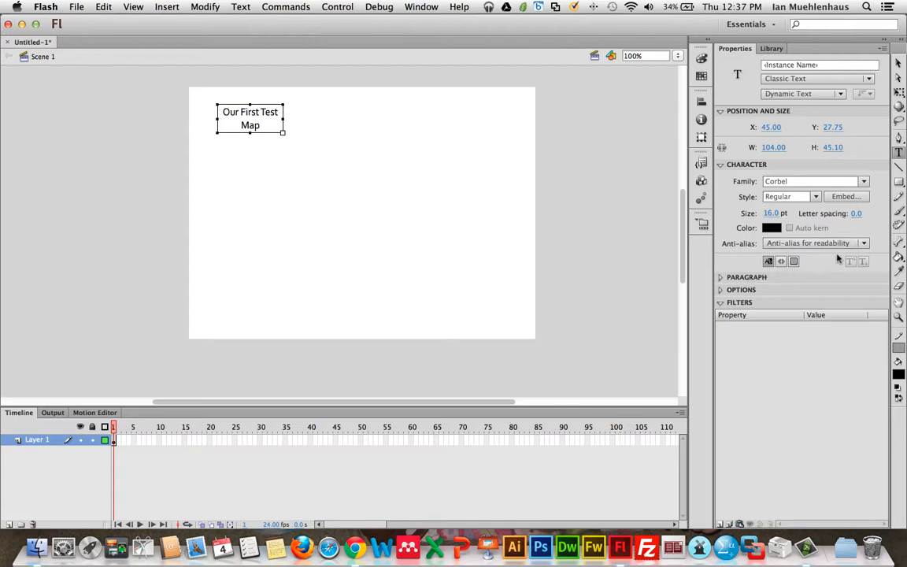
left_click(746, 276)
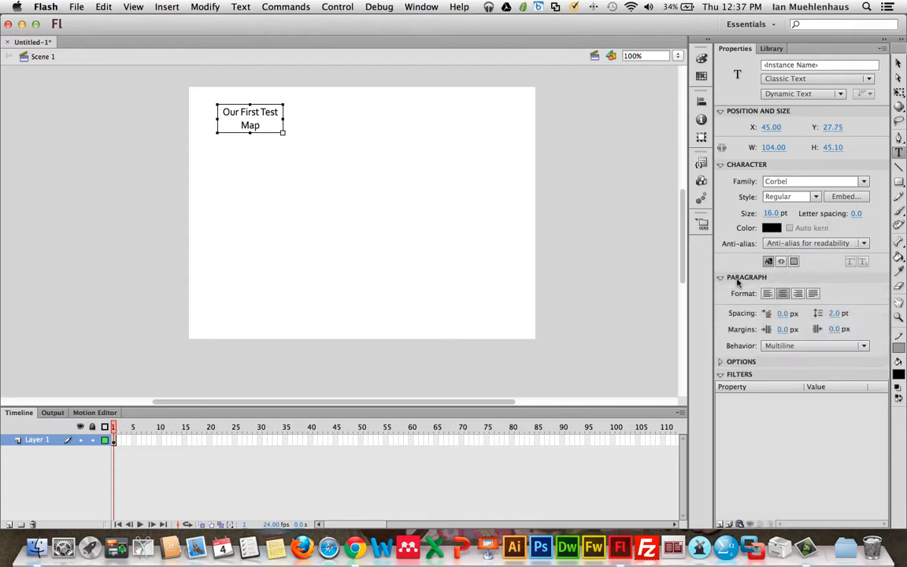
left_click(768, 293)
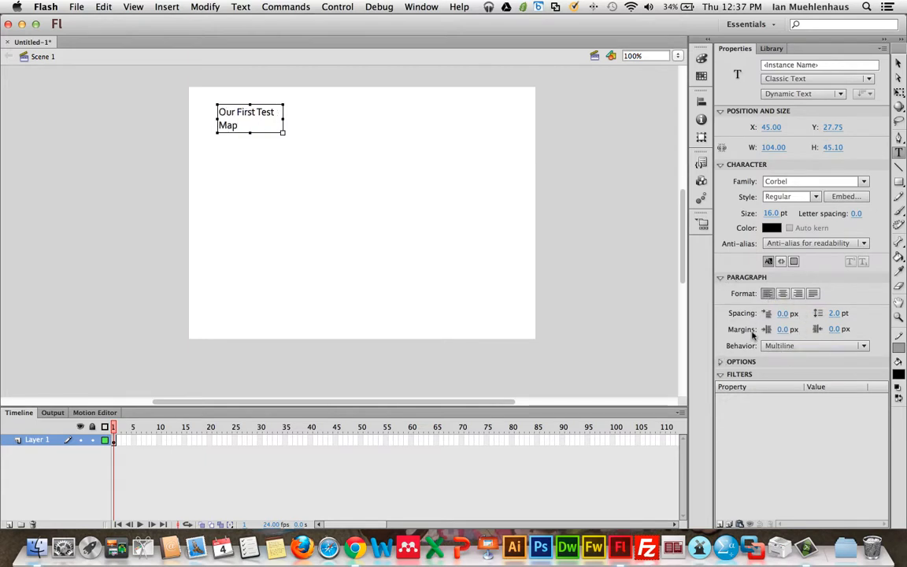
left_click(741, 361)
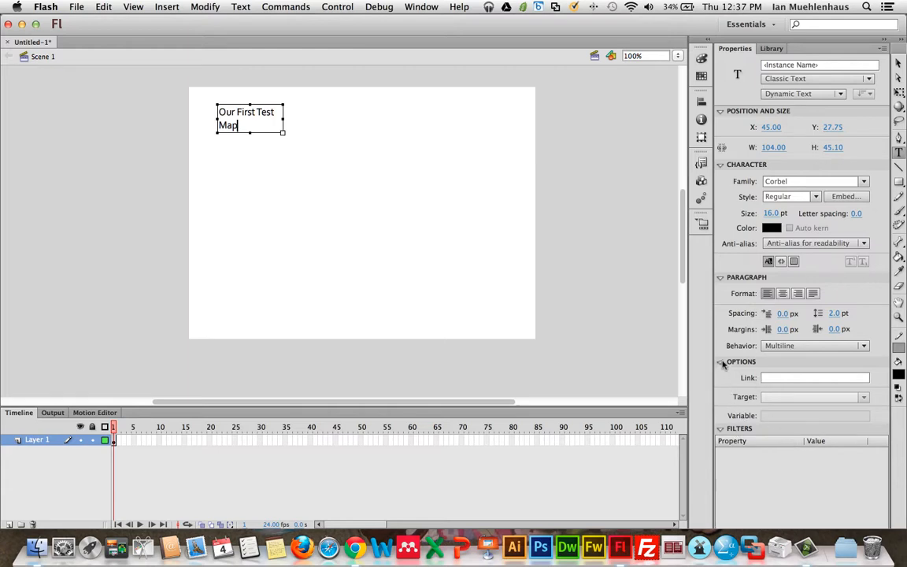
left_click(720, 276)
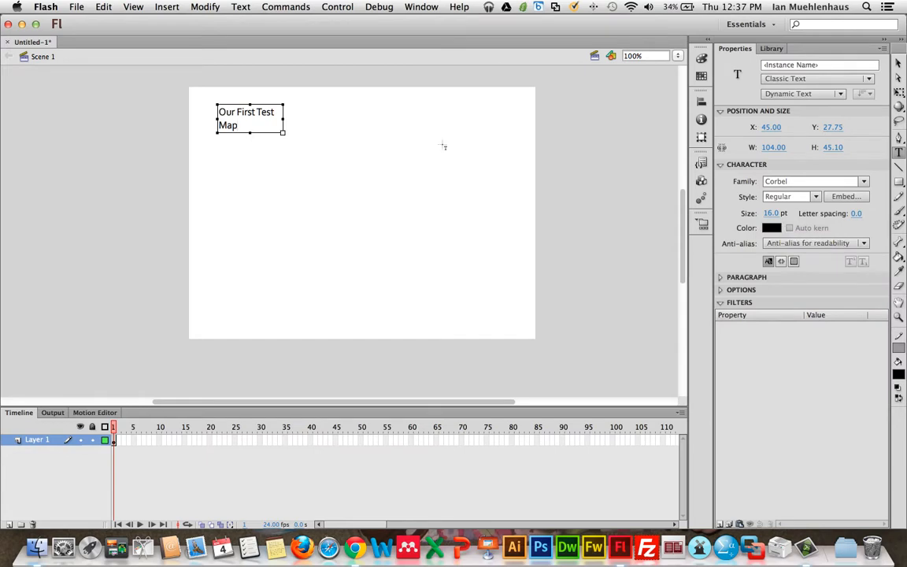
- Resize the title box so the text fits one line and colour it blue
left_click_drag(281, 117, 314, 117)
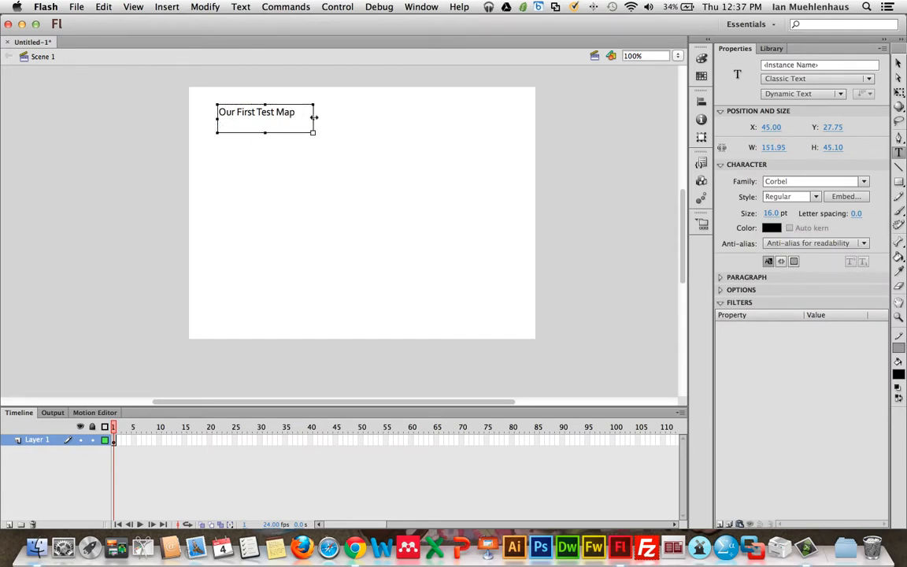
left_click_drag(315, 118, 295, 119)
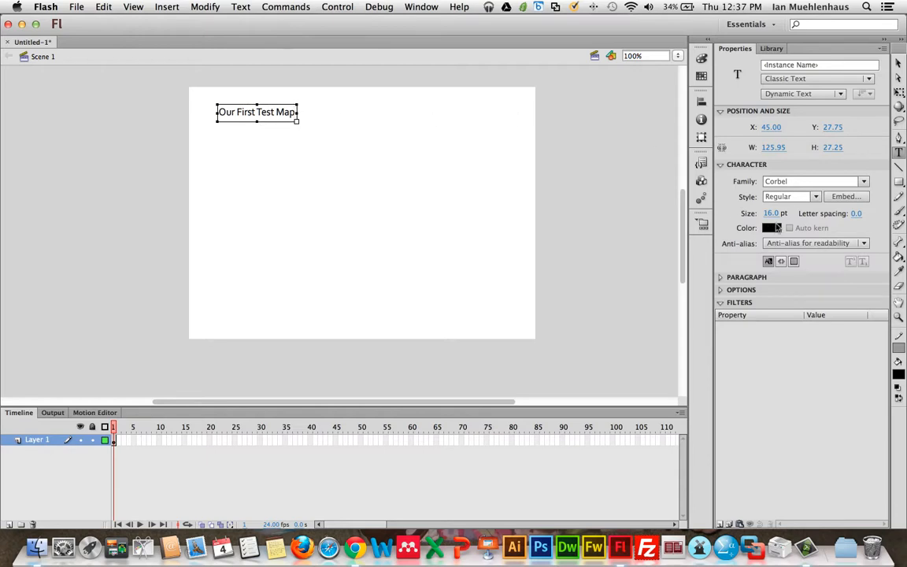
left_click(787, 196)
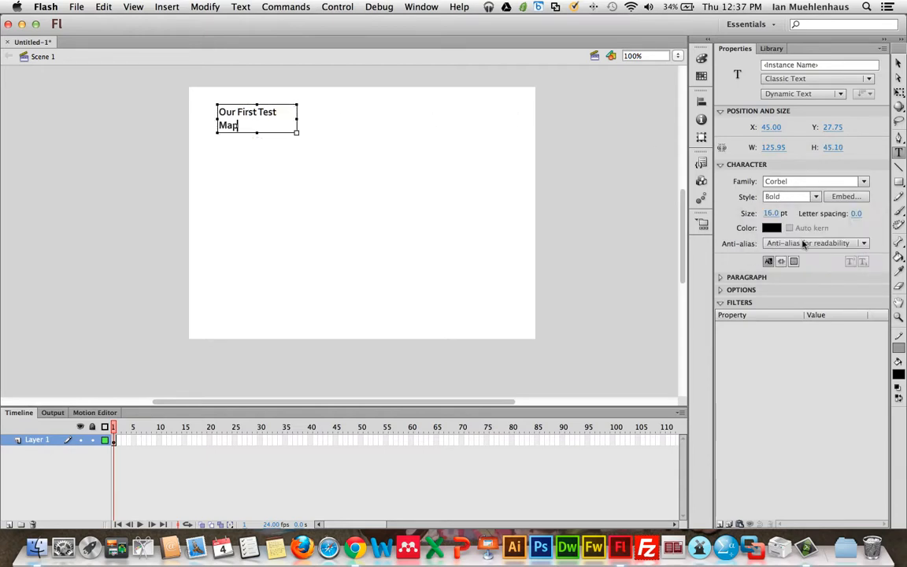
left_click(771, 227)
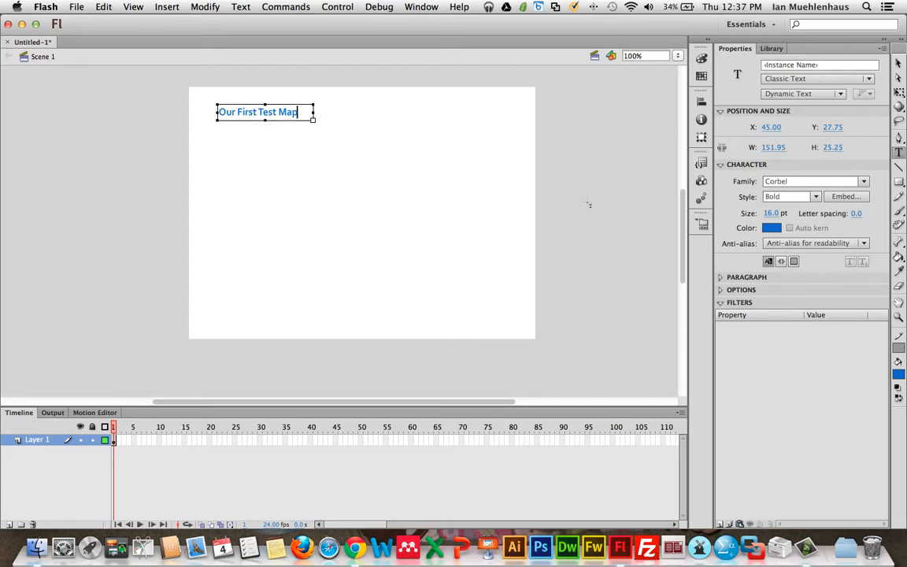
- Add a High-quality Drop Shadow filter to the title and zoom in
left_click(720, 163)
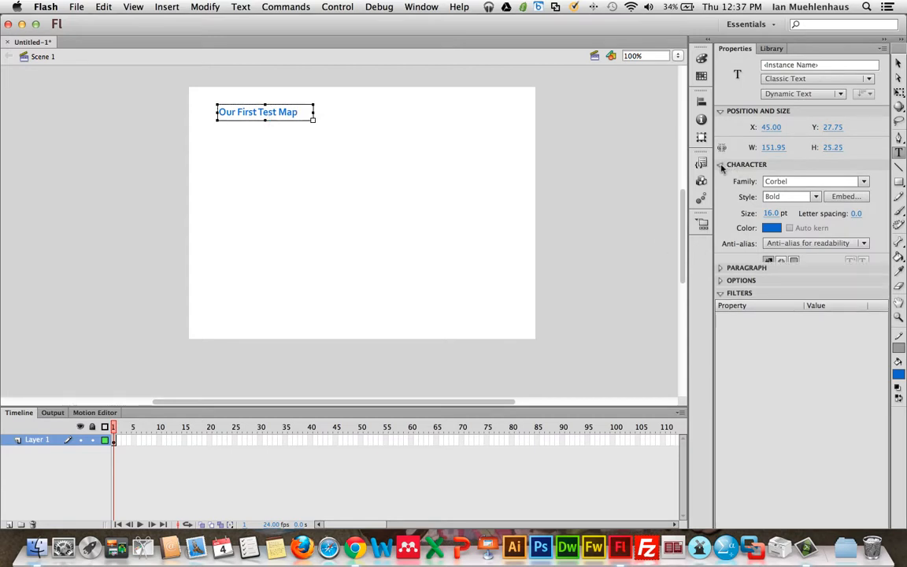
left_click(721, 110)
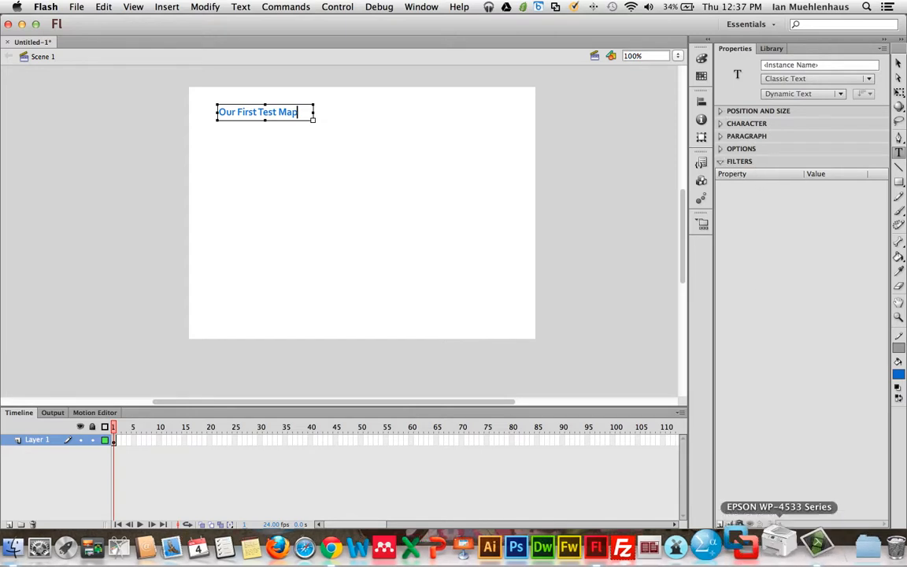
mouse_move(744, 516)
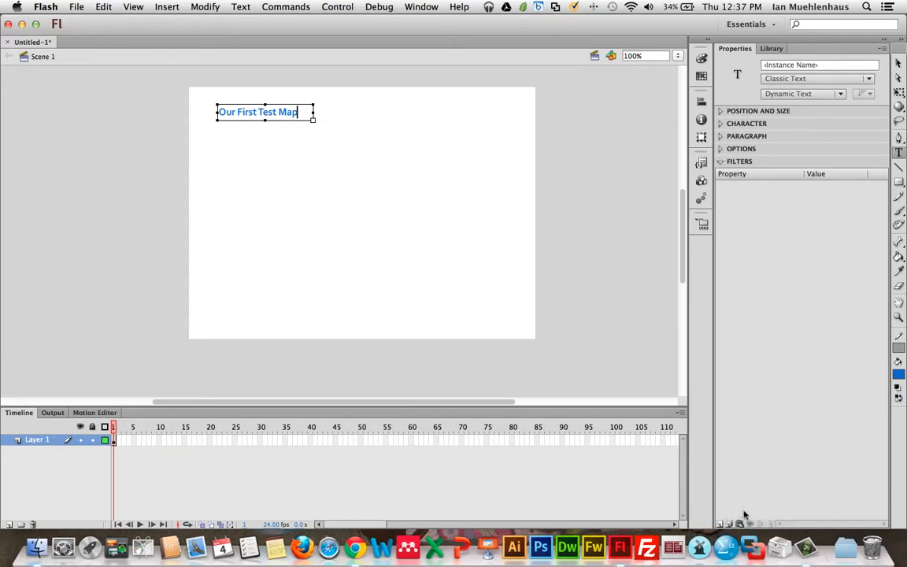
left_click(721, 523)
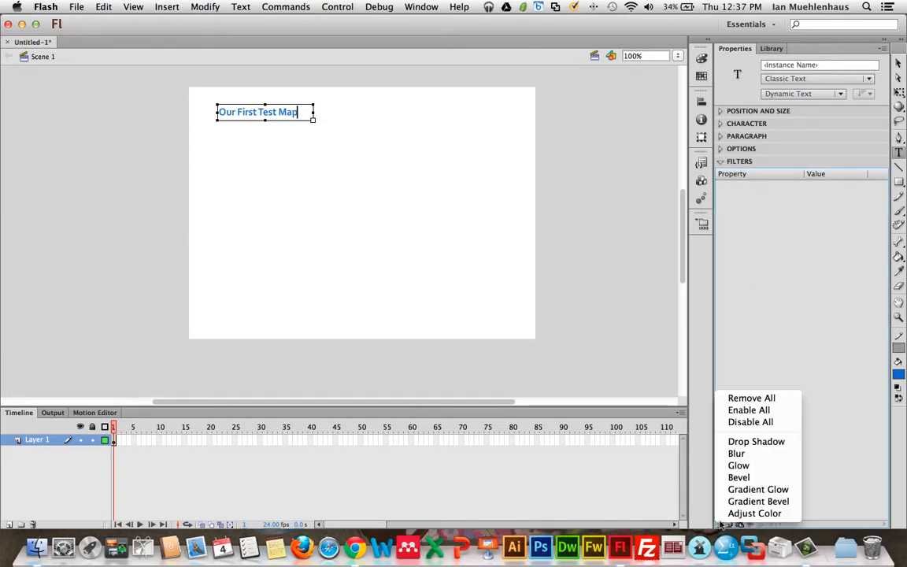
mouse_move(756, 441)
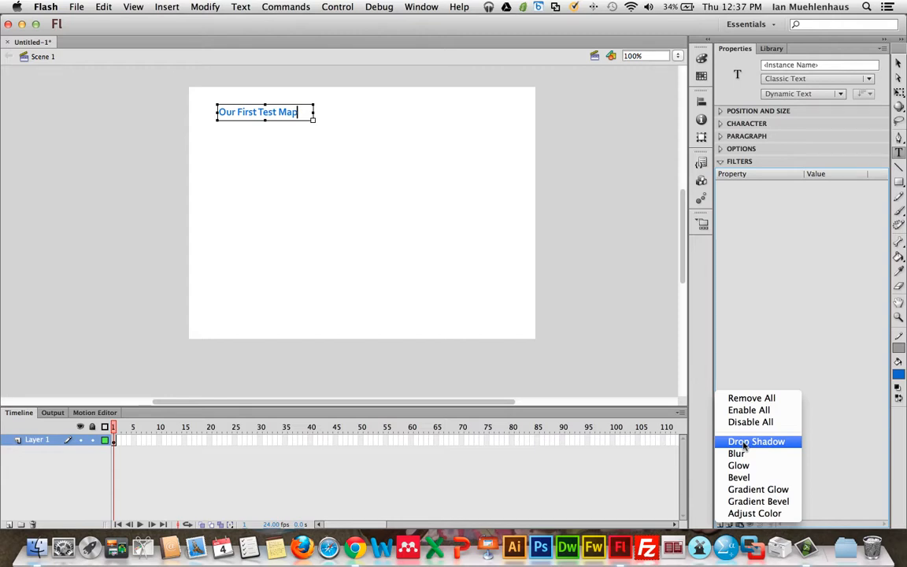
left_click(756, 441)
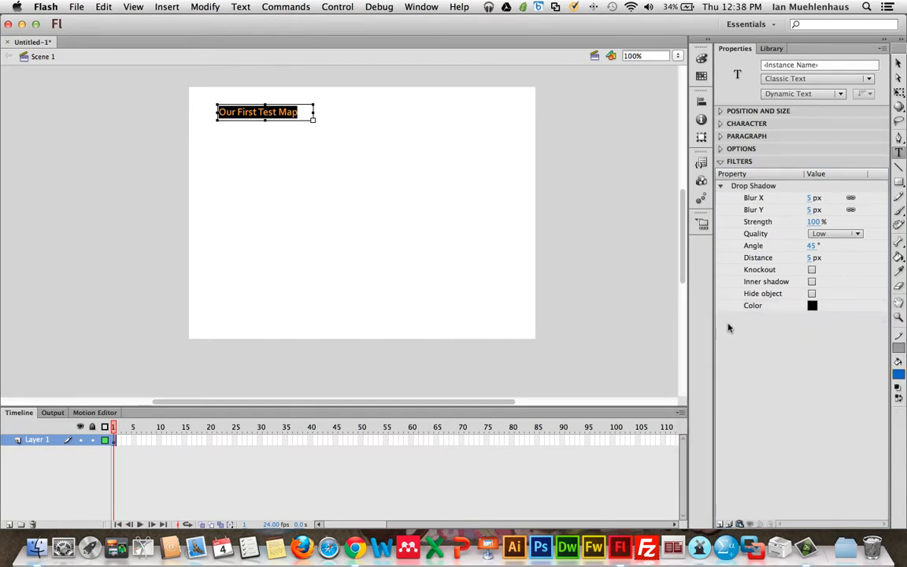
left_click(857, 233)
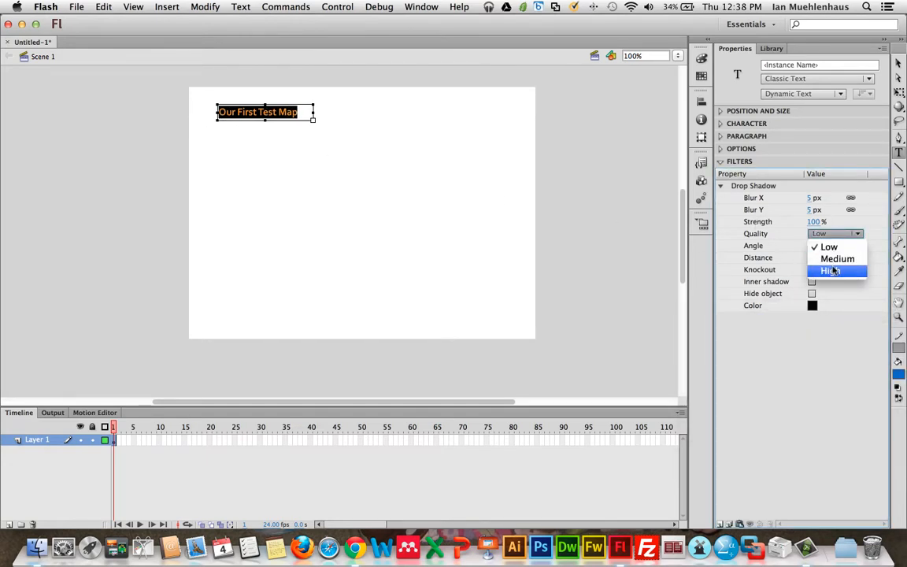
left_click(830, 270)
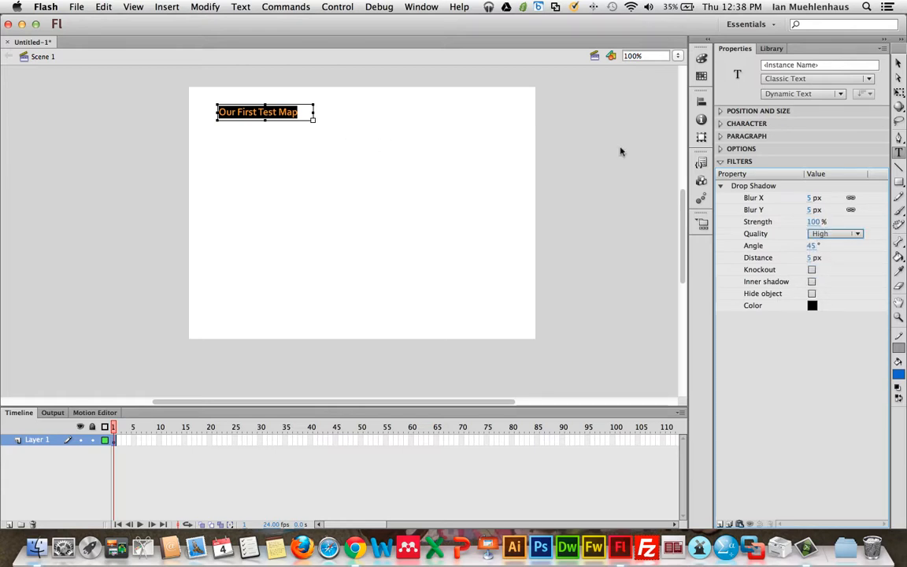
left_click(721, 186)
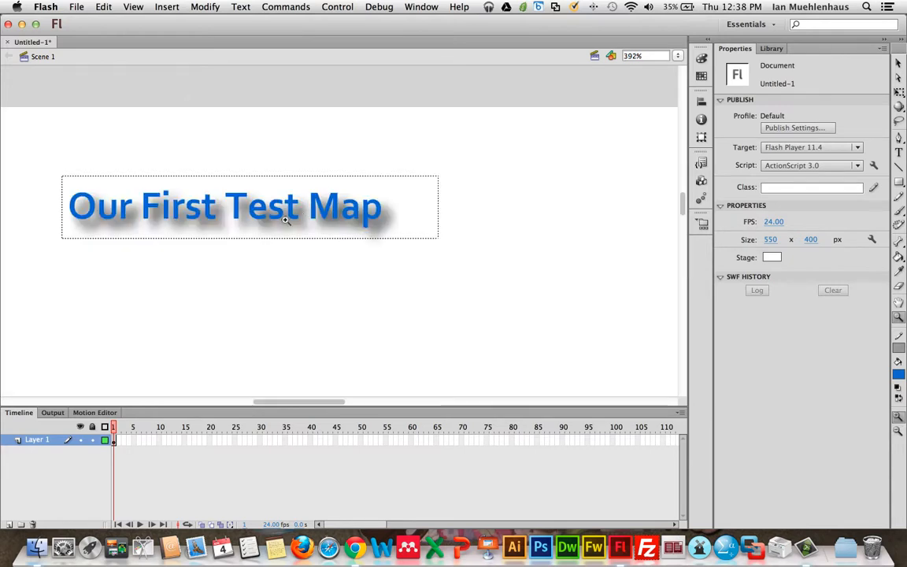
mouse_move(354, 215)
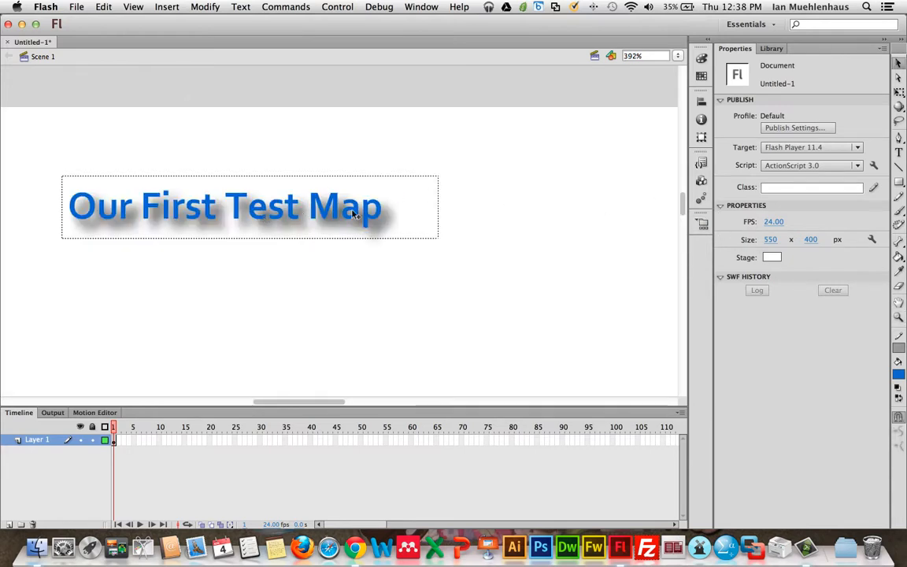
- Set the title's drop shadow to blur 3 and distance 1
left_click(248, 205)
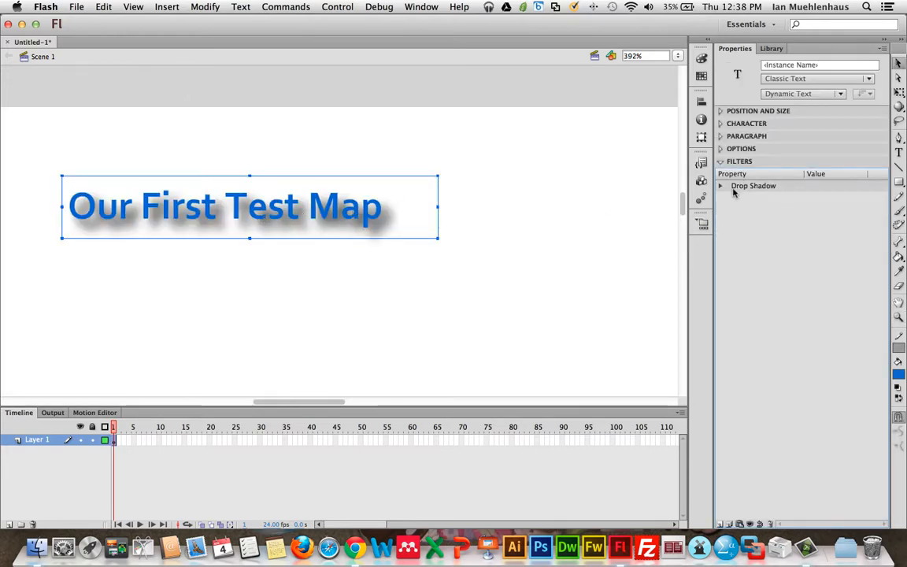
left_click(720, 185)
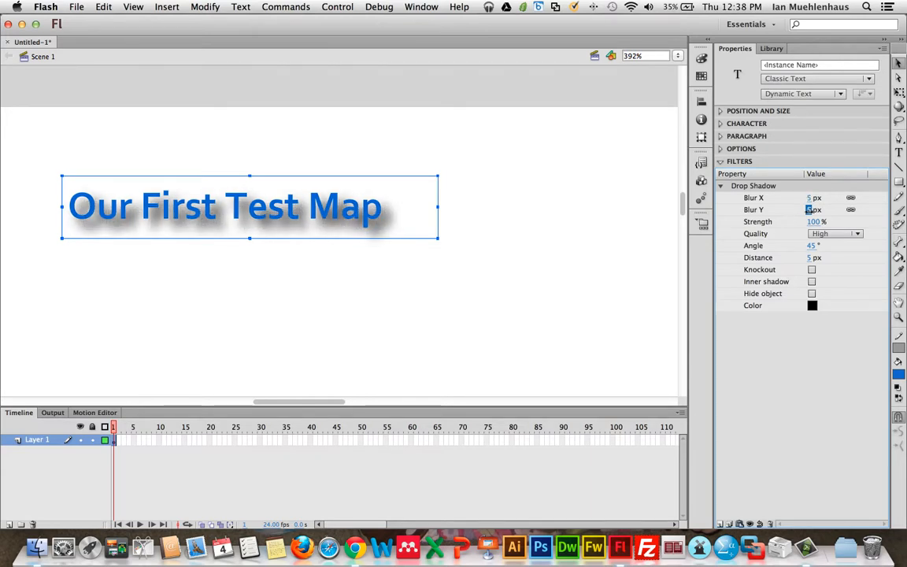
type("3")
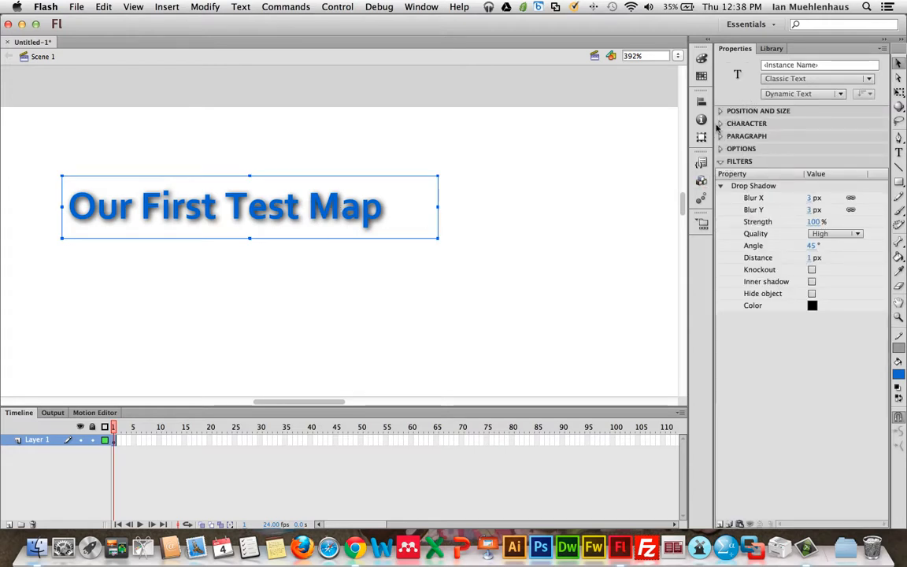
- Set the title size to 22 pt and widen its box to one line
left_click(721, 123)
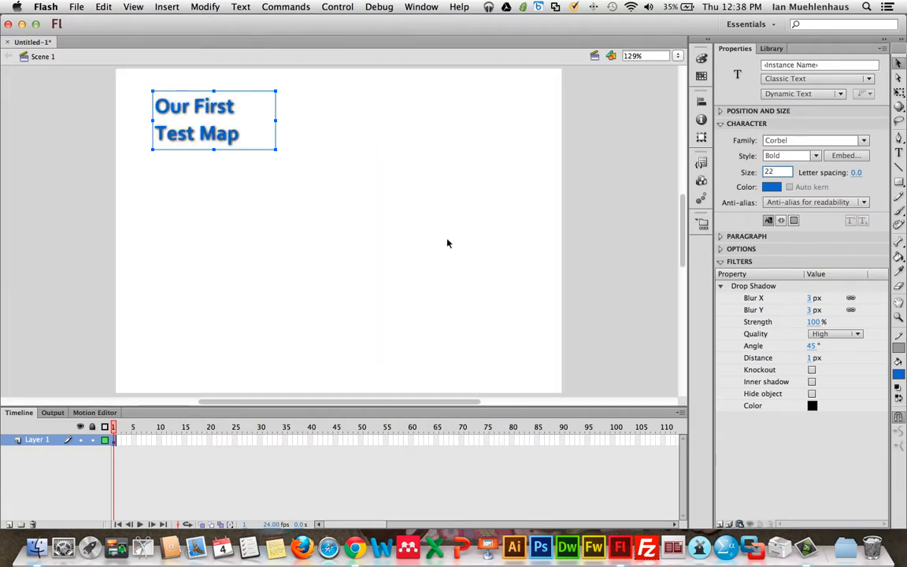
left_click_drag(276, 121, 358, 122)
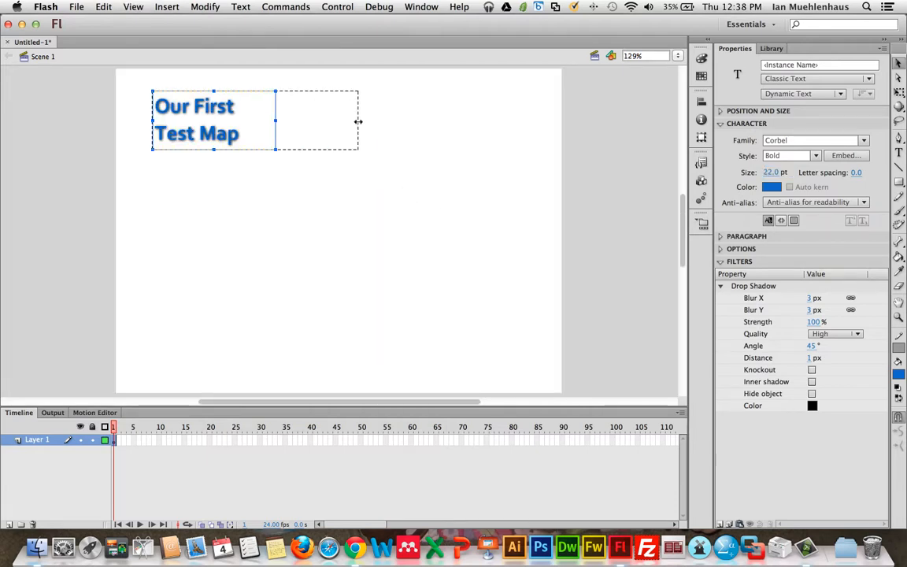
left_click_drag(358, 122, 307, 121)
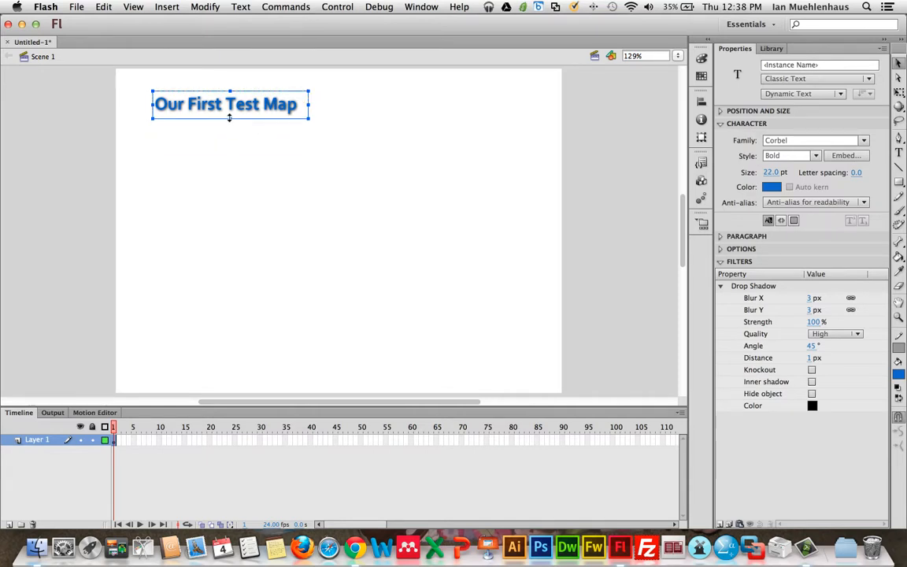
left_click_drag(229, 103, 209, 87)
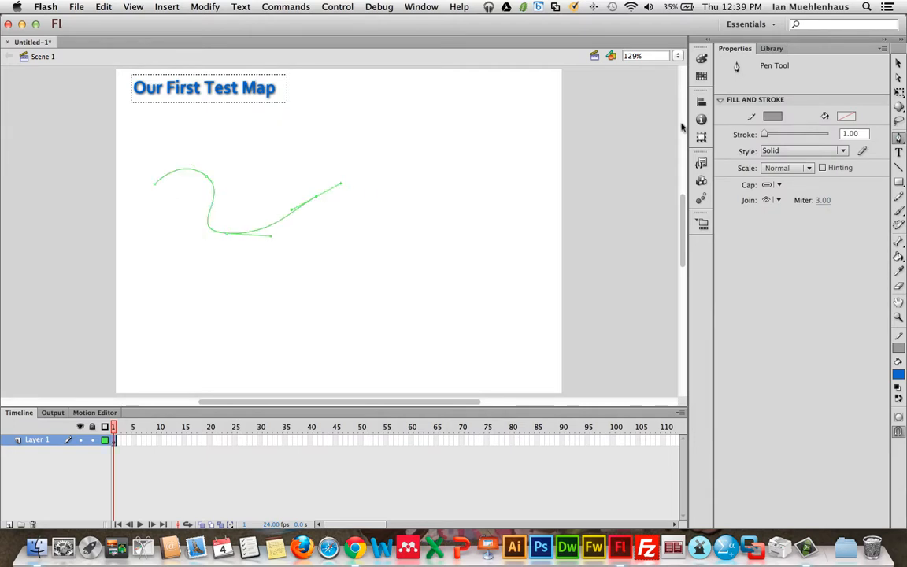
- Set the curve's stroke colour and a stroke width of 12.00
left_click(772, 115)
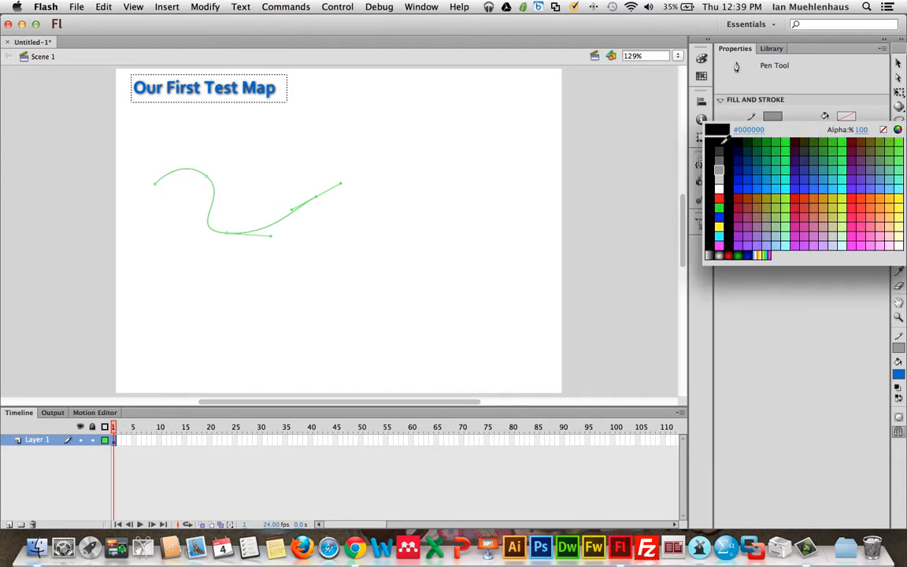
left_click(772, 116)
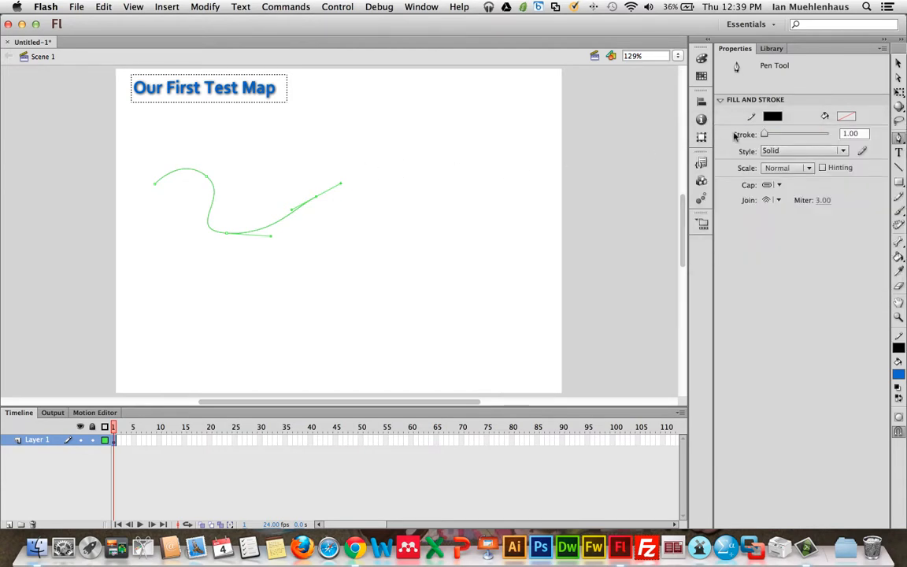
left_click_drag(764, 134, 767, 134)
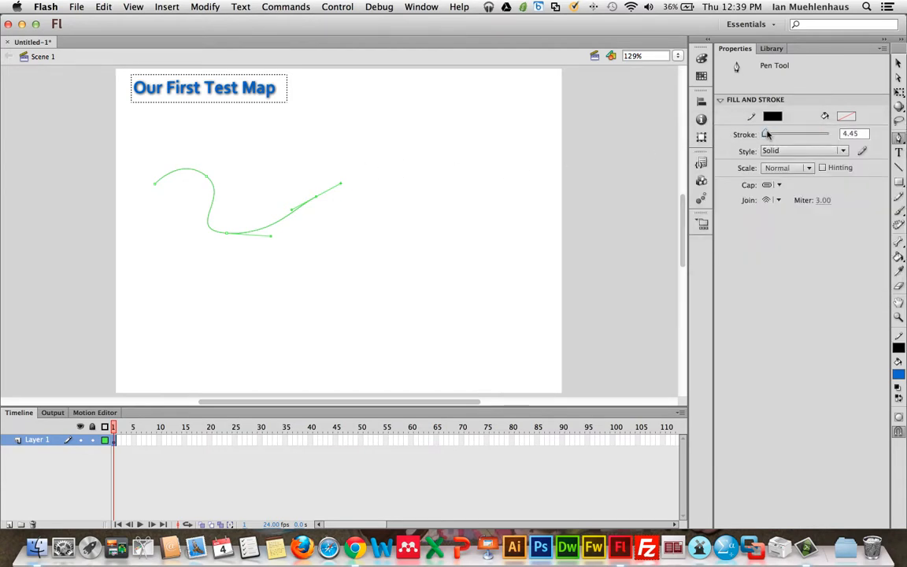
left_click(263, 230)
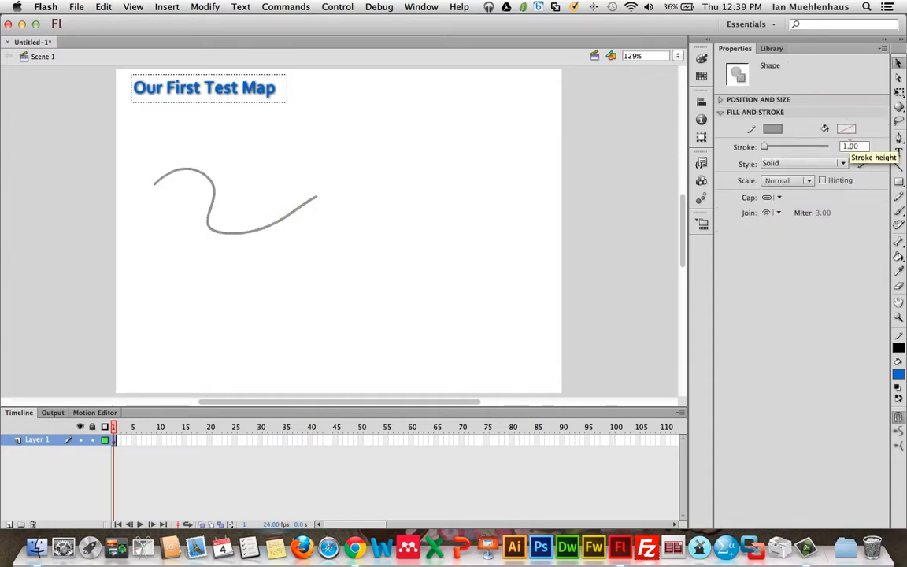
type("12.00")
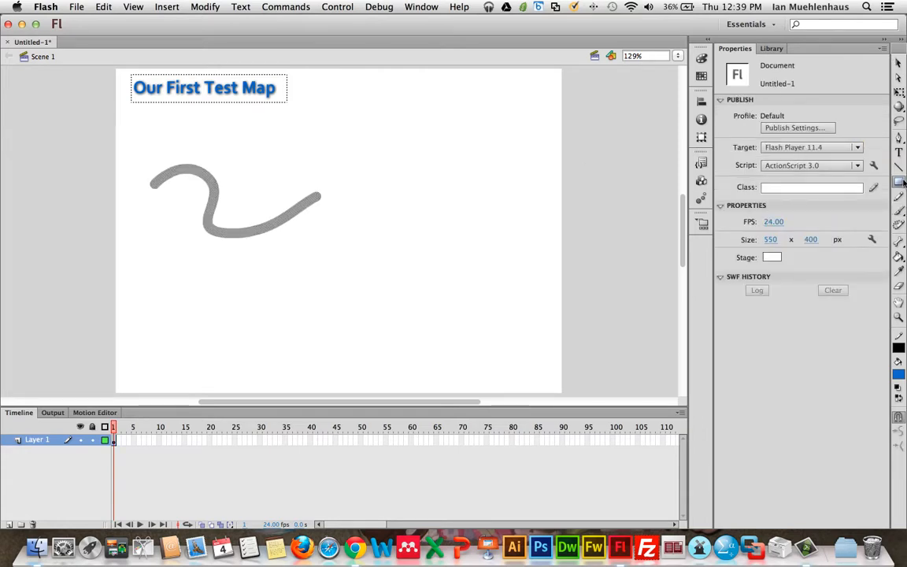
- Draw a square right of the curve with the Rectangle tool, then deselect it
left_click(898, 181)
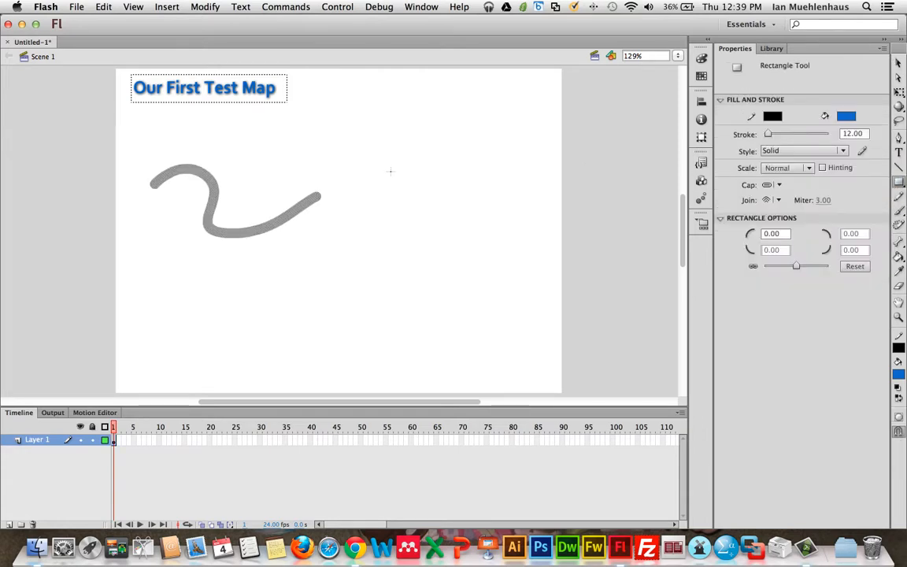
left_click_drag(386, 123, 439, 176)
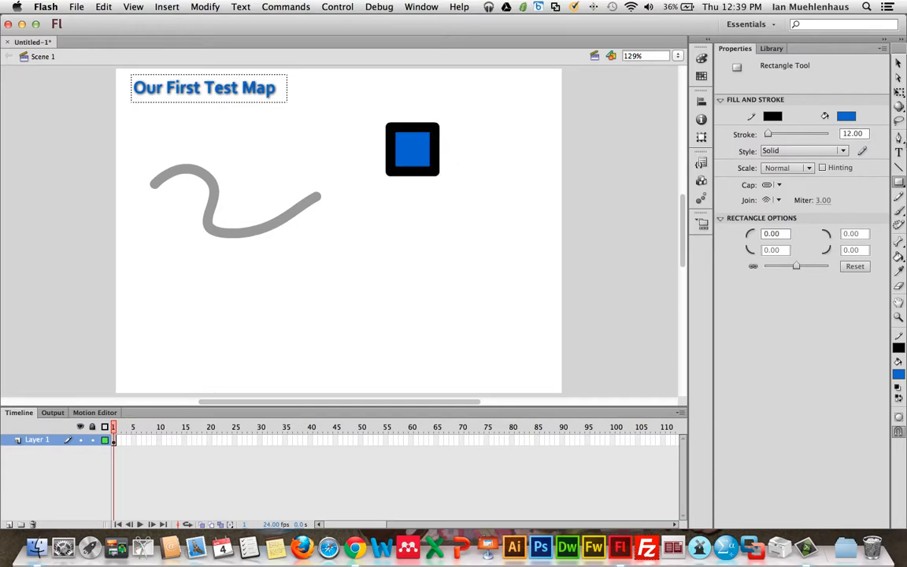
left_click(412, 148)
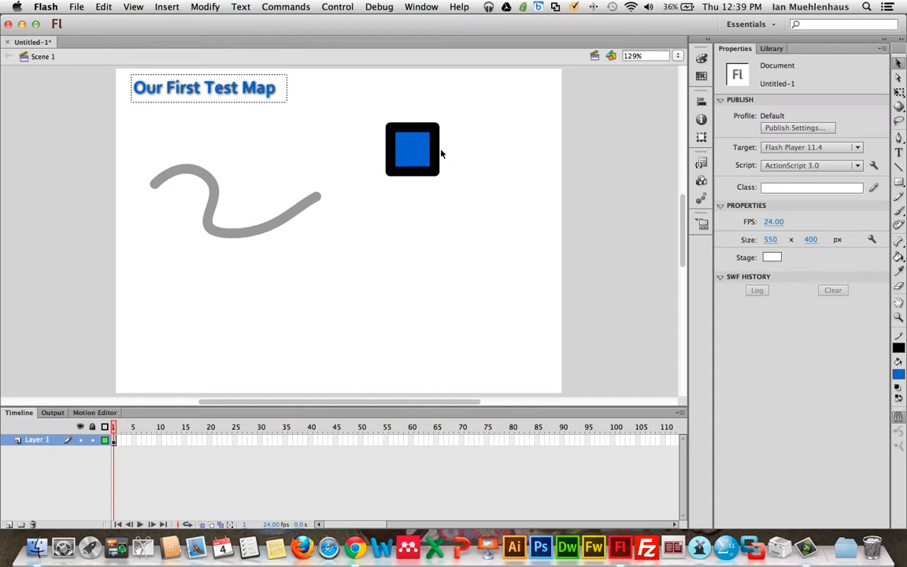
mouse_move(438, 152)
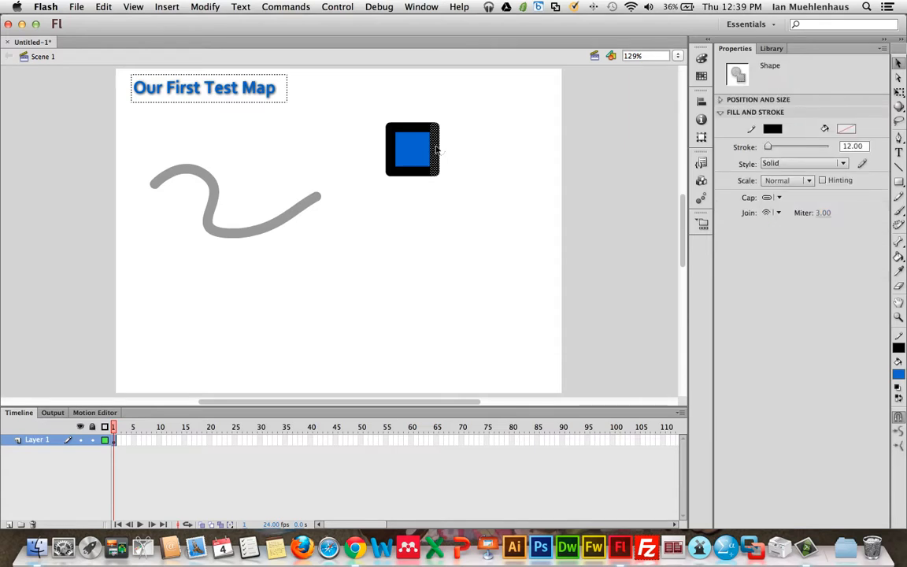
mouse_move(446, 132)
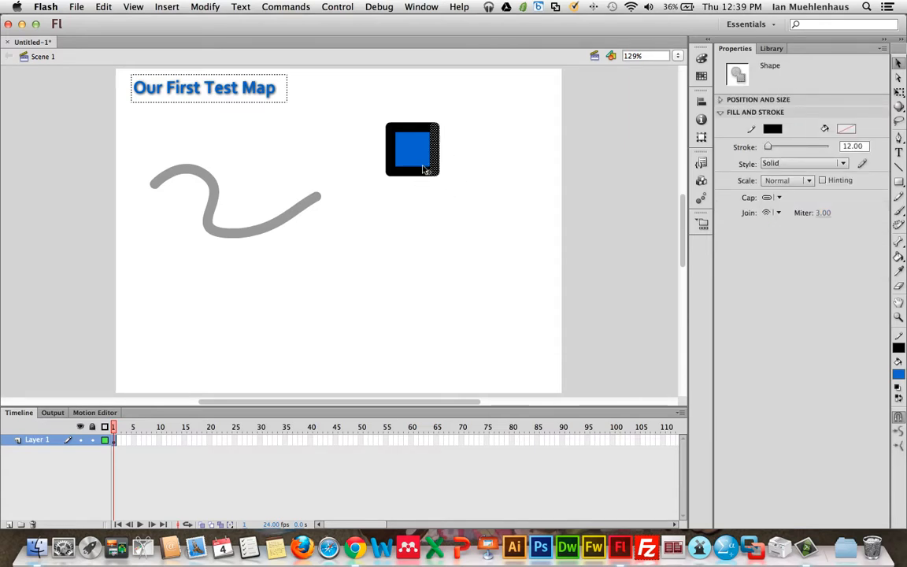
left_click(483, 171)
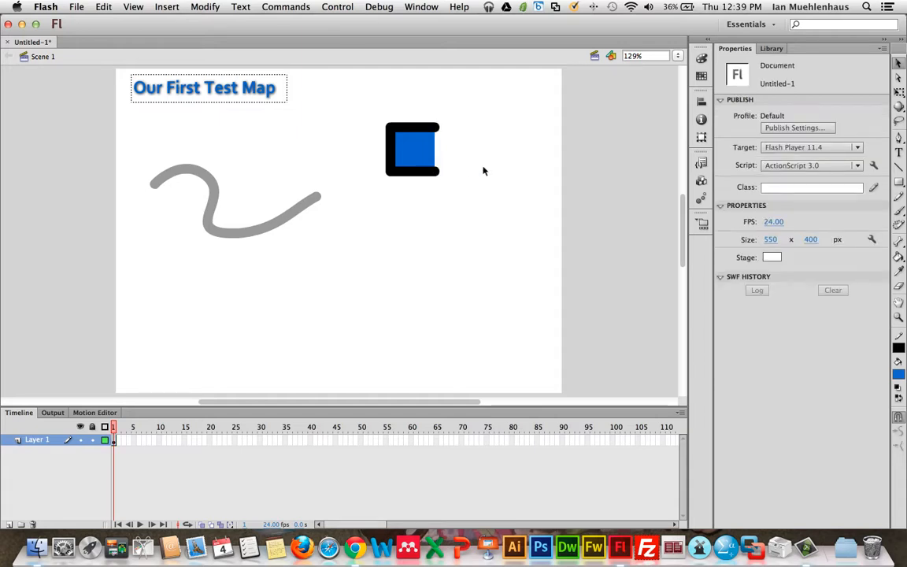
left_click(412, 149)
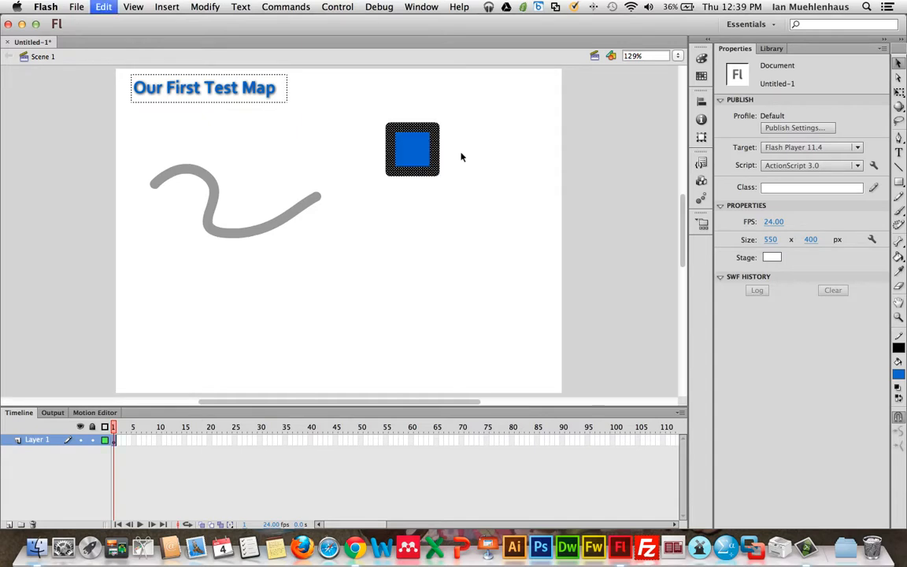
left_click(412, 150)
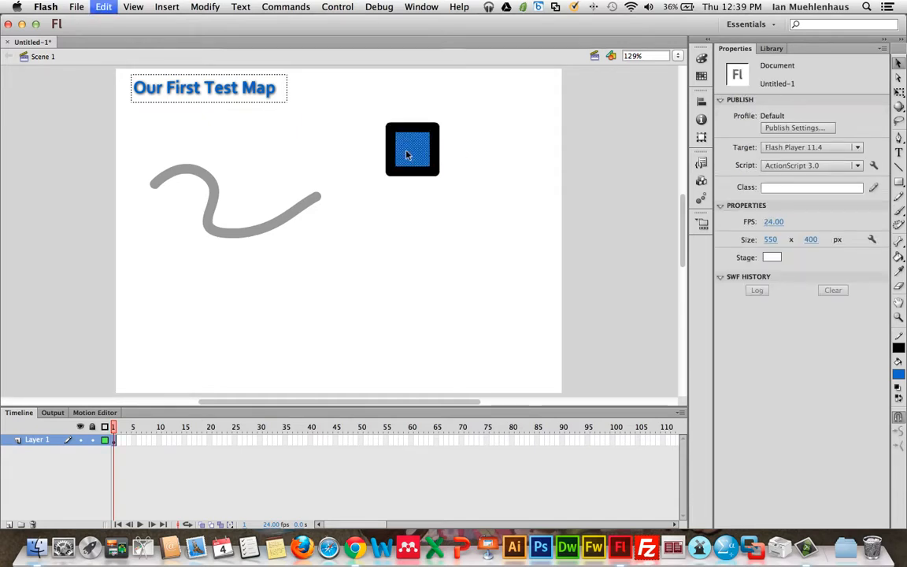
left_click(411, 149)
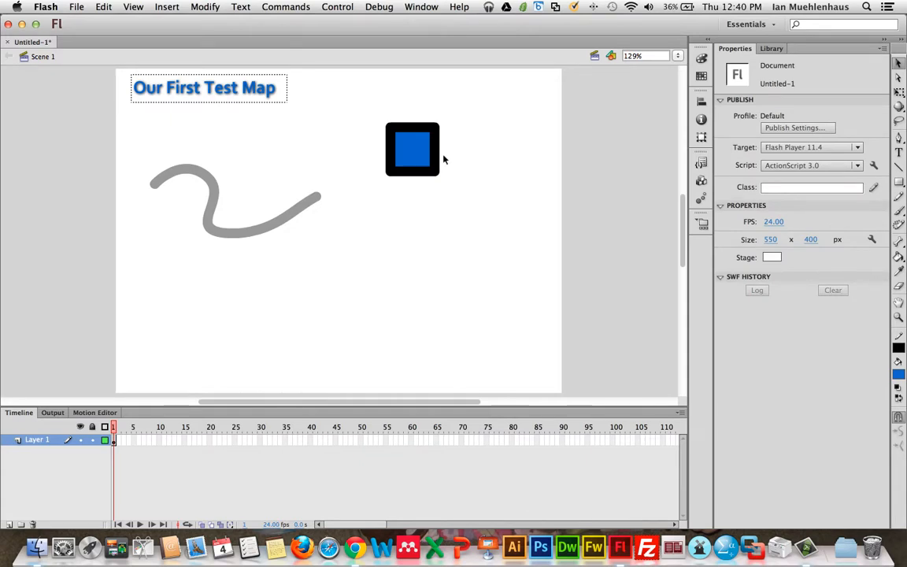
mouse_move(474, 141)
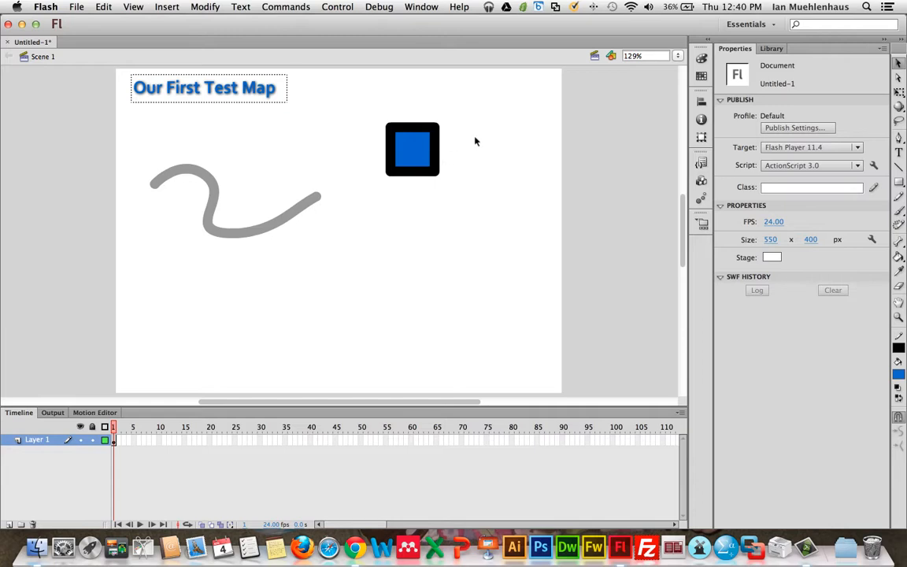
mouse_move(278, 222)
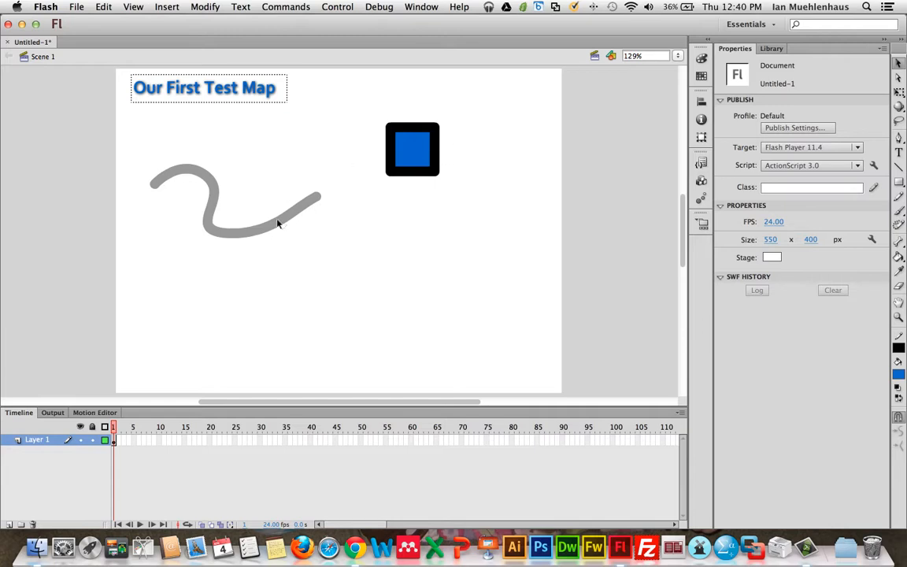
mouse_move(285, 222)
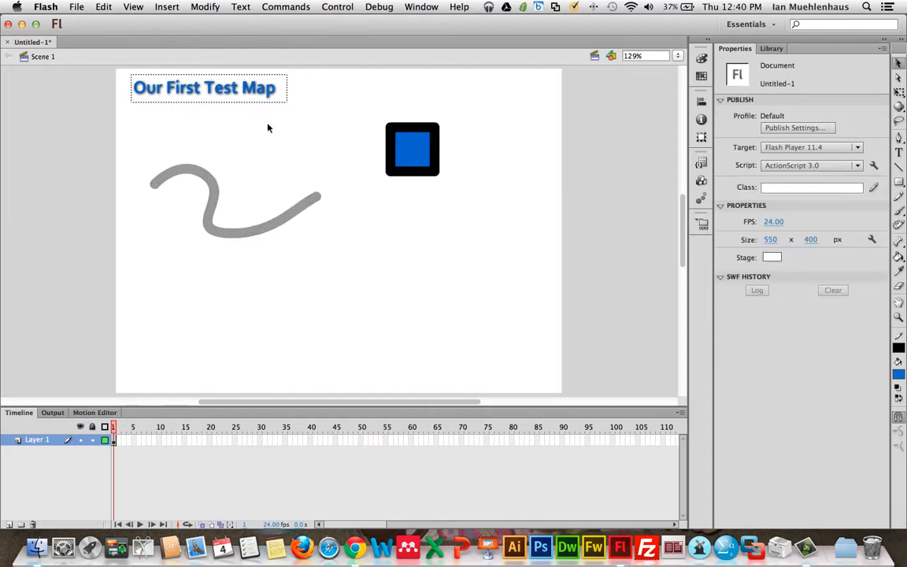
mouse_move(198, 164)
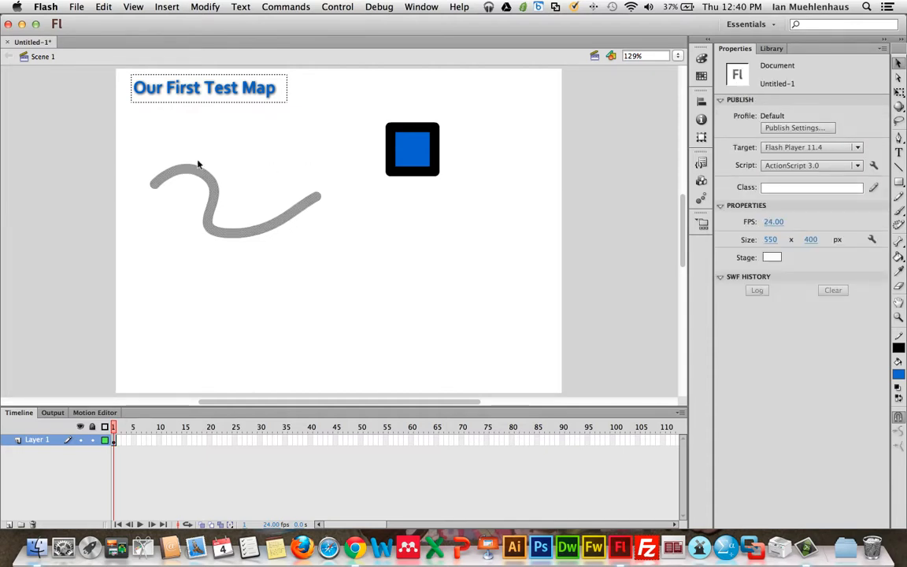
mouse_move(276, 160)
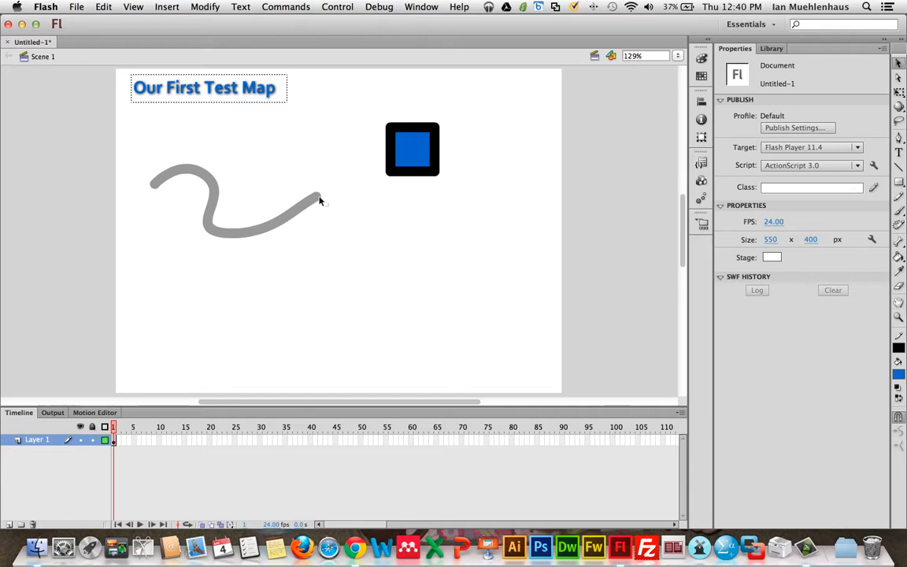
mouse_move(265, 231)
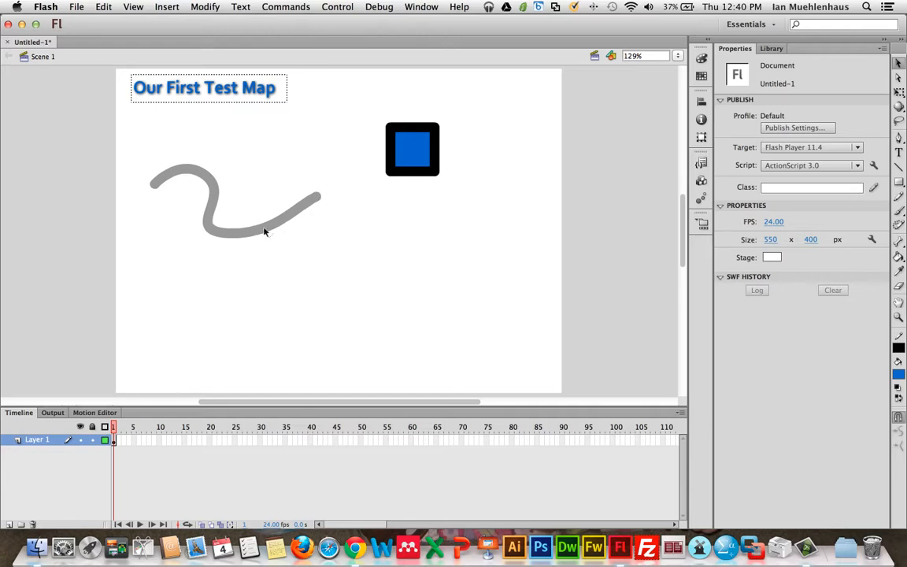
- Select the gray wavy curve and change its stroke colour to blue
left_click(220, 193)
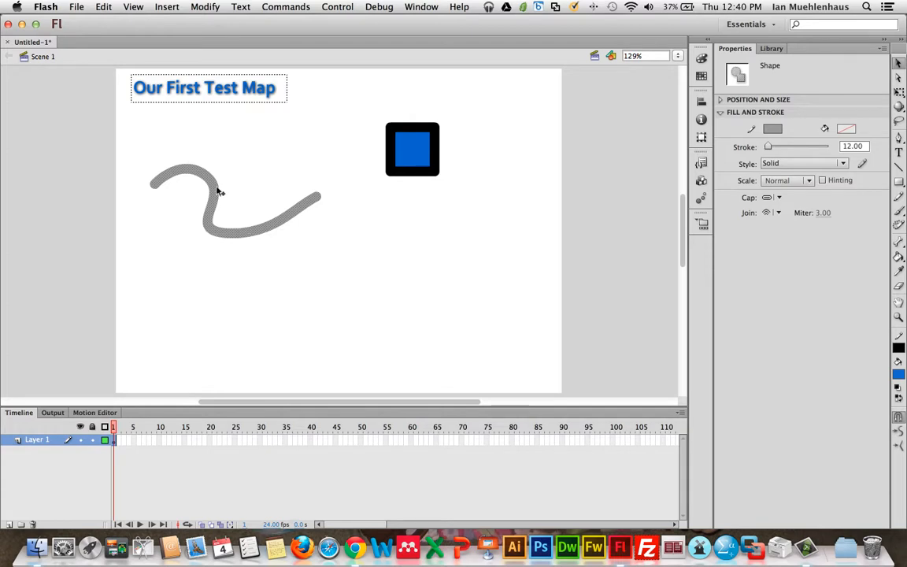
left_click(773, 128)
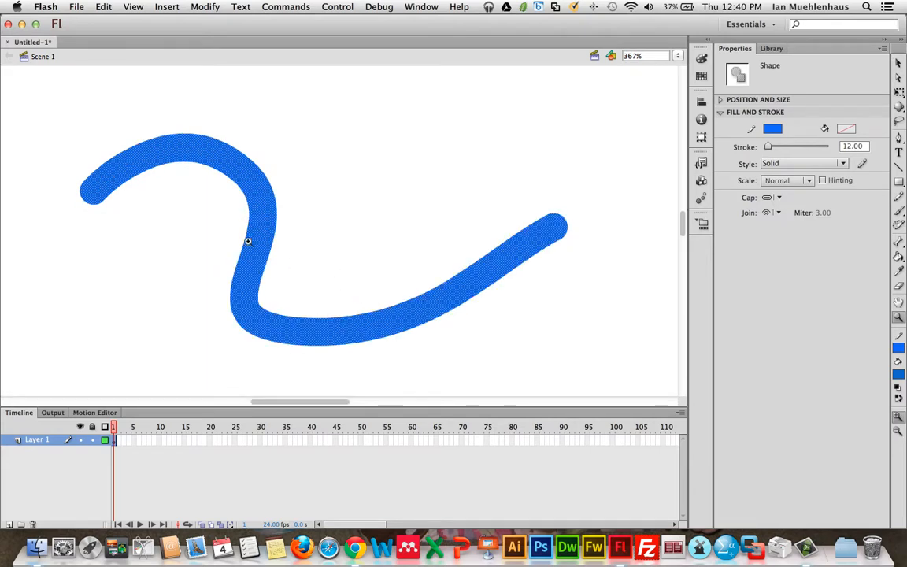
mouse_move(219, 123)
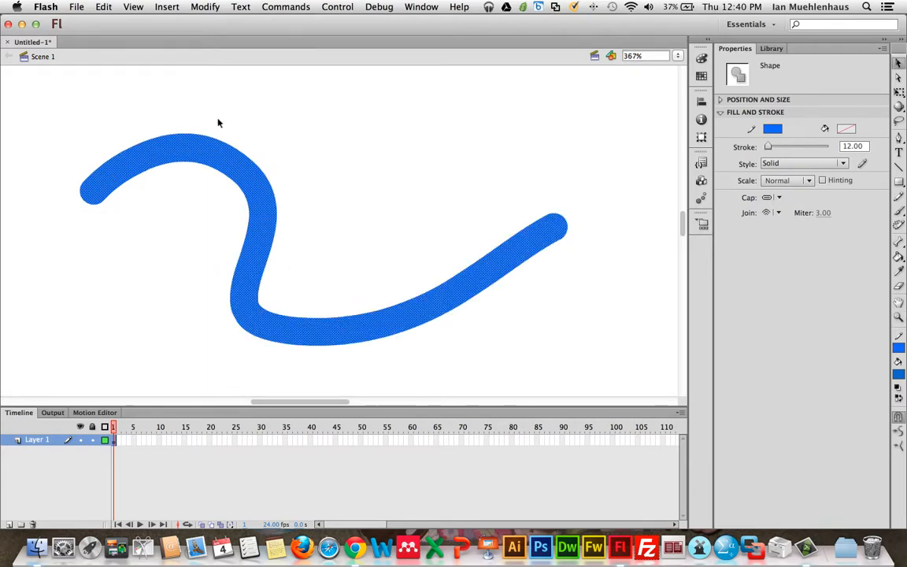
mouse_move(228, 161)
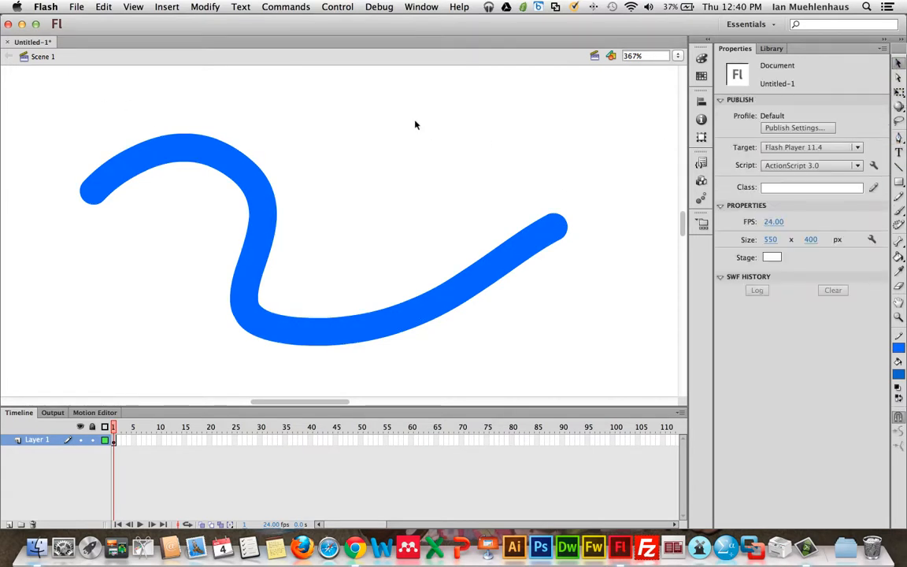
mouse_move(321, 209)
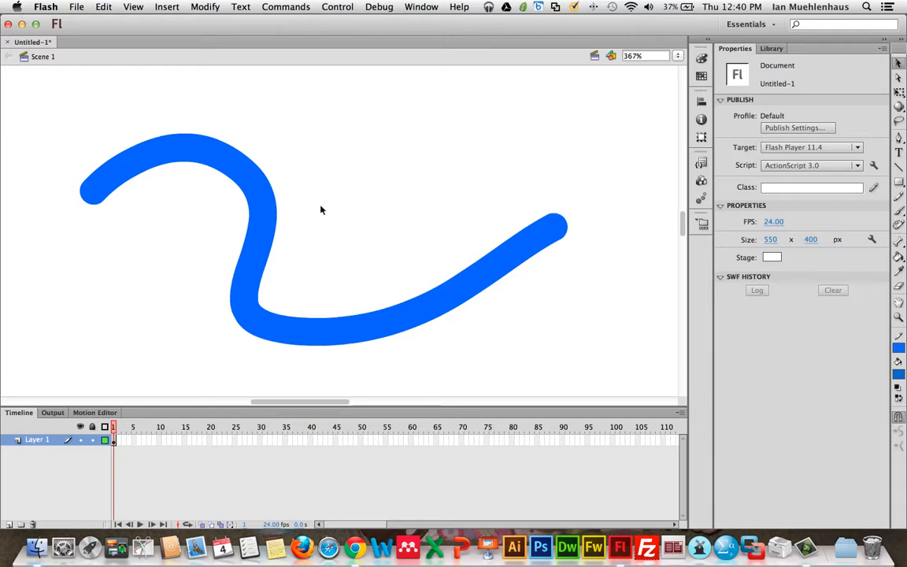
- Cut a gap into the bottom of the curve and give the right-hand piece square caps
left_click_drag(355, 245, 371, 387)
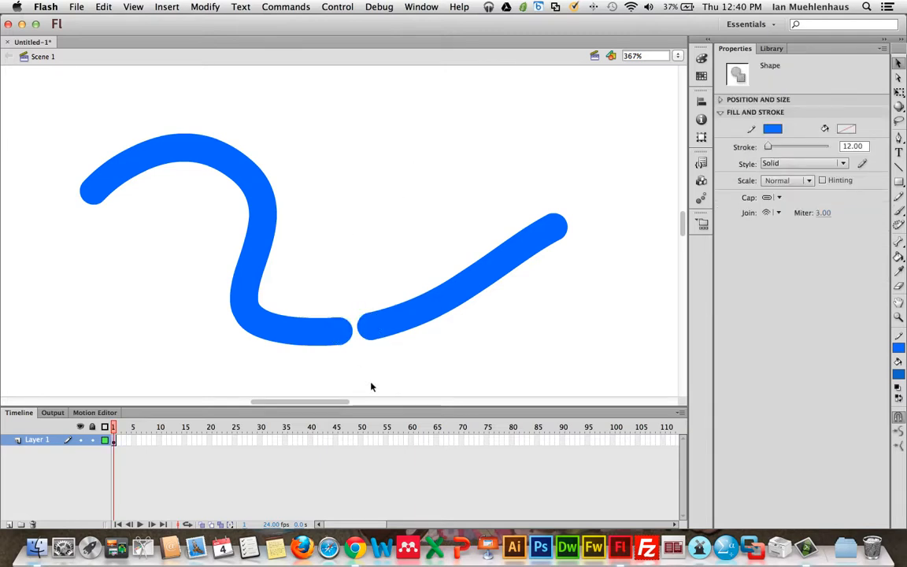
left_click(476, 306)
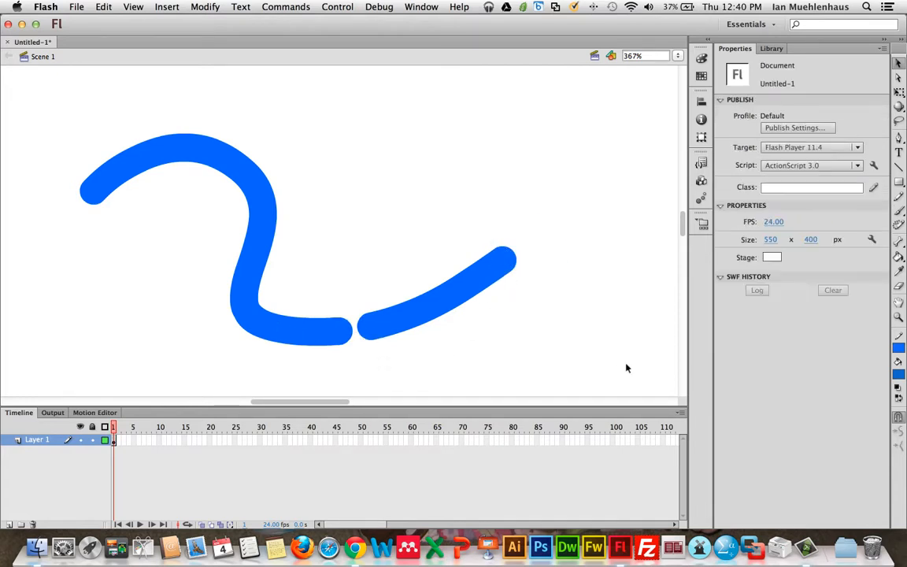
mouse_move(462, 290)
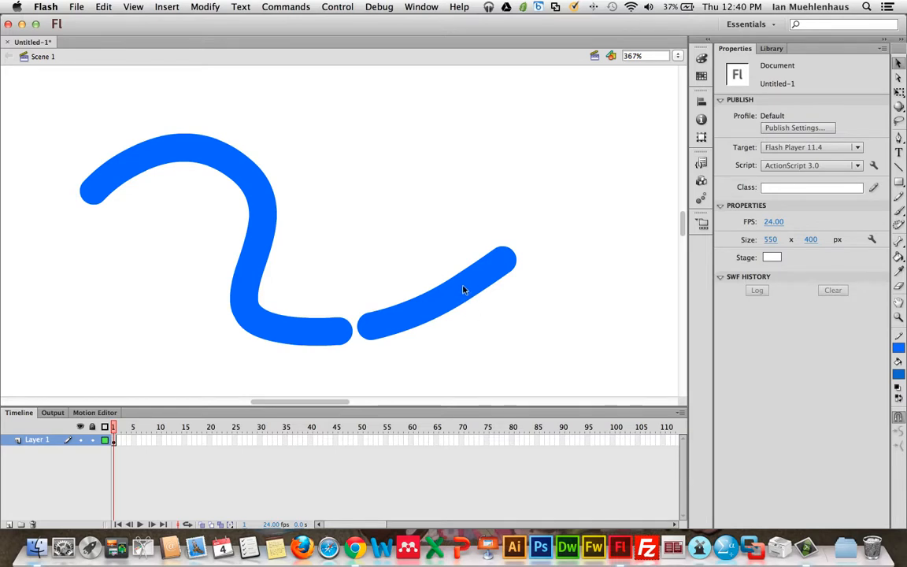
left_click(464, 289)
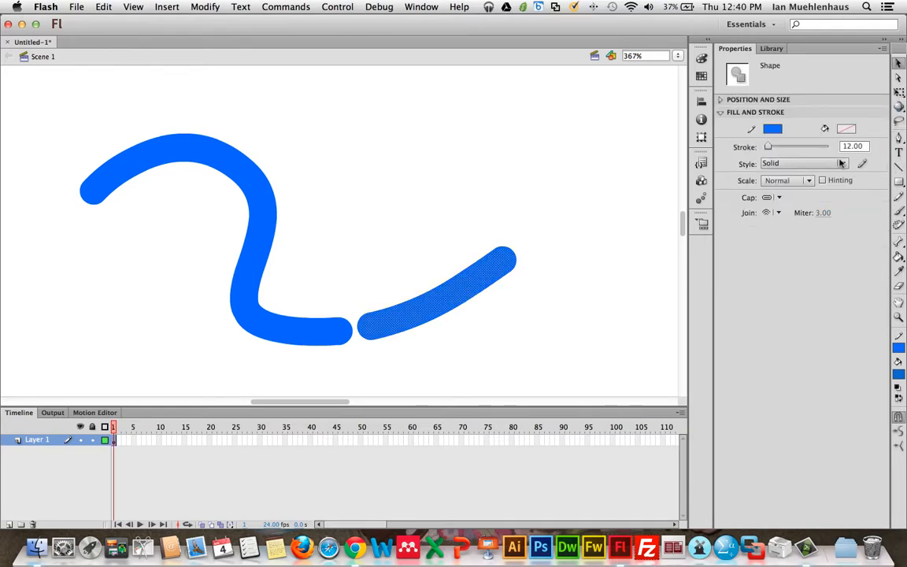
left_click(772, 198)
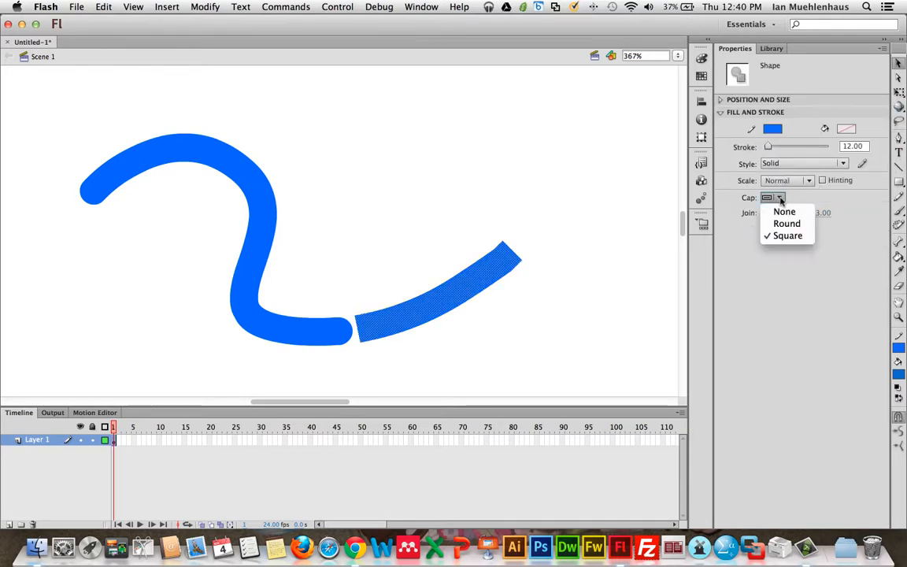
left_click(784, 211)
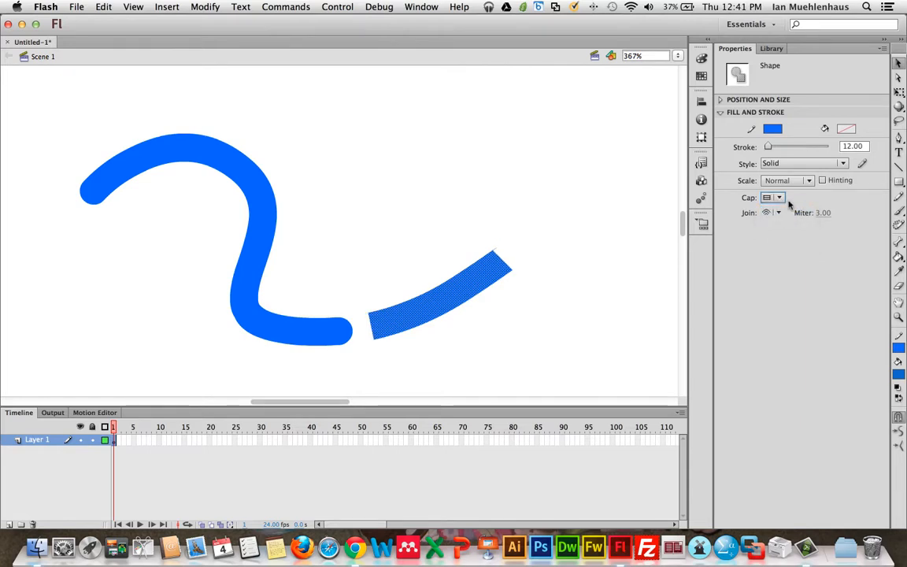
left_click(484, 250)
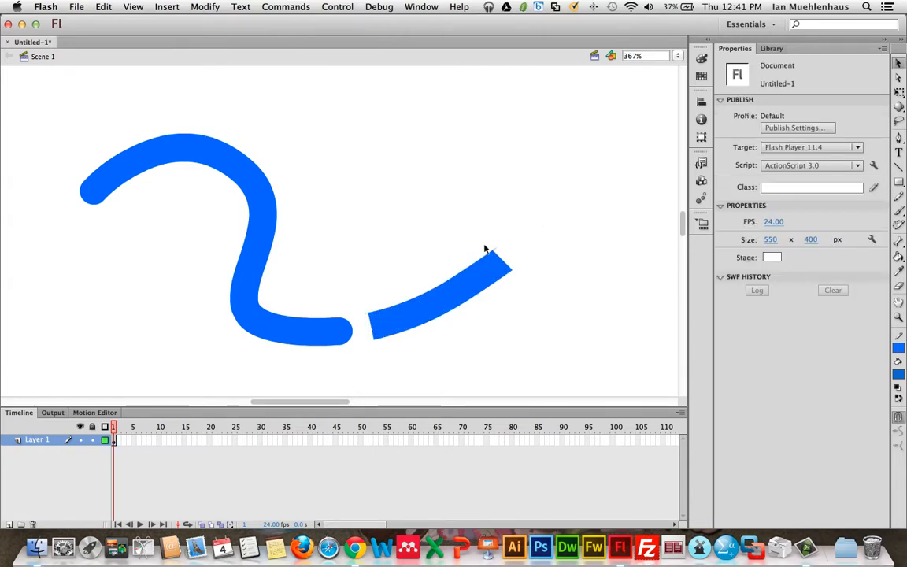
mouse_move(496, 254)
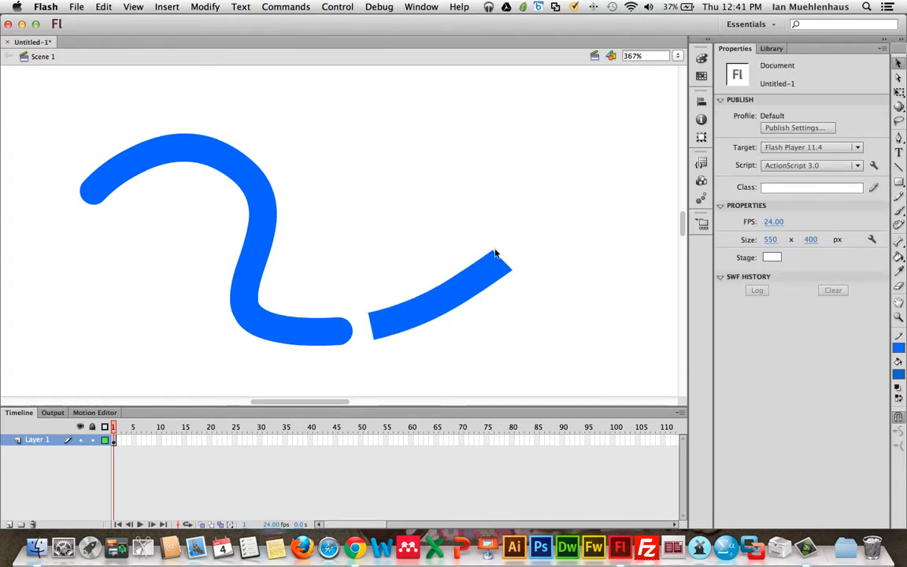
- Remove a short section at the top of the curve and cut a small gap near its left end
left_click(441, 291)
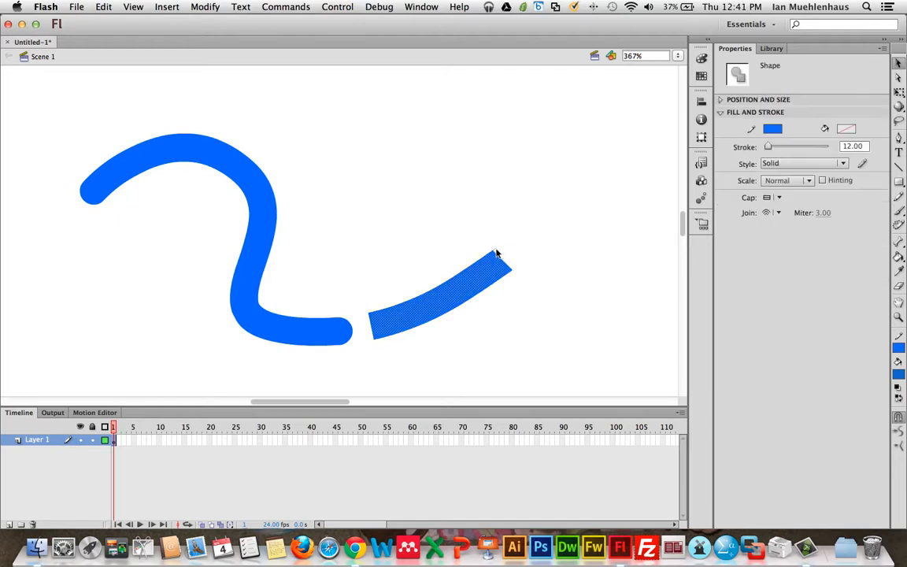
left_click(226, 211)
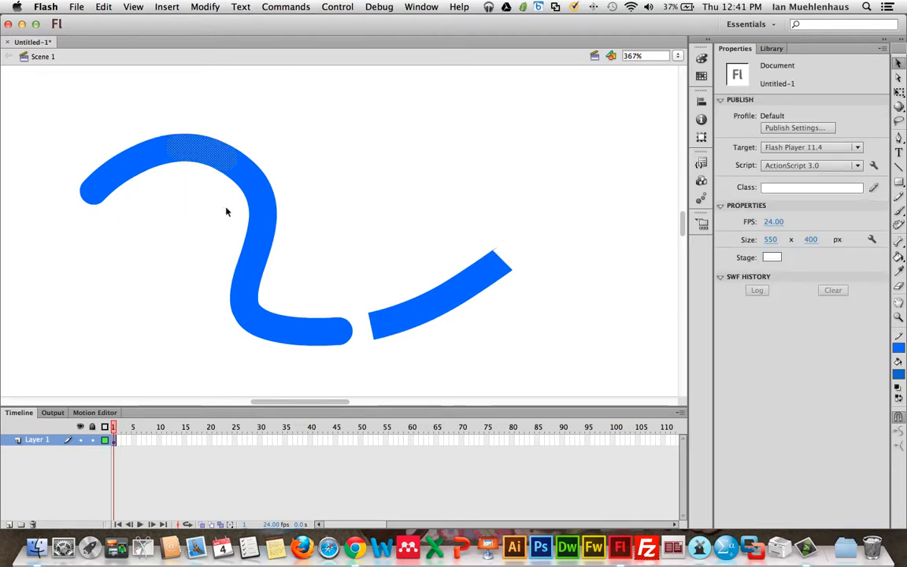
left_click(773, 198)
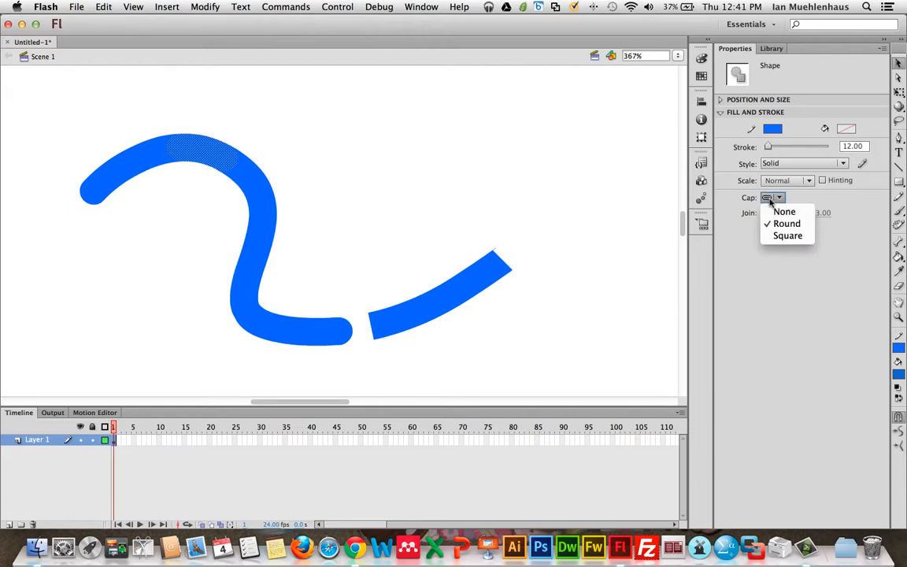
left_click(75, 130)
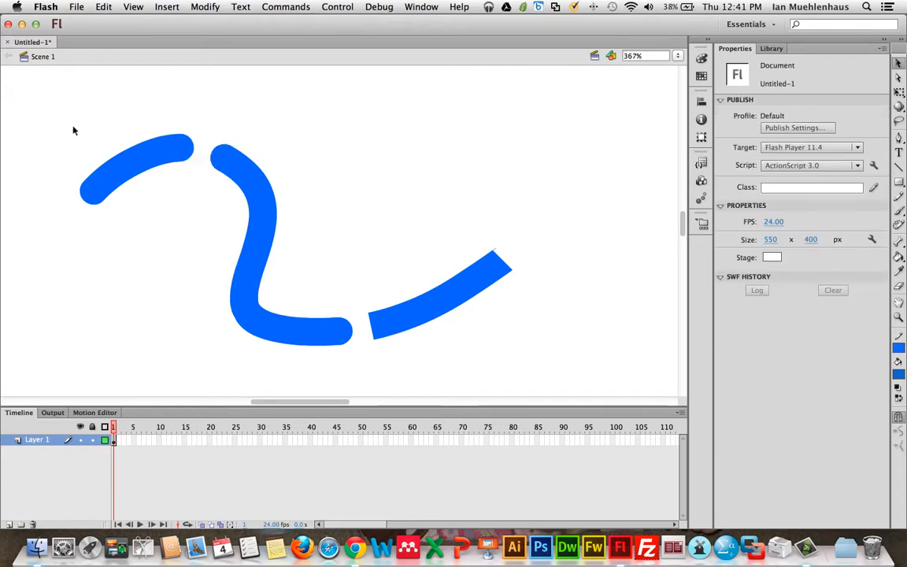
mouse_move(111, 140)
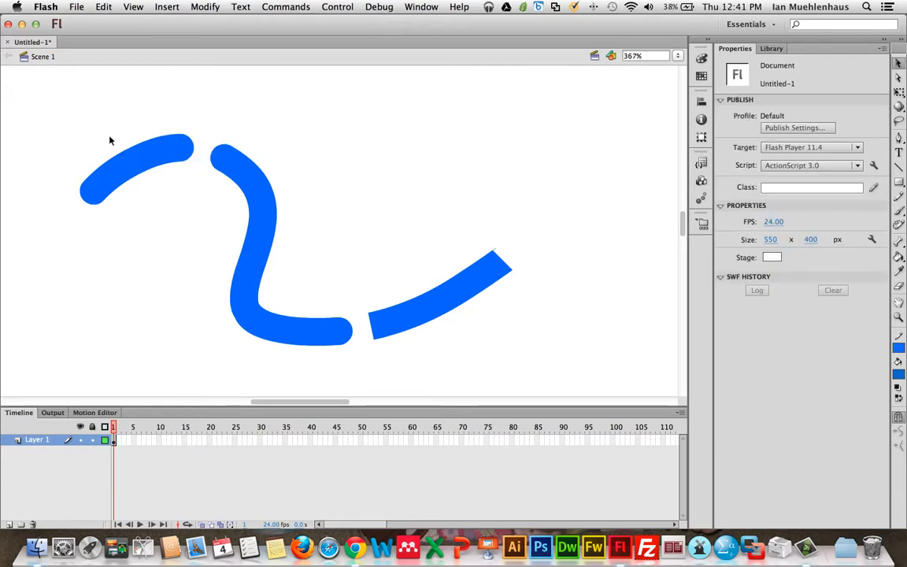
left_click_drag(118, 122, 149, 200)
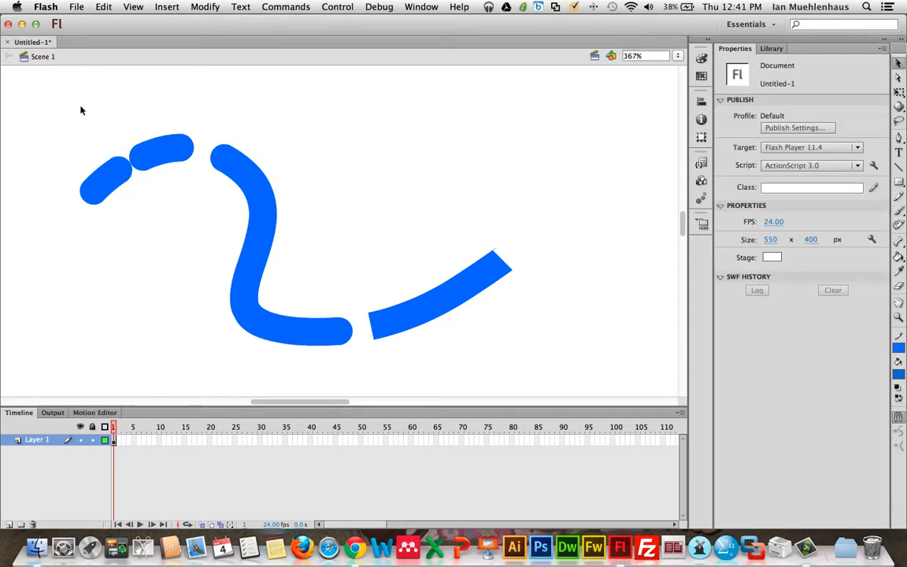
left_click(134, 170)
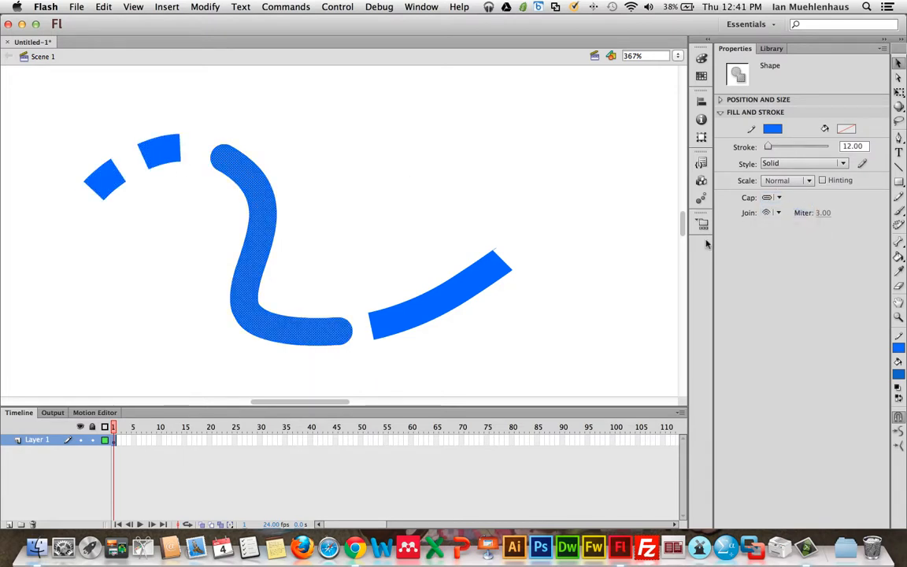
left_click(172, 201)
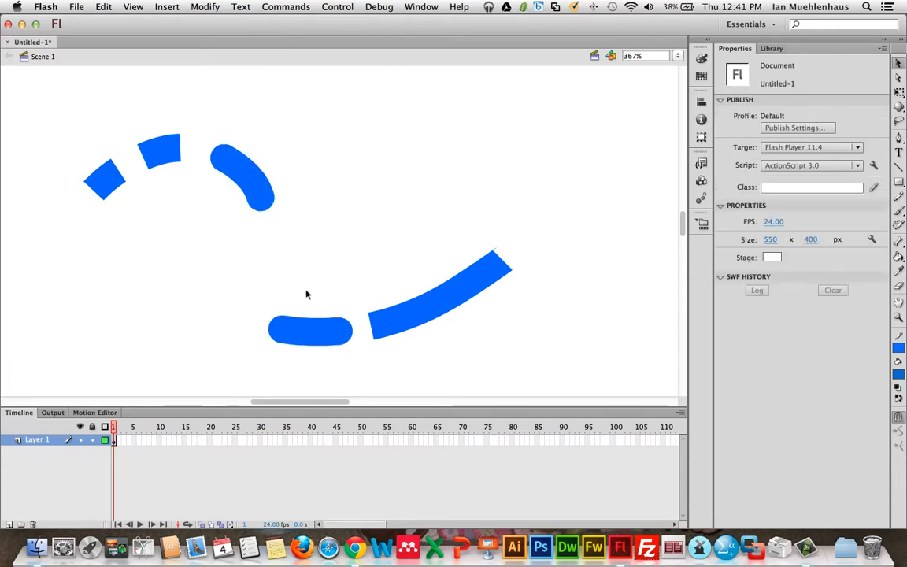
mouse_move(396, 200)
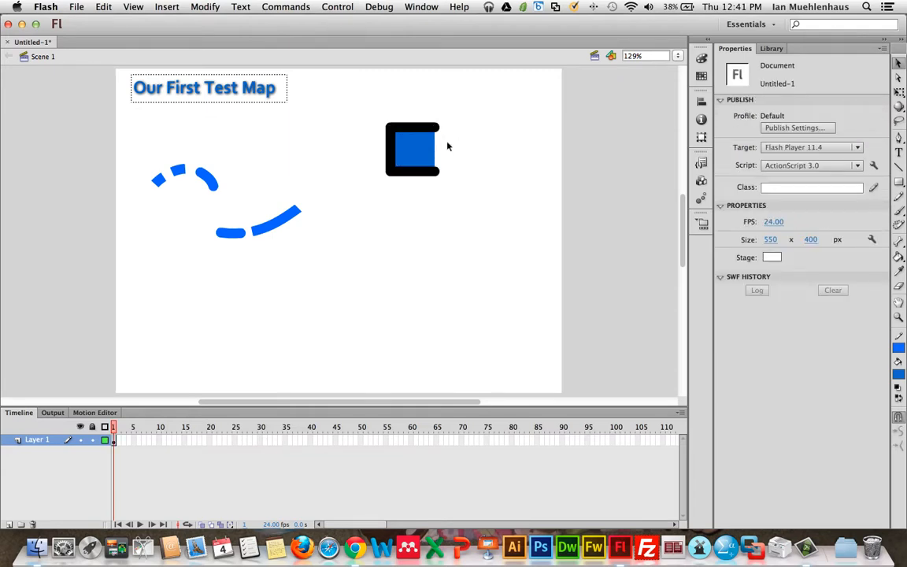
- Recolour the square's top outline blue and set the outline caps to None
left_click(411, 149)
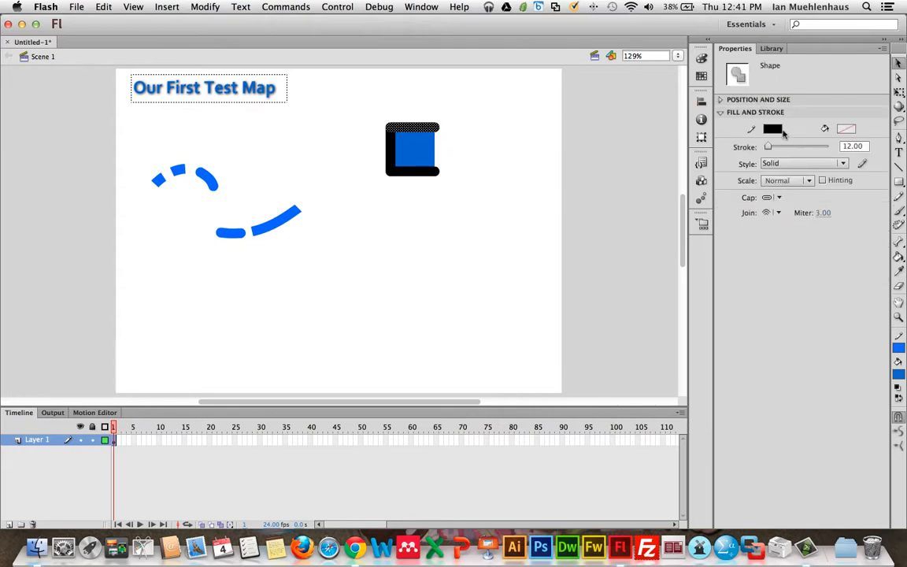
left_click(773, 129)
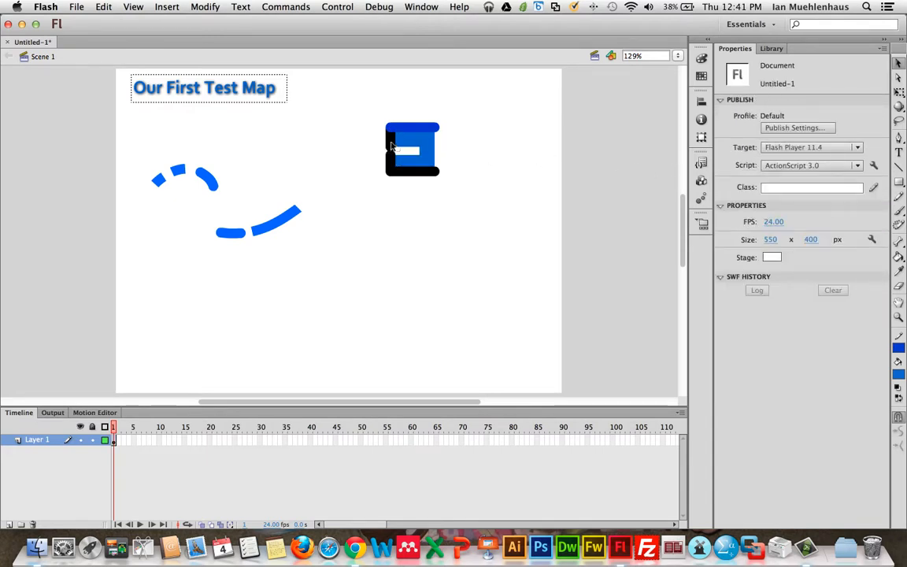
left_click(401, 157)
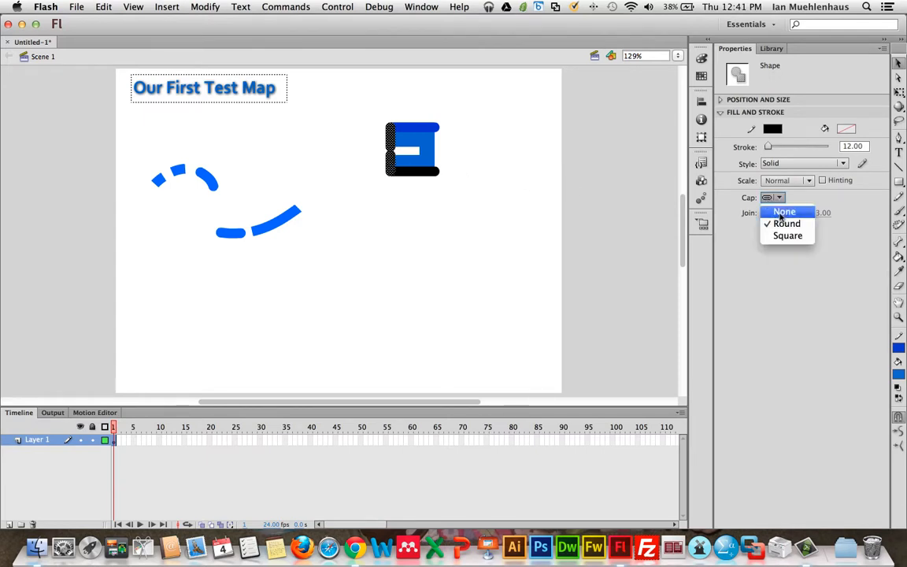
left_click(443, 152)
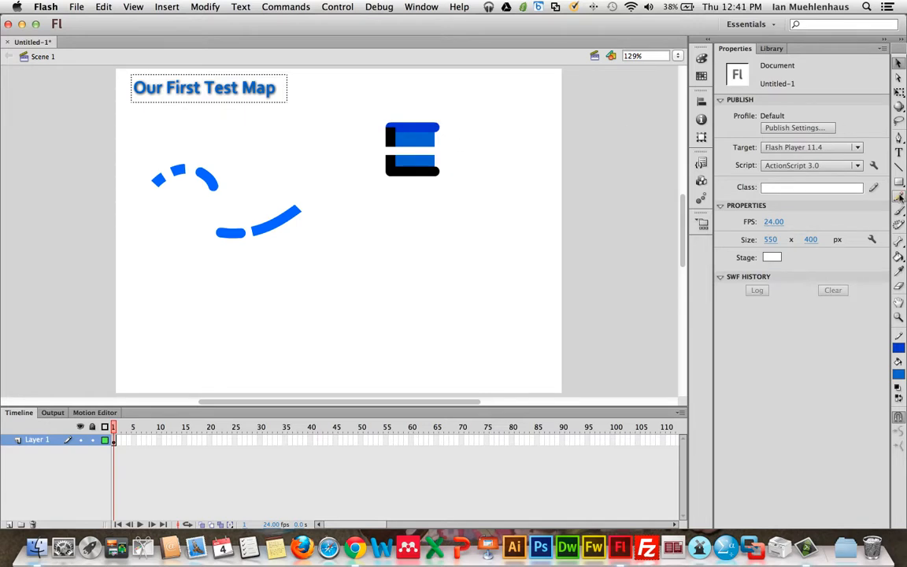
mouse_move(899, 212)
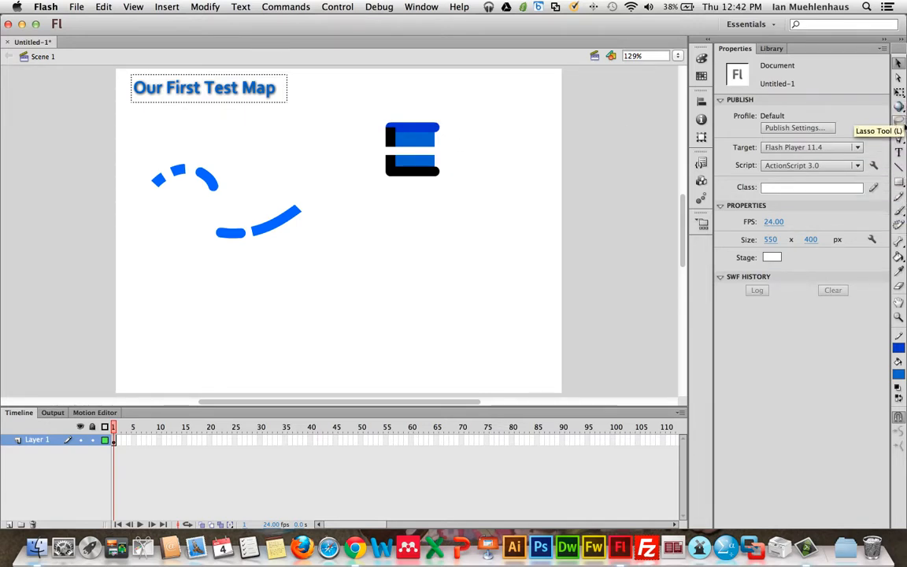
mouse_move(898, 242)
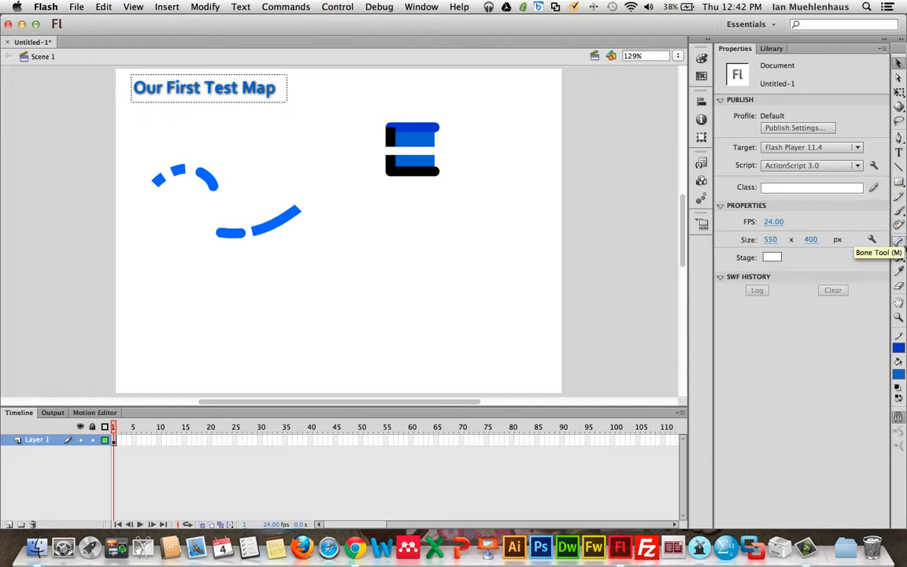
- Fill both the upper and lower halves of the square with orange using the Paint Bucket
left_click(898, 256)
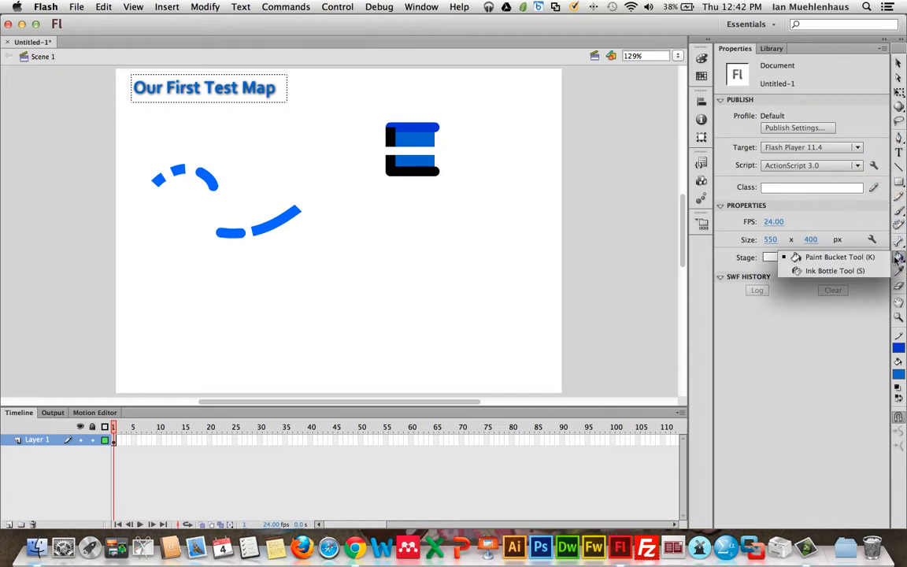
left_click(839, 257)
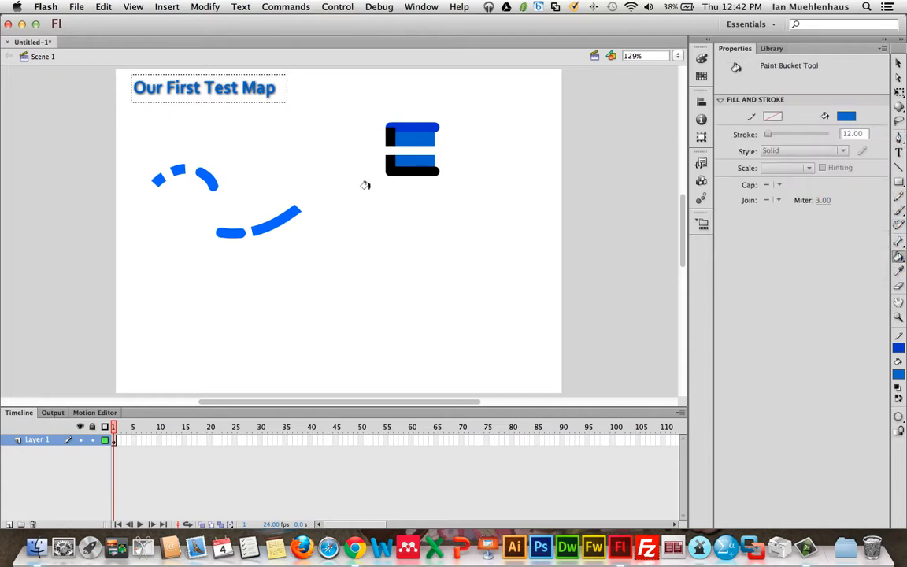
left_click(846, 115)
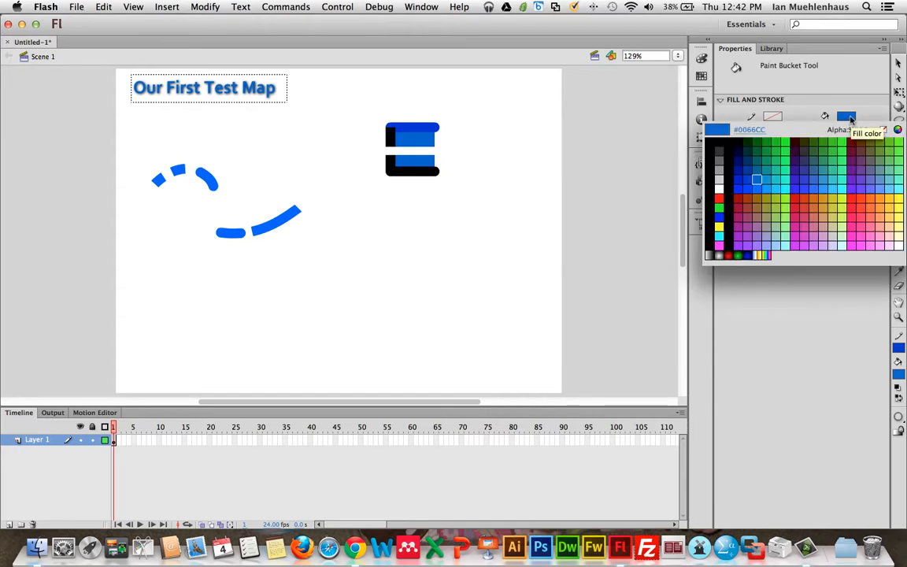
left_click(785, 206)
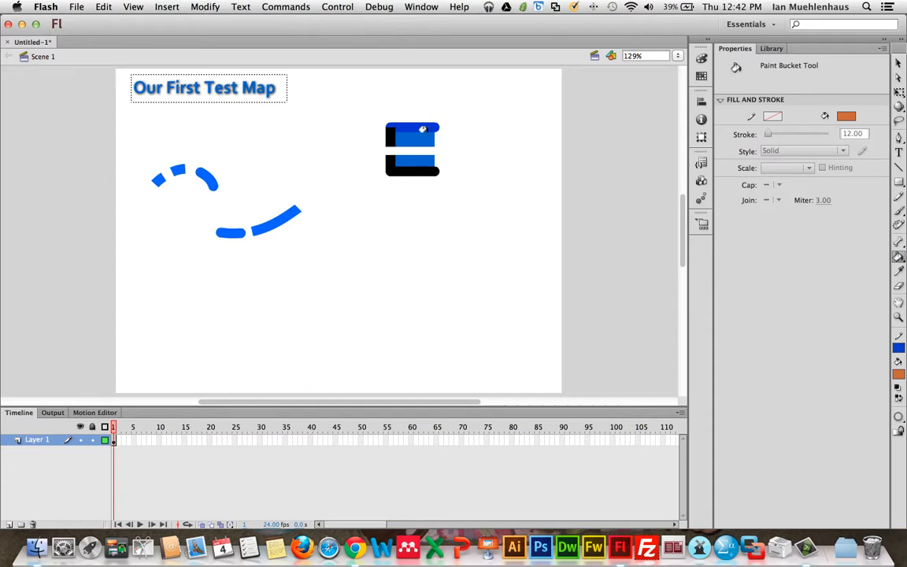
left_click(410, 131)
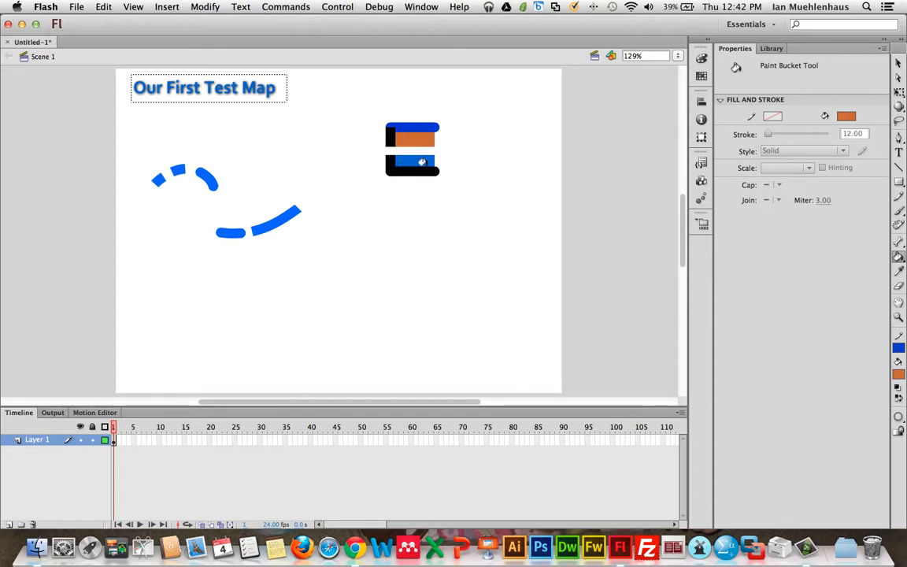
left_click(412, 163)
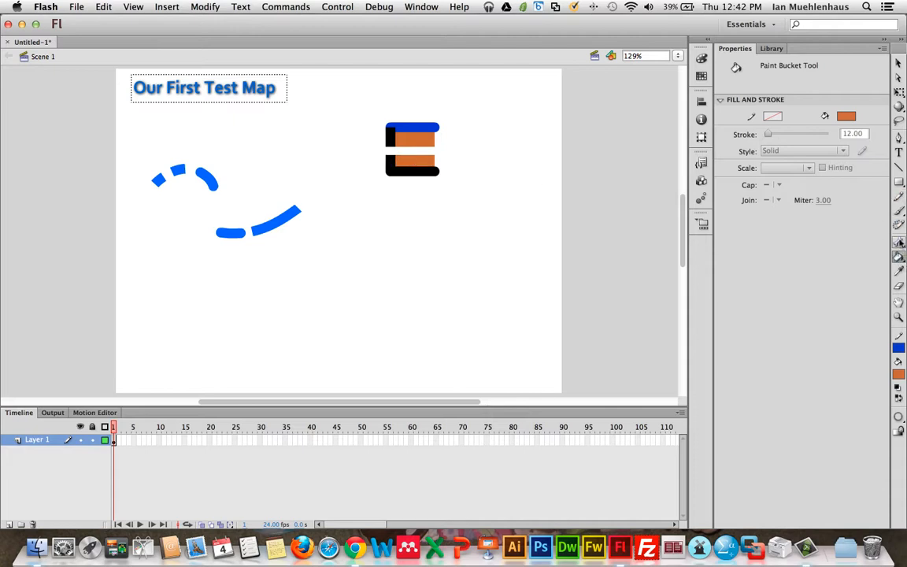
mouse_move(898, 257)
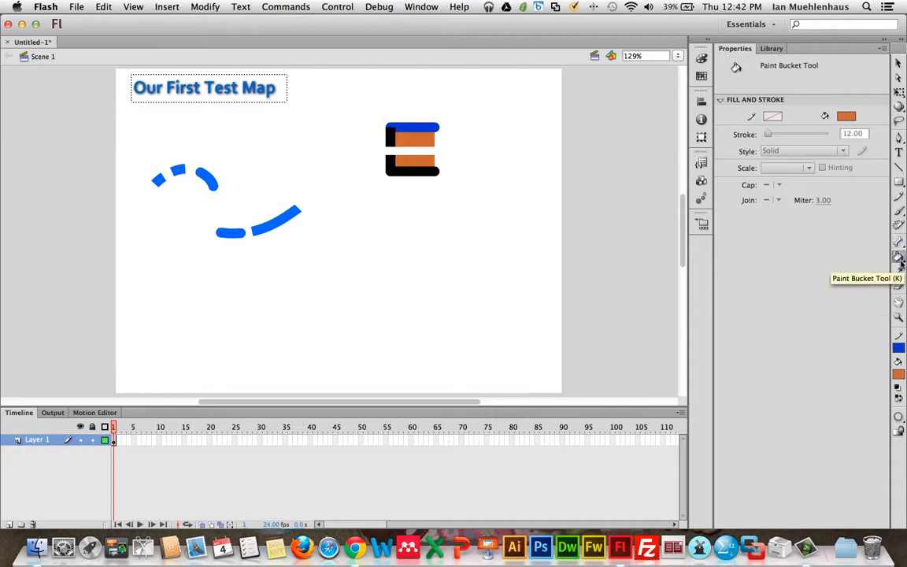
- Use the Ink Bottle with gray to recolour the square's outlines and the upper curve dash
left_click(898, 258)
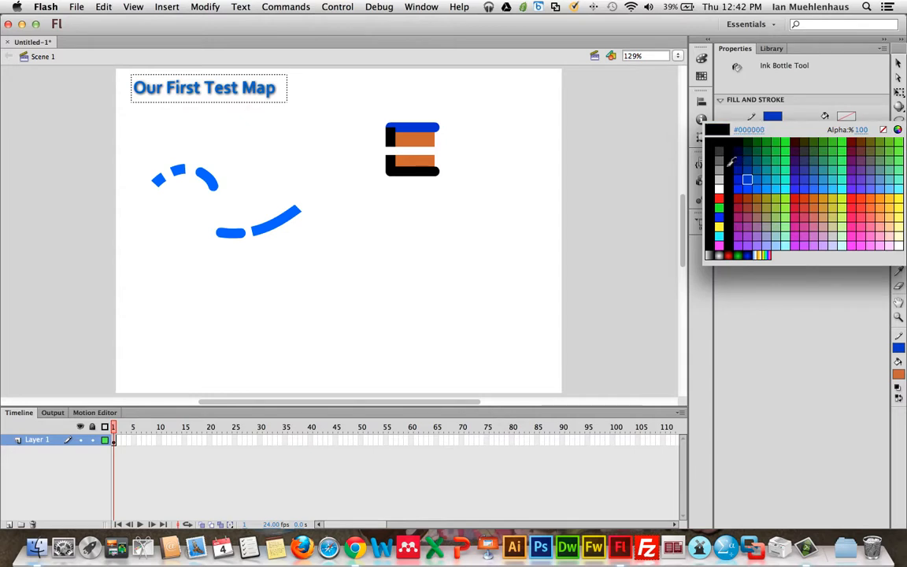
left_click(410, 165)
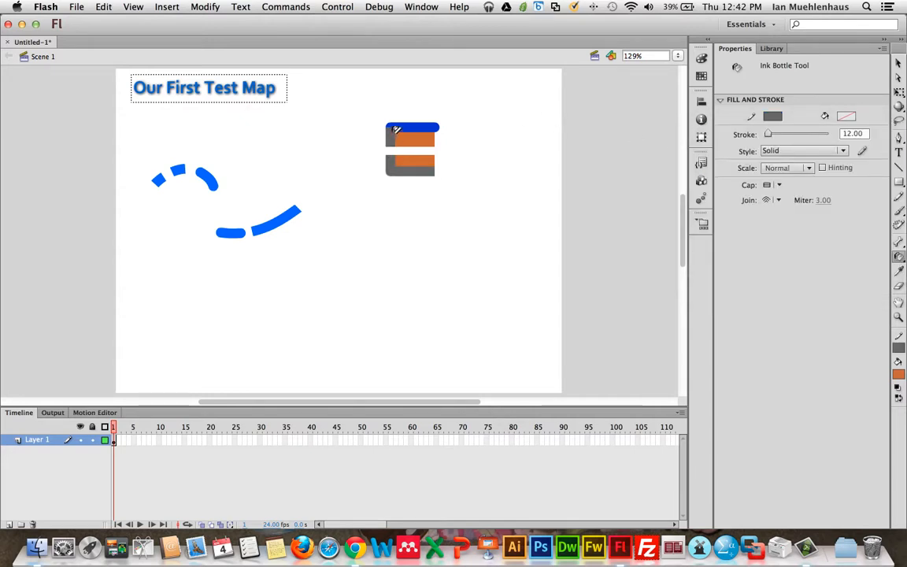
left_click(276, 217)
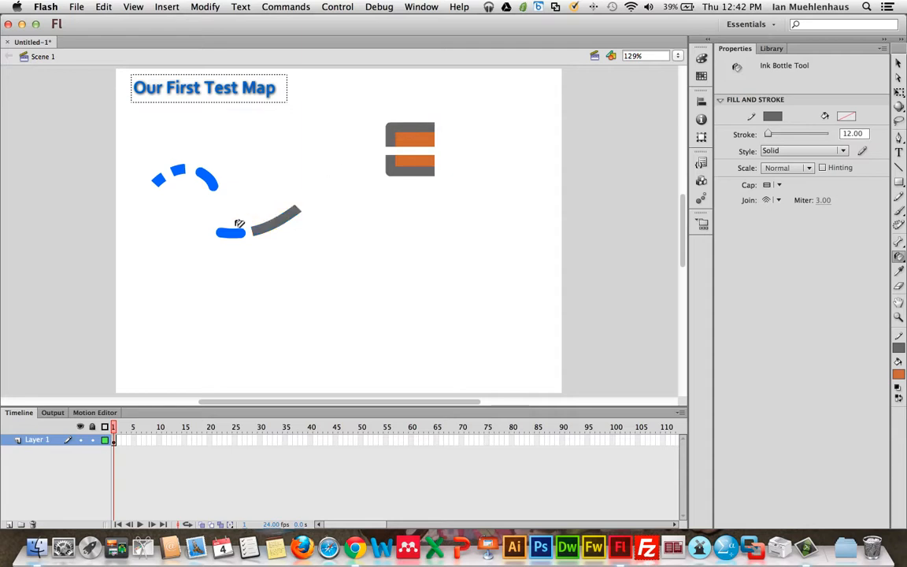
left_click(207, 177)
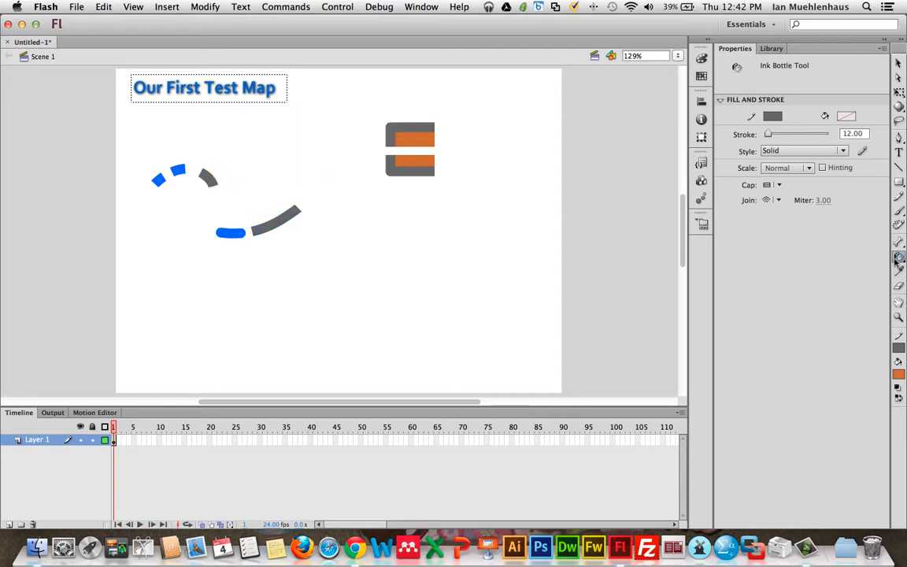
left_click(898, 258)
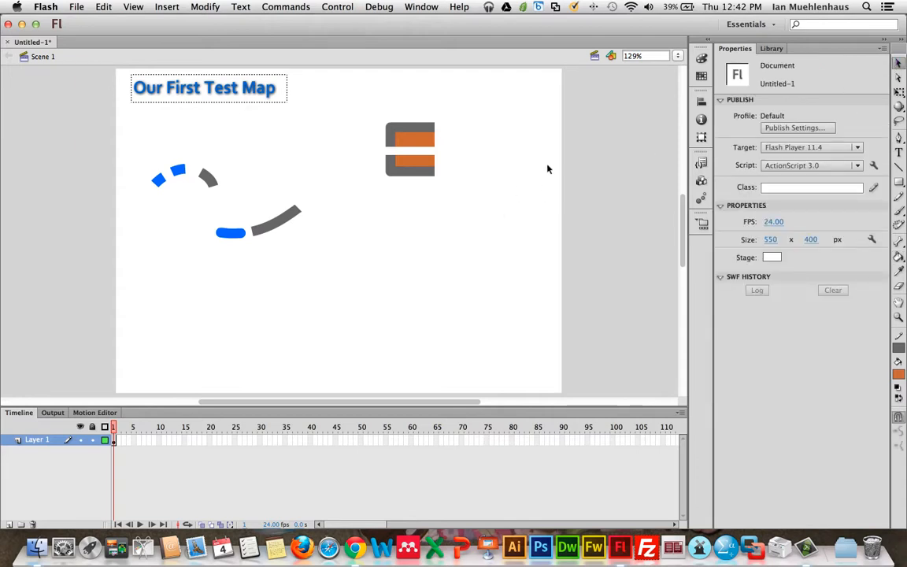
mouse_move(815, 199)
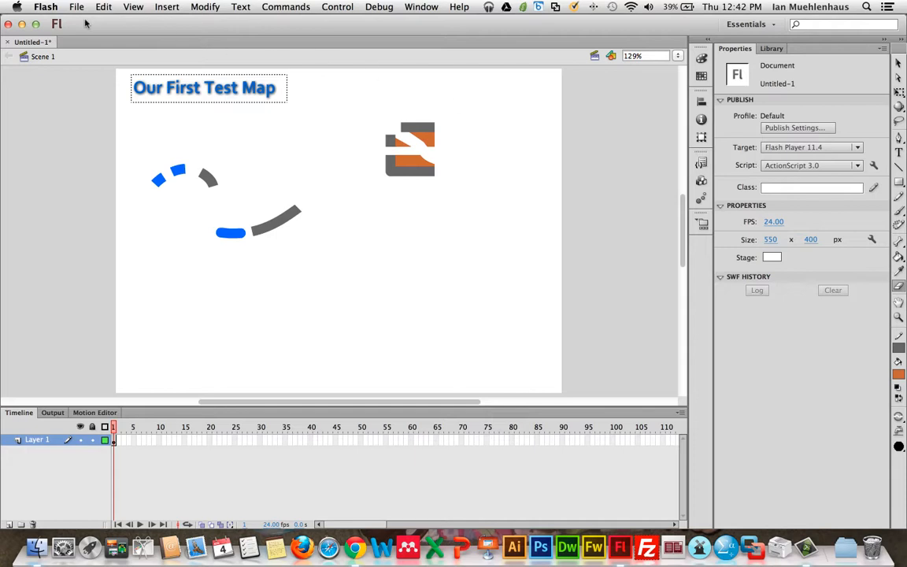
mouse_move(84, 24)
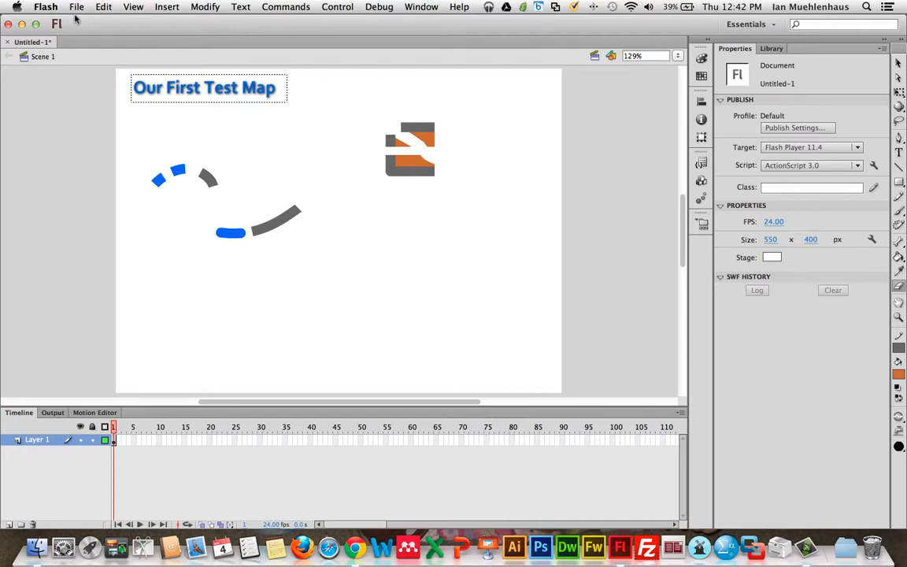
mouse_move(152, 42)
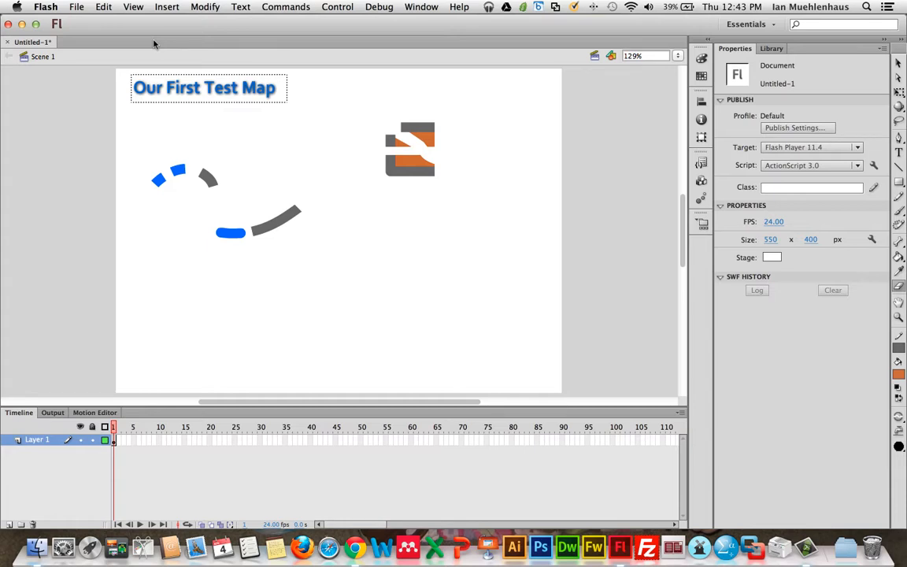
mouse_move(308, 160)
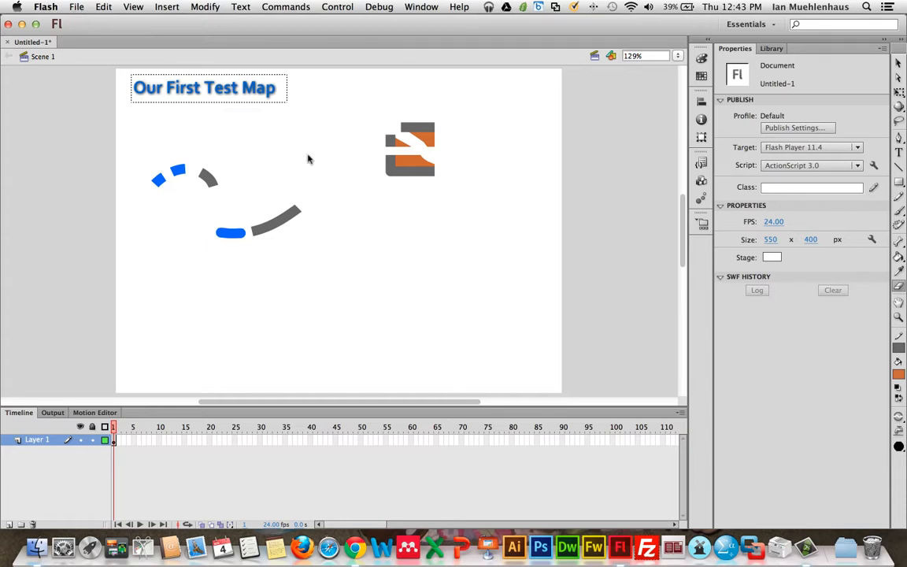